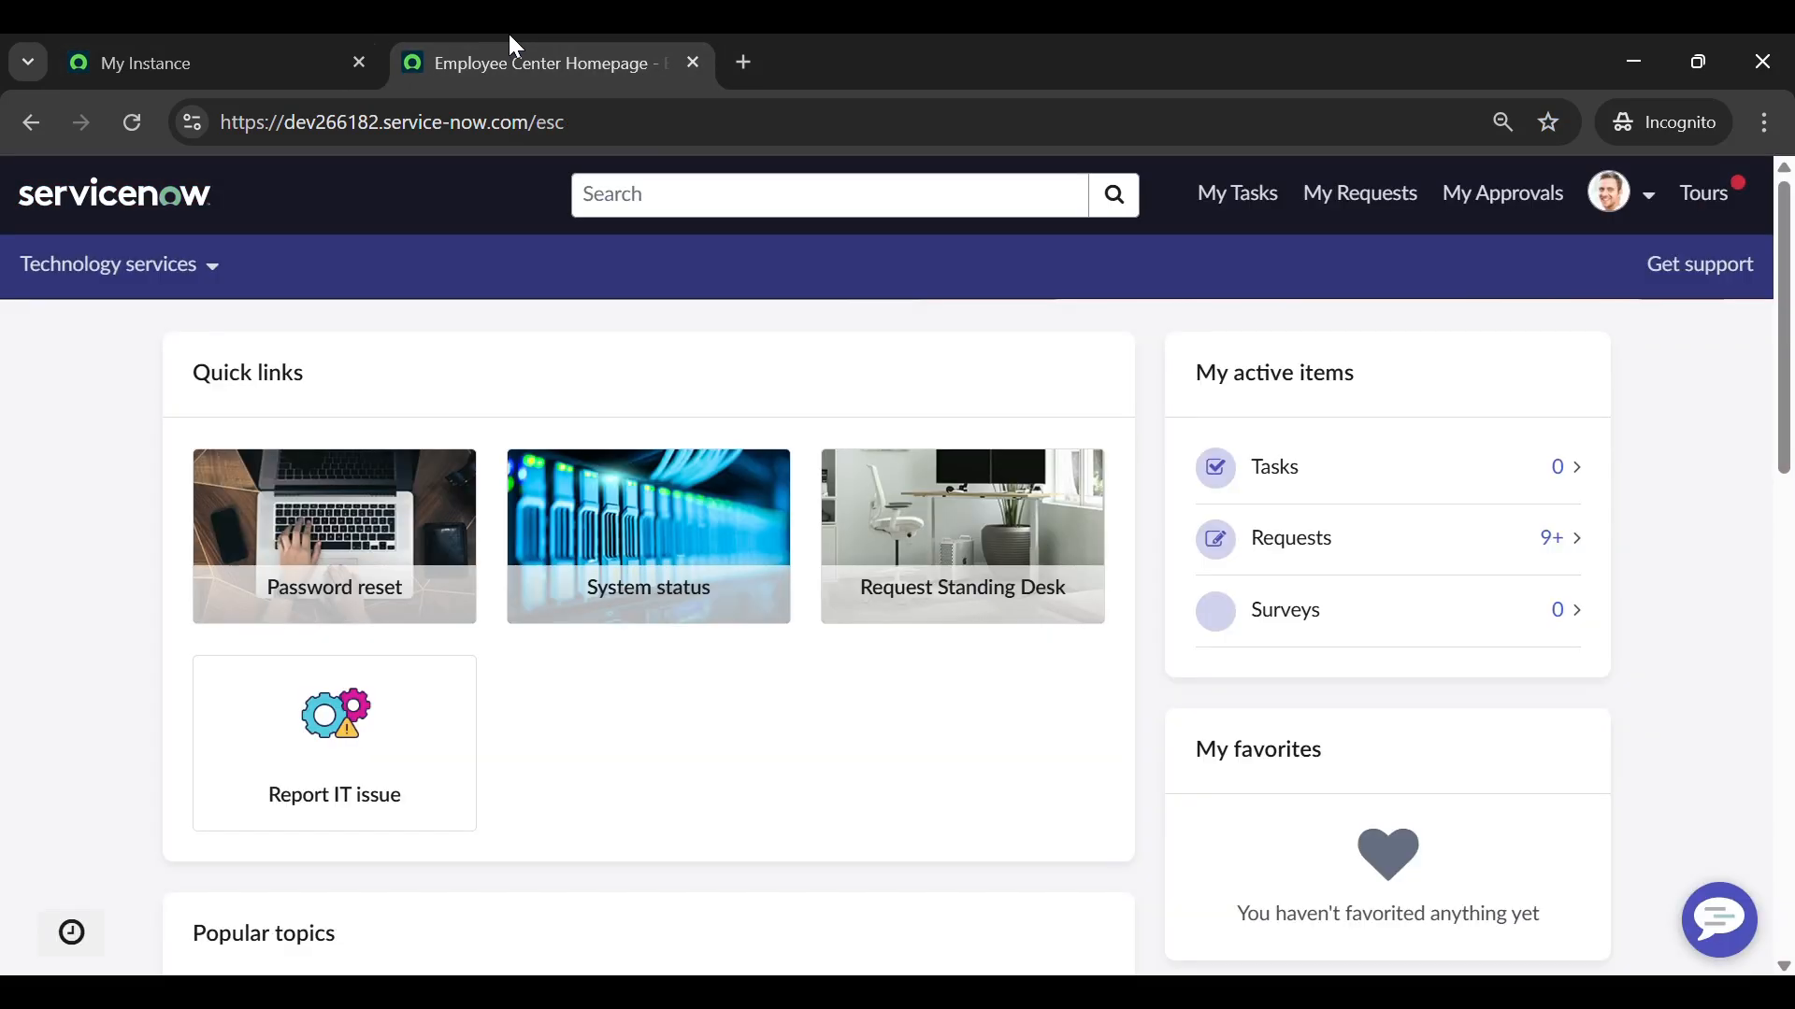
Filter the instance navigator for 'employee center' and open Employee Center > Quick Links
scroll(down, 3)
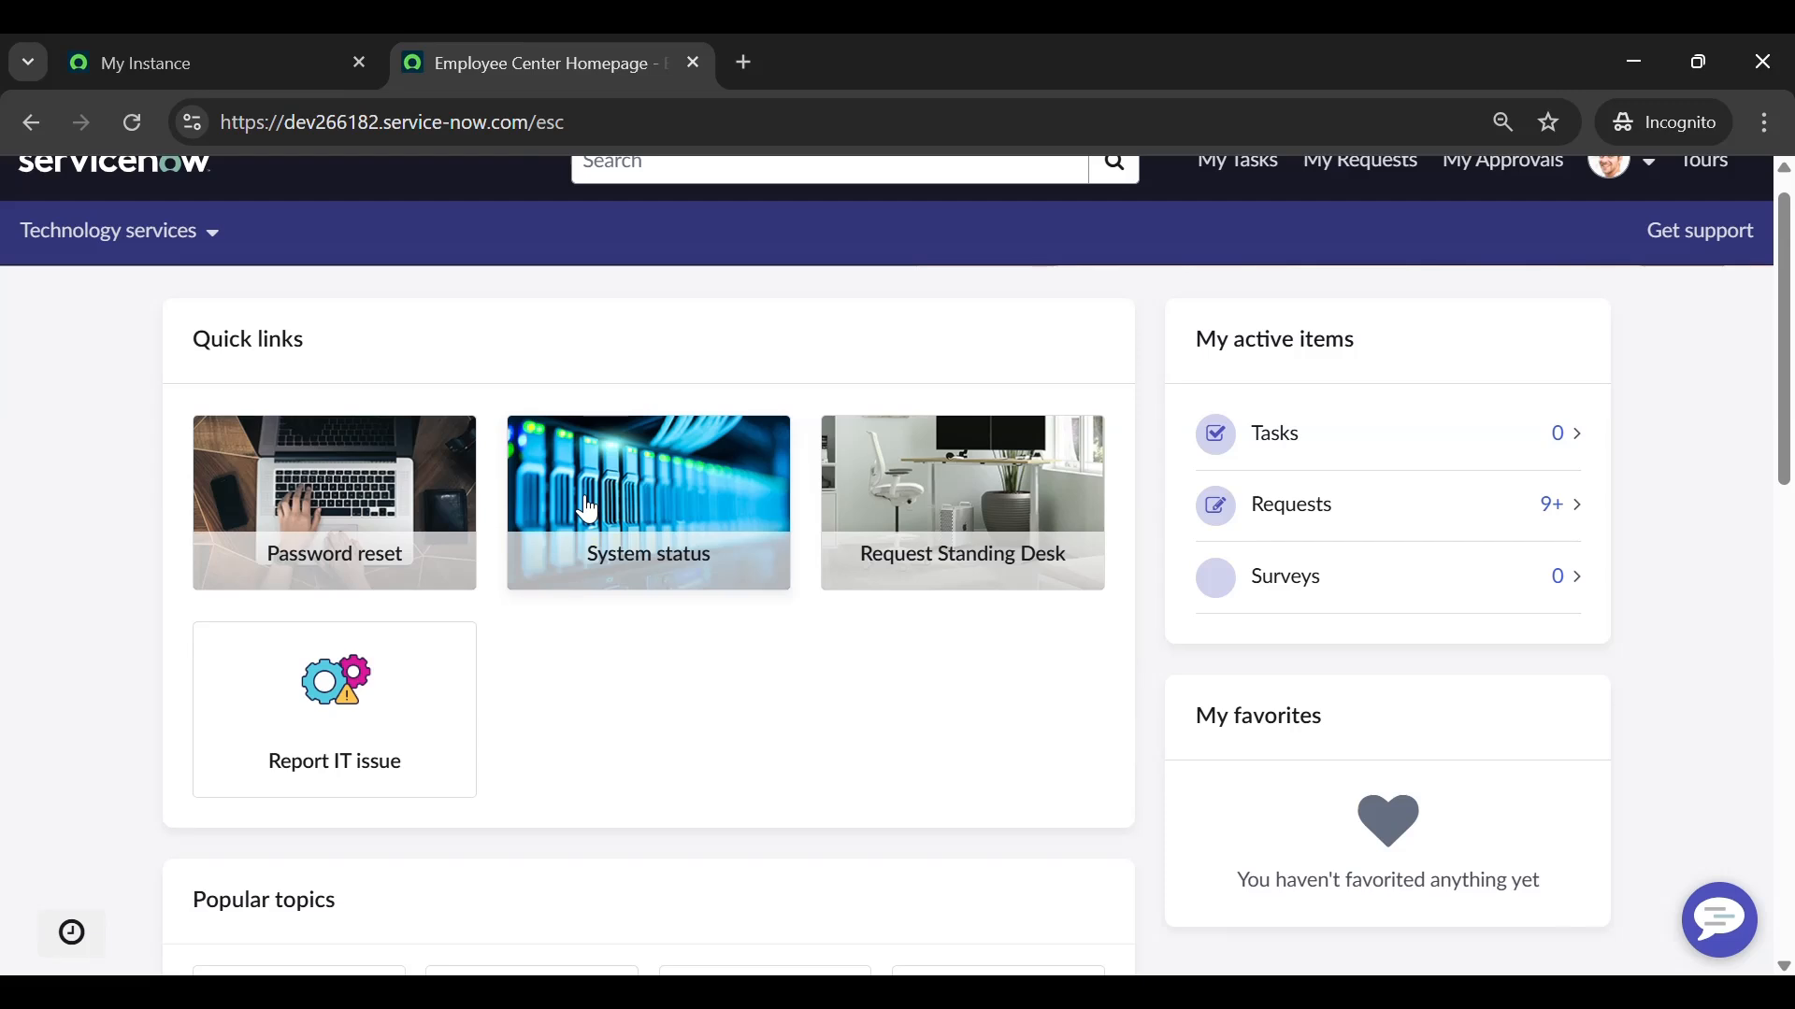
mouse_move(641, 634)
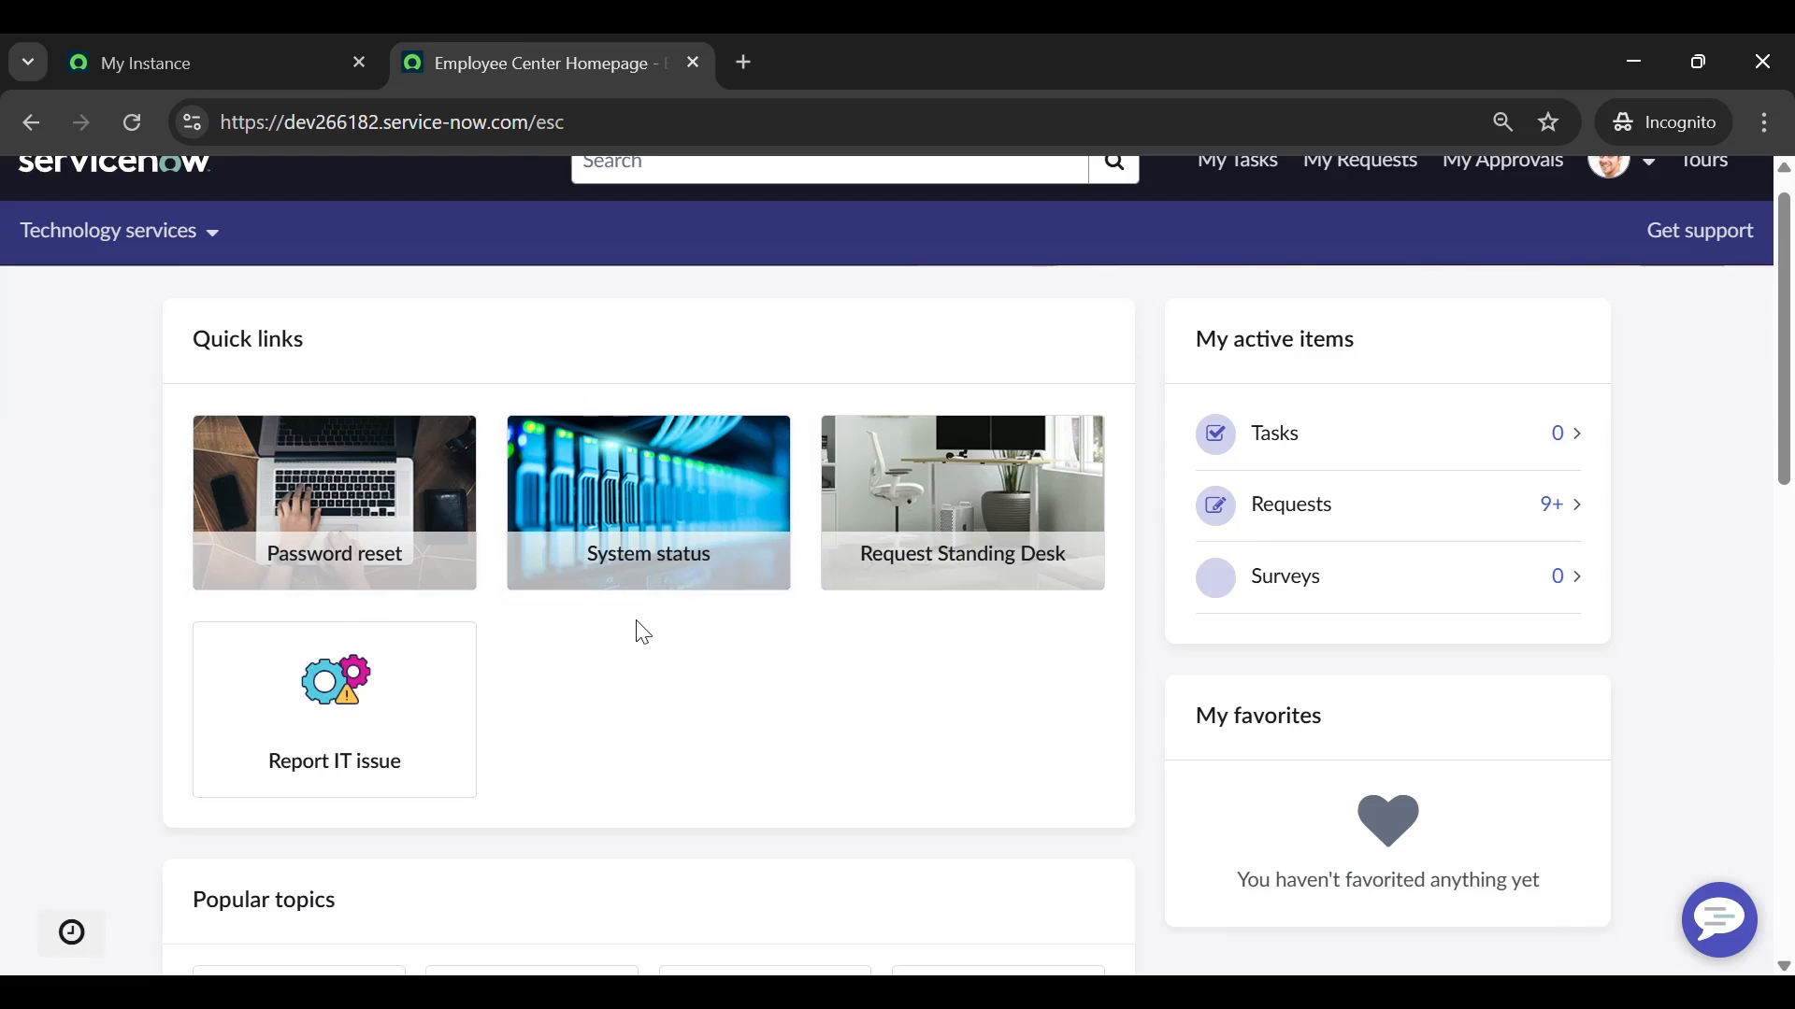
mouse_move(576, 523)
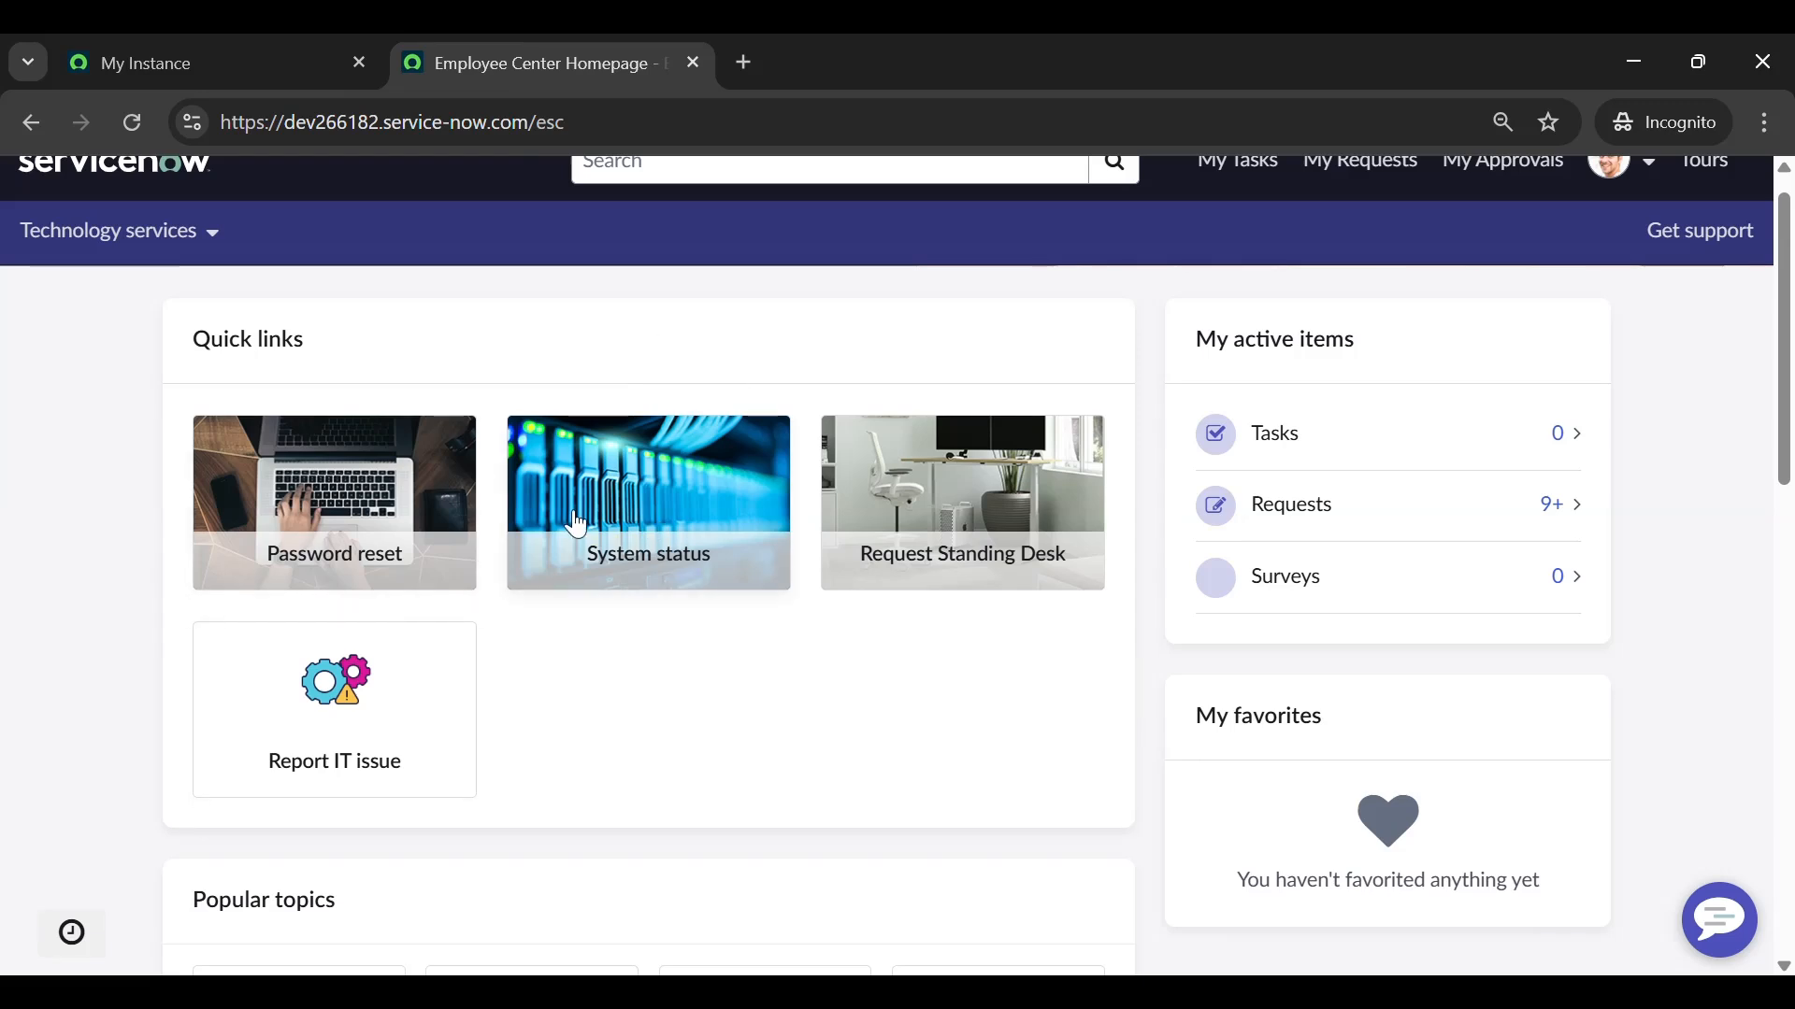
mouse_move(929, 508)
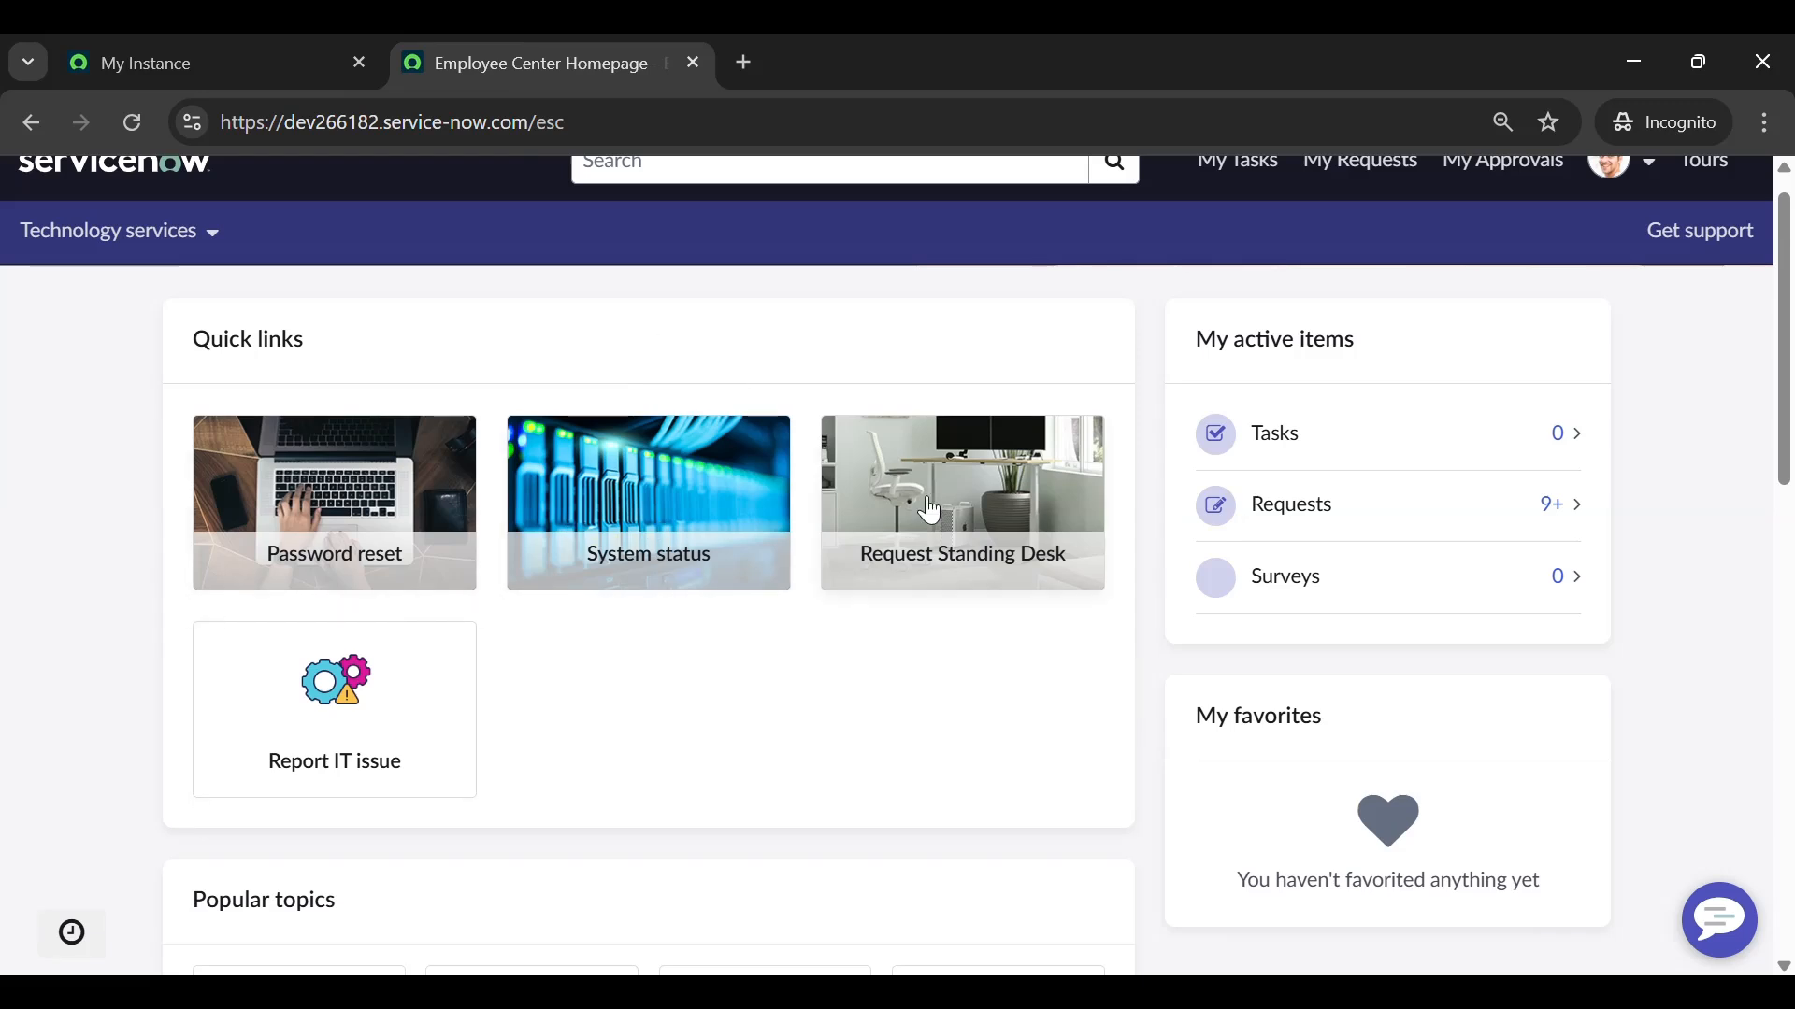
click(172, 62)
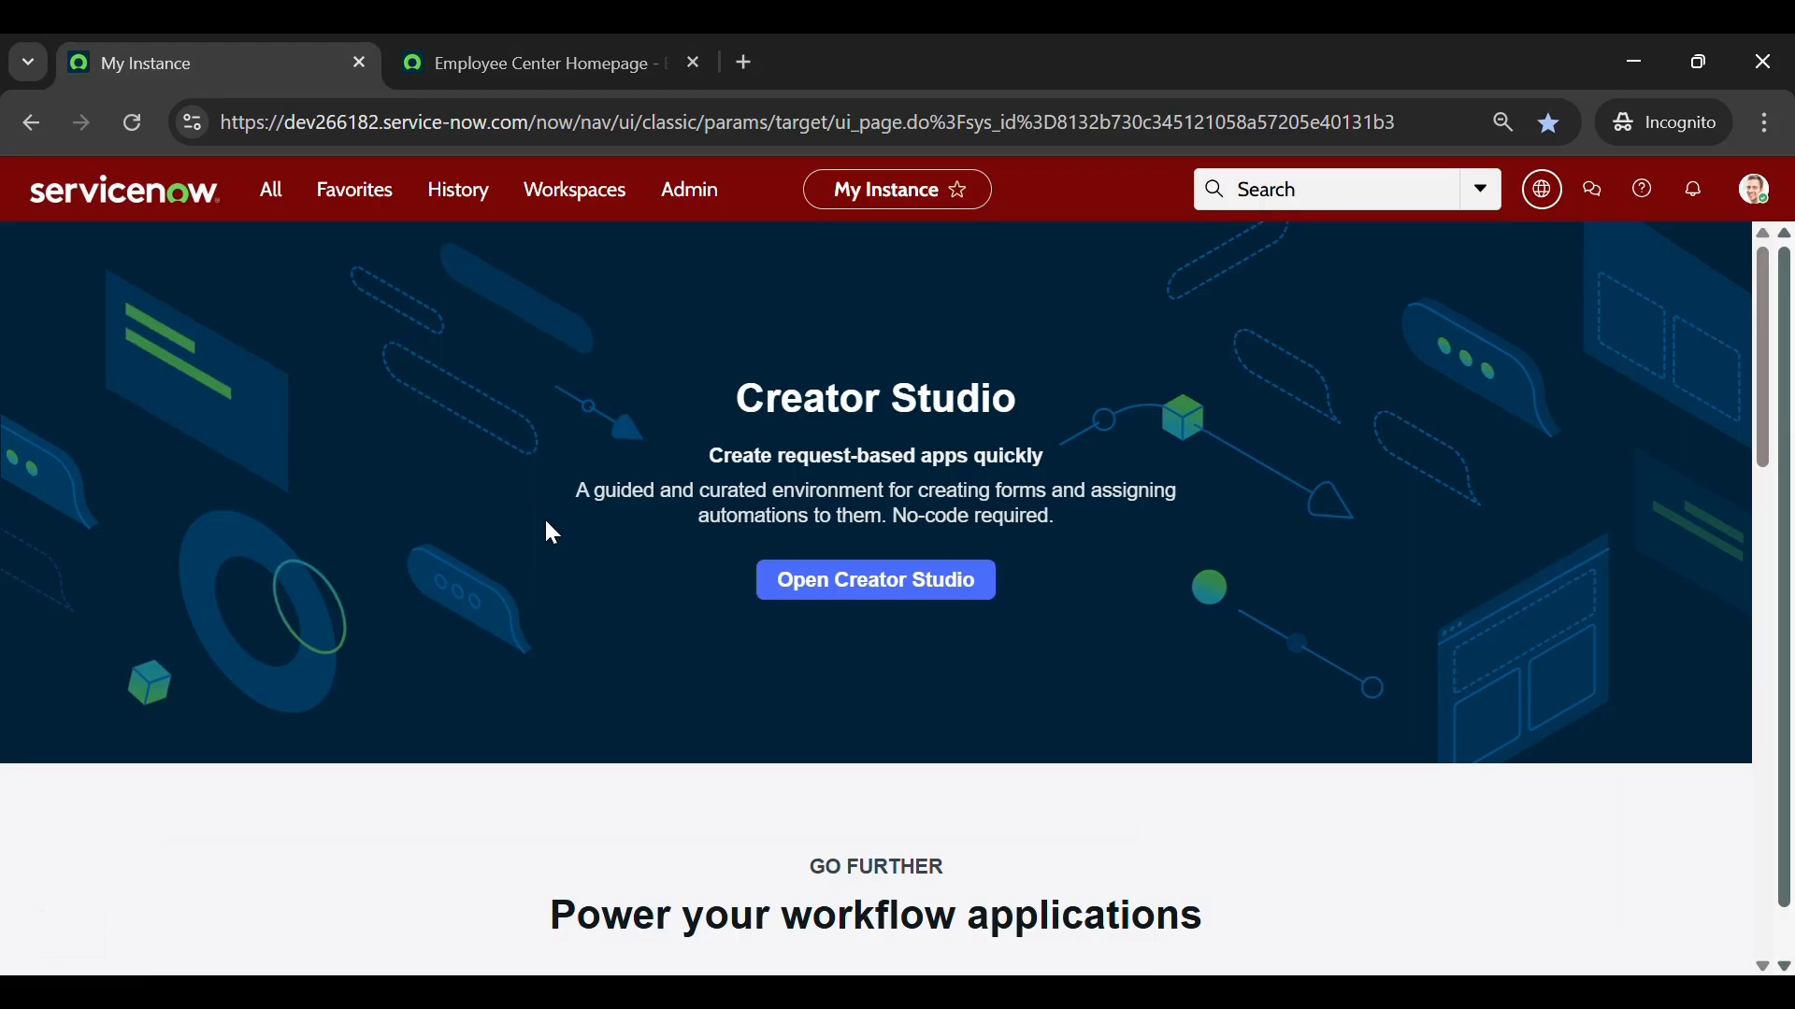
click(269, 189)
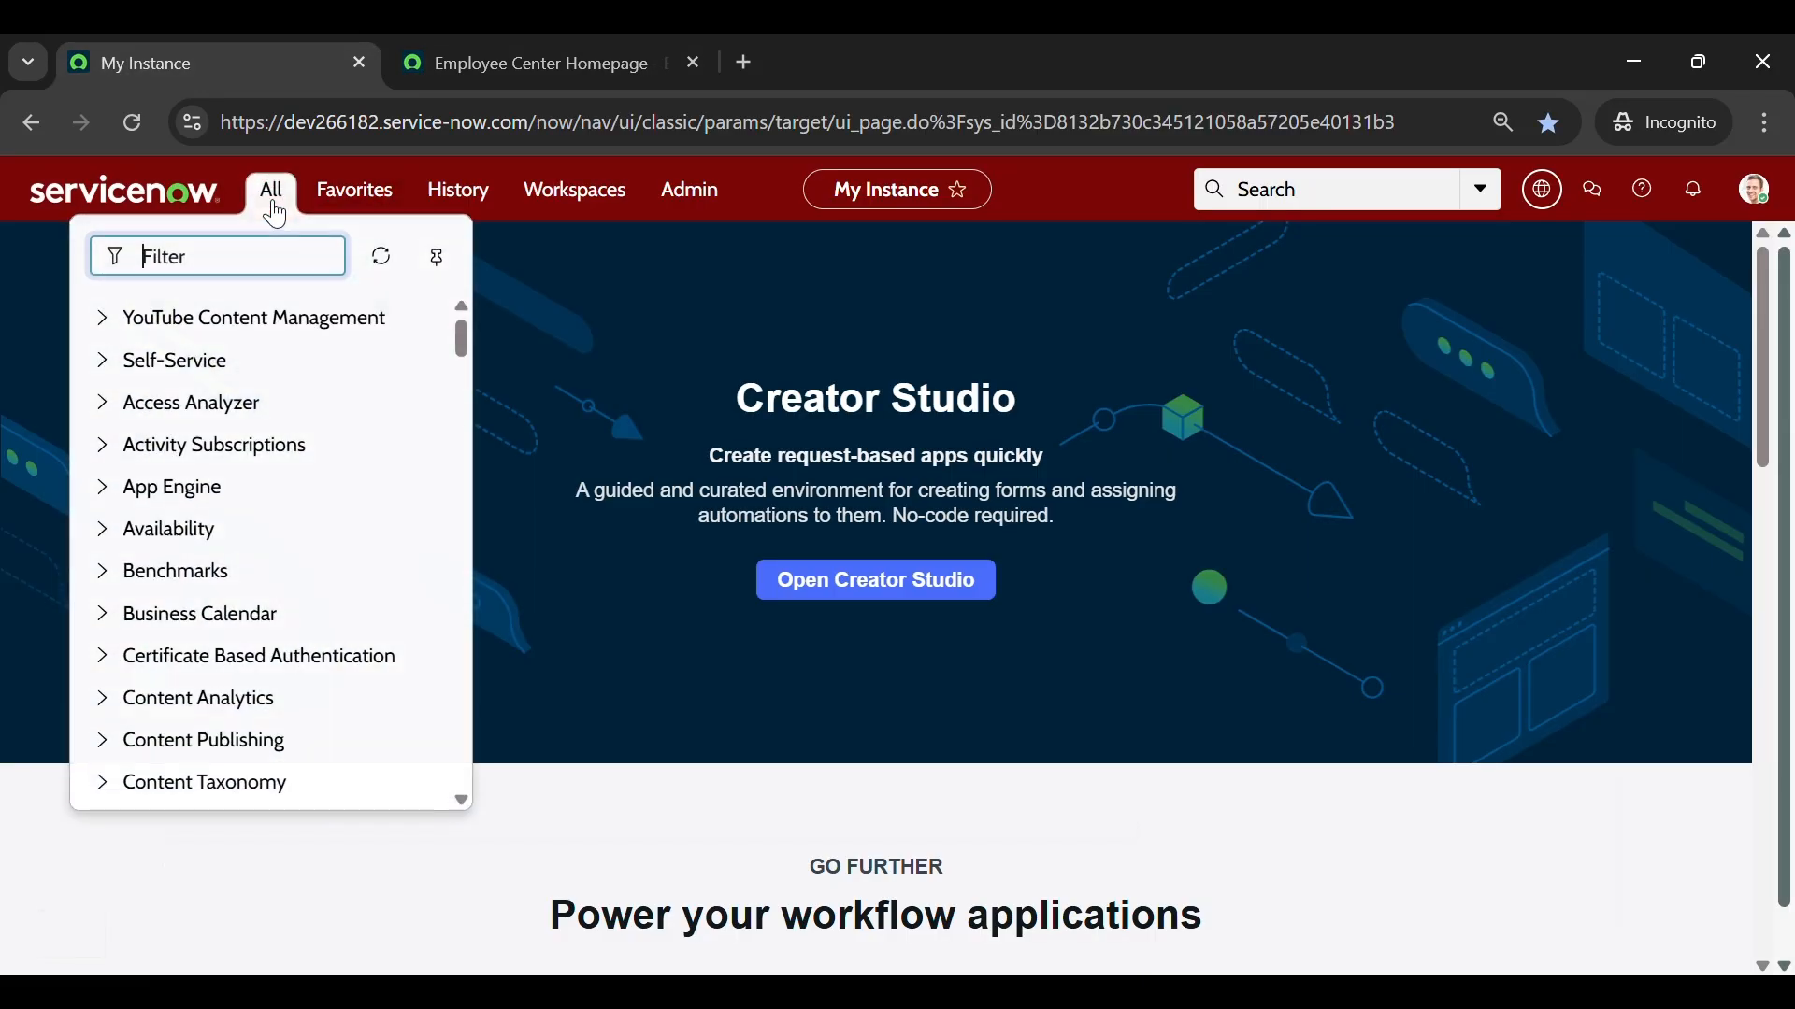
text(employeed)
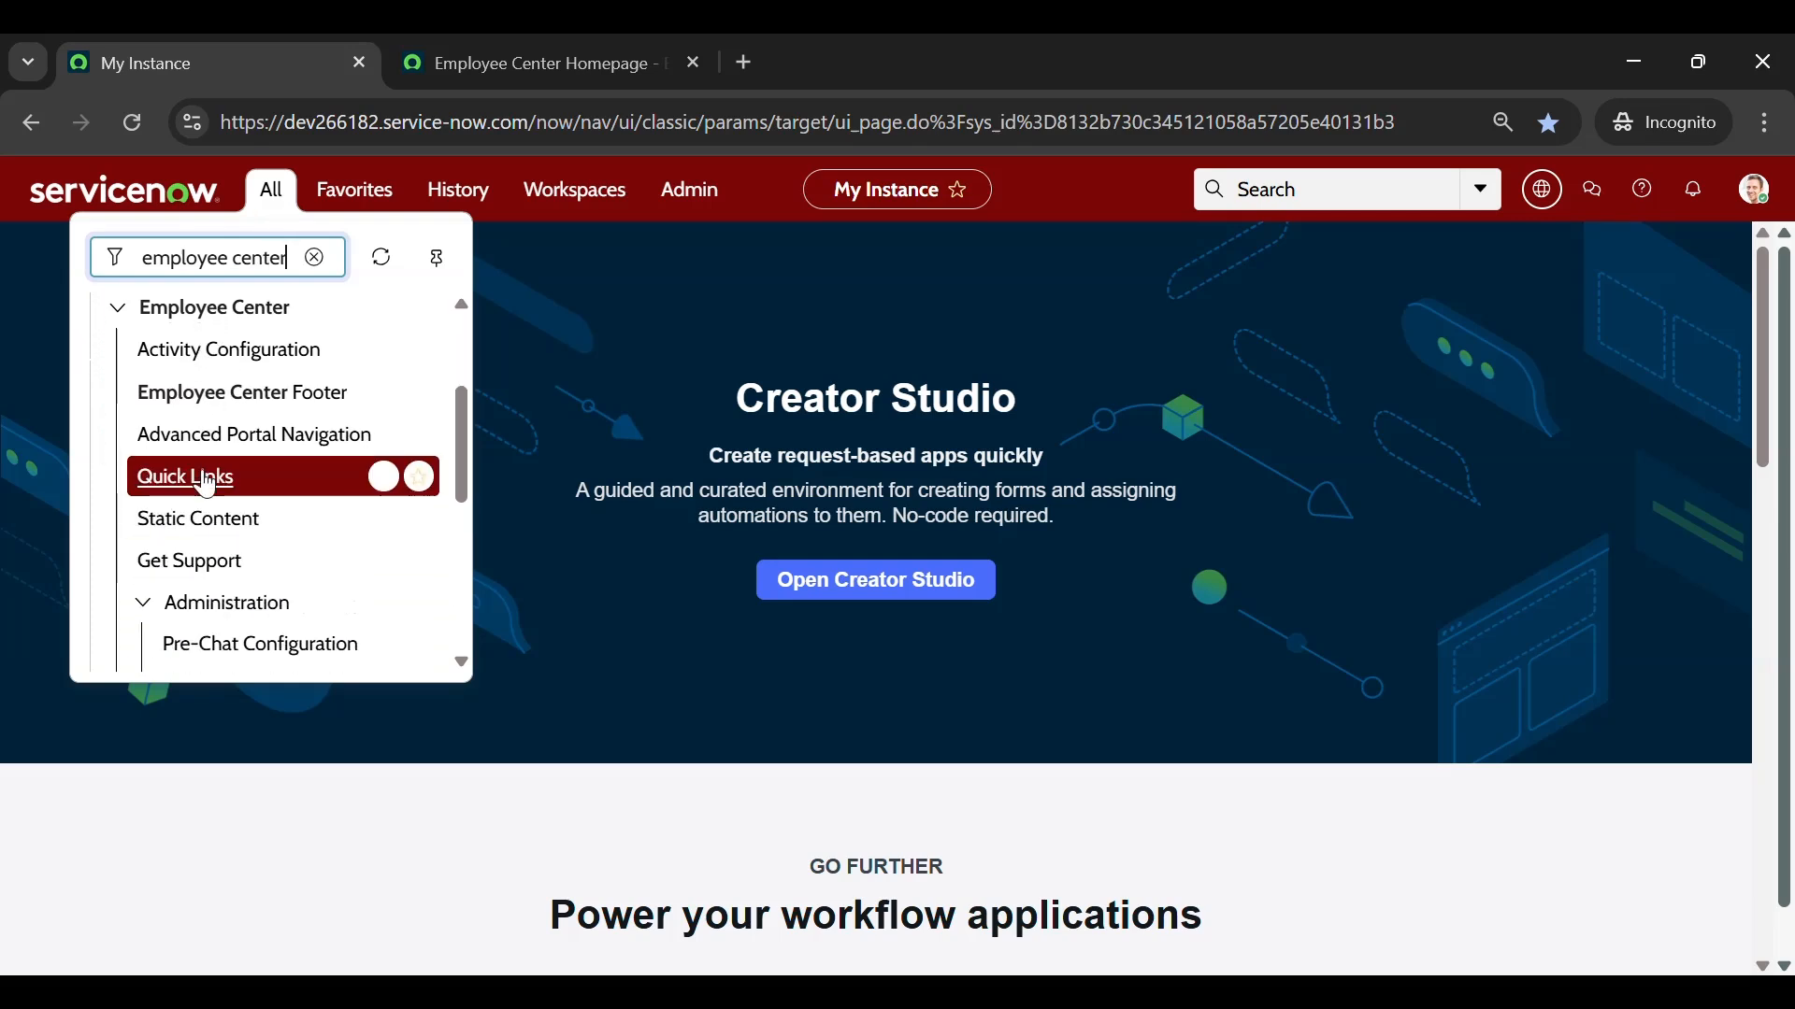
click(185, 477)
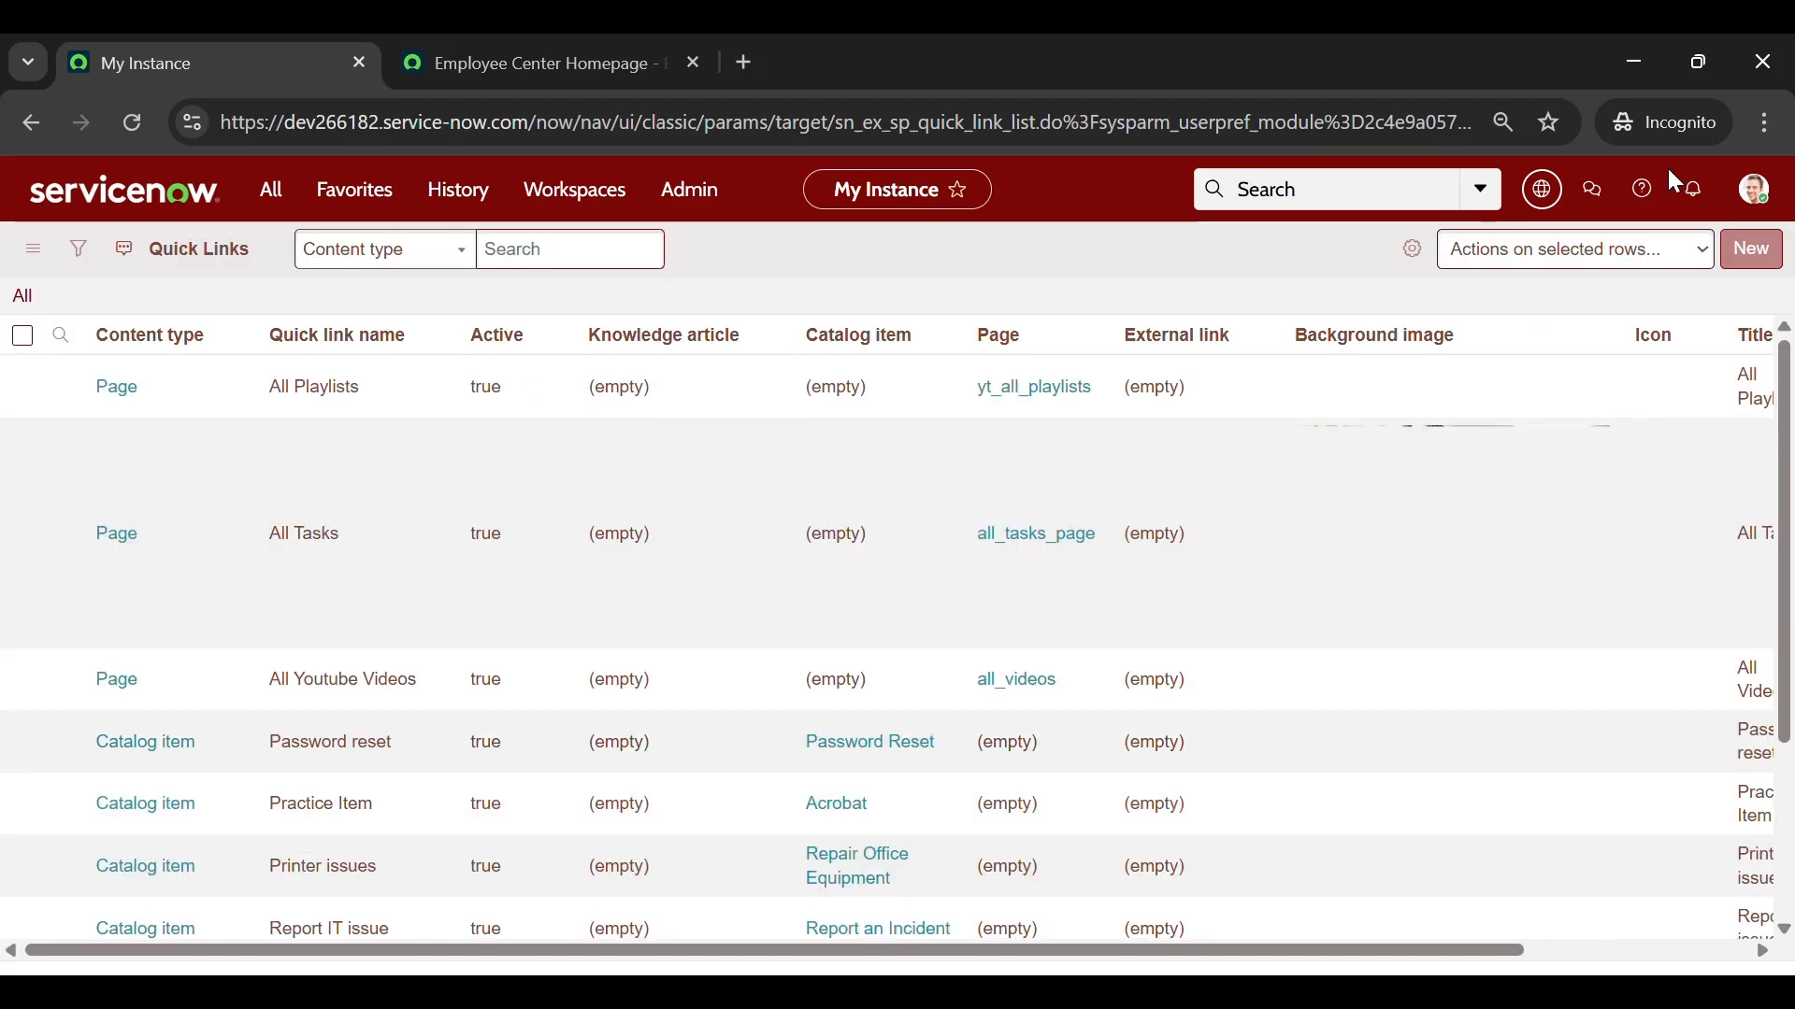
Start a new Quick Link record from the list
click(1750, 248)
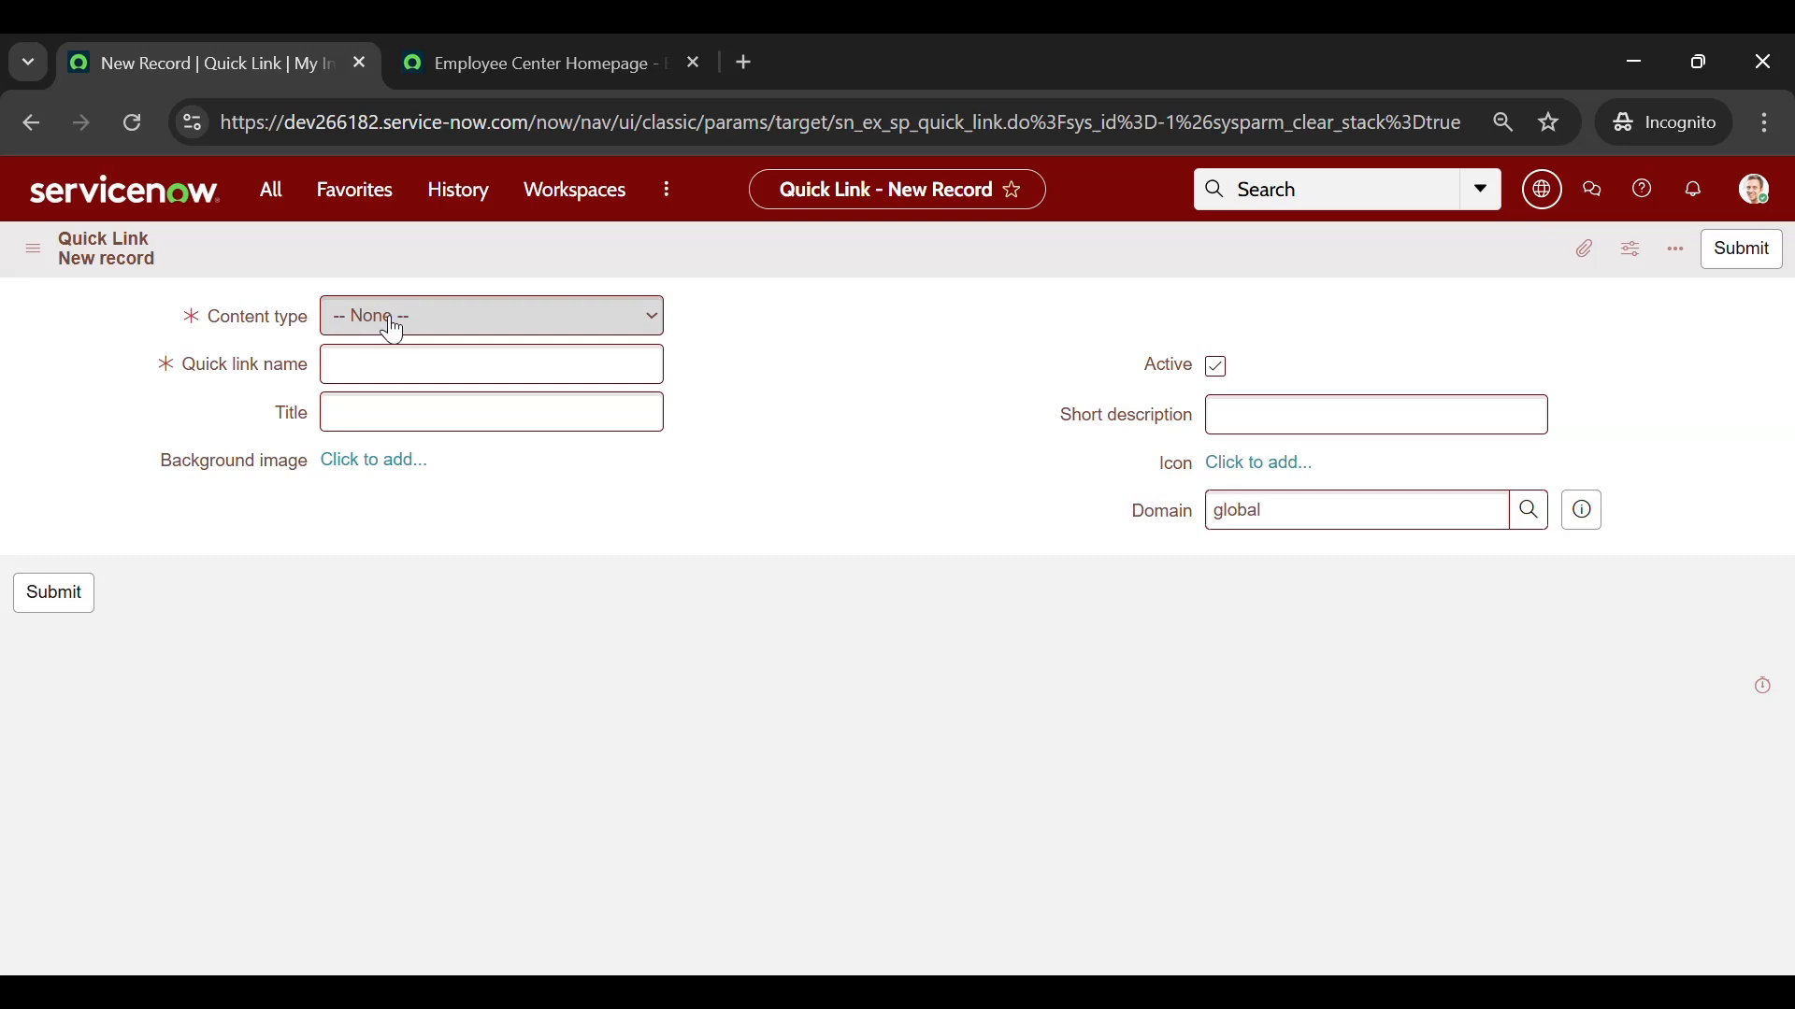
Cycle through Knowledge article, Catalog item and External link, then set Content type to Page
click(488, 314)
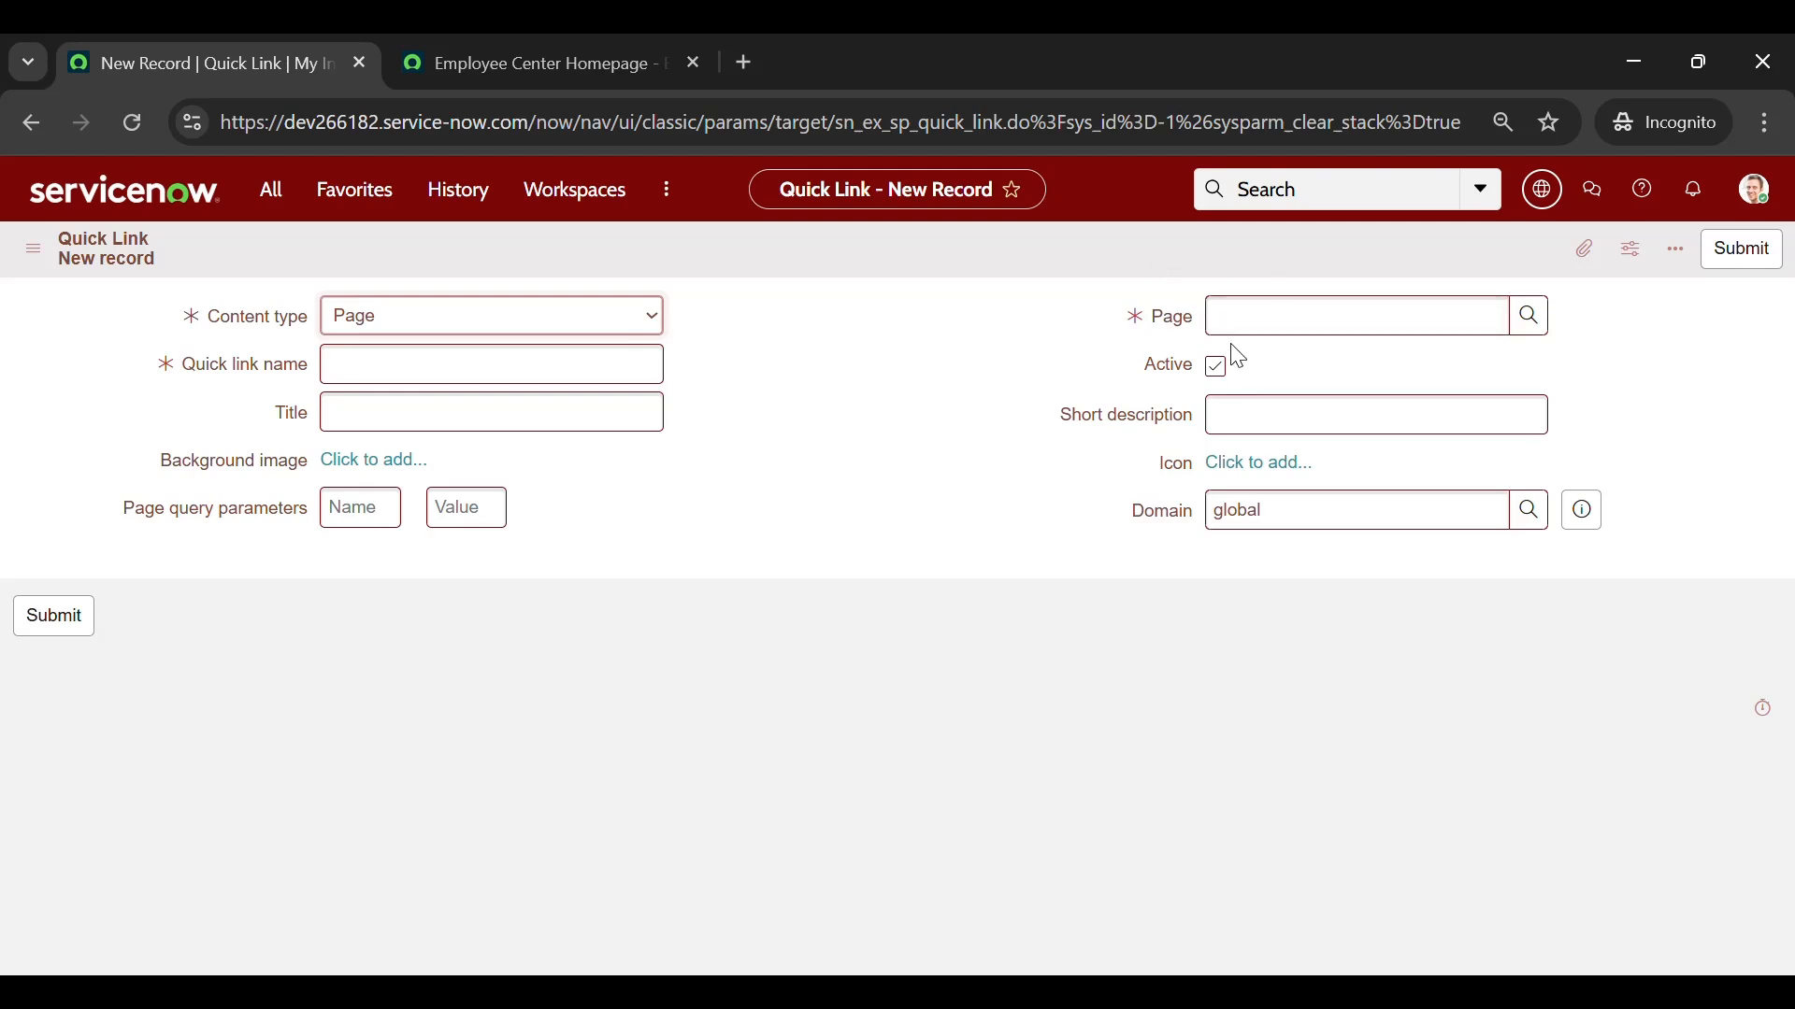
click(490, 314)
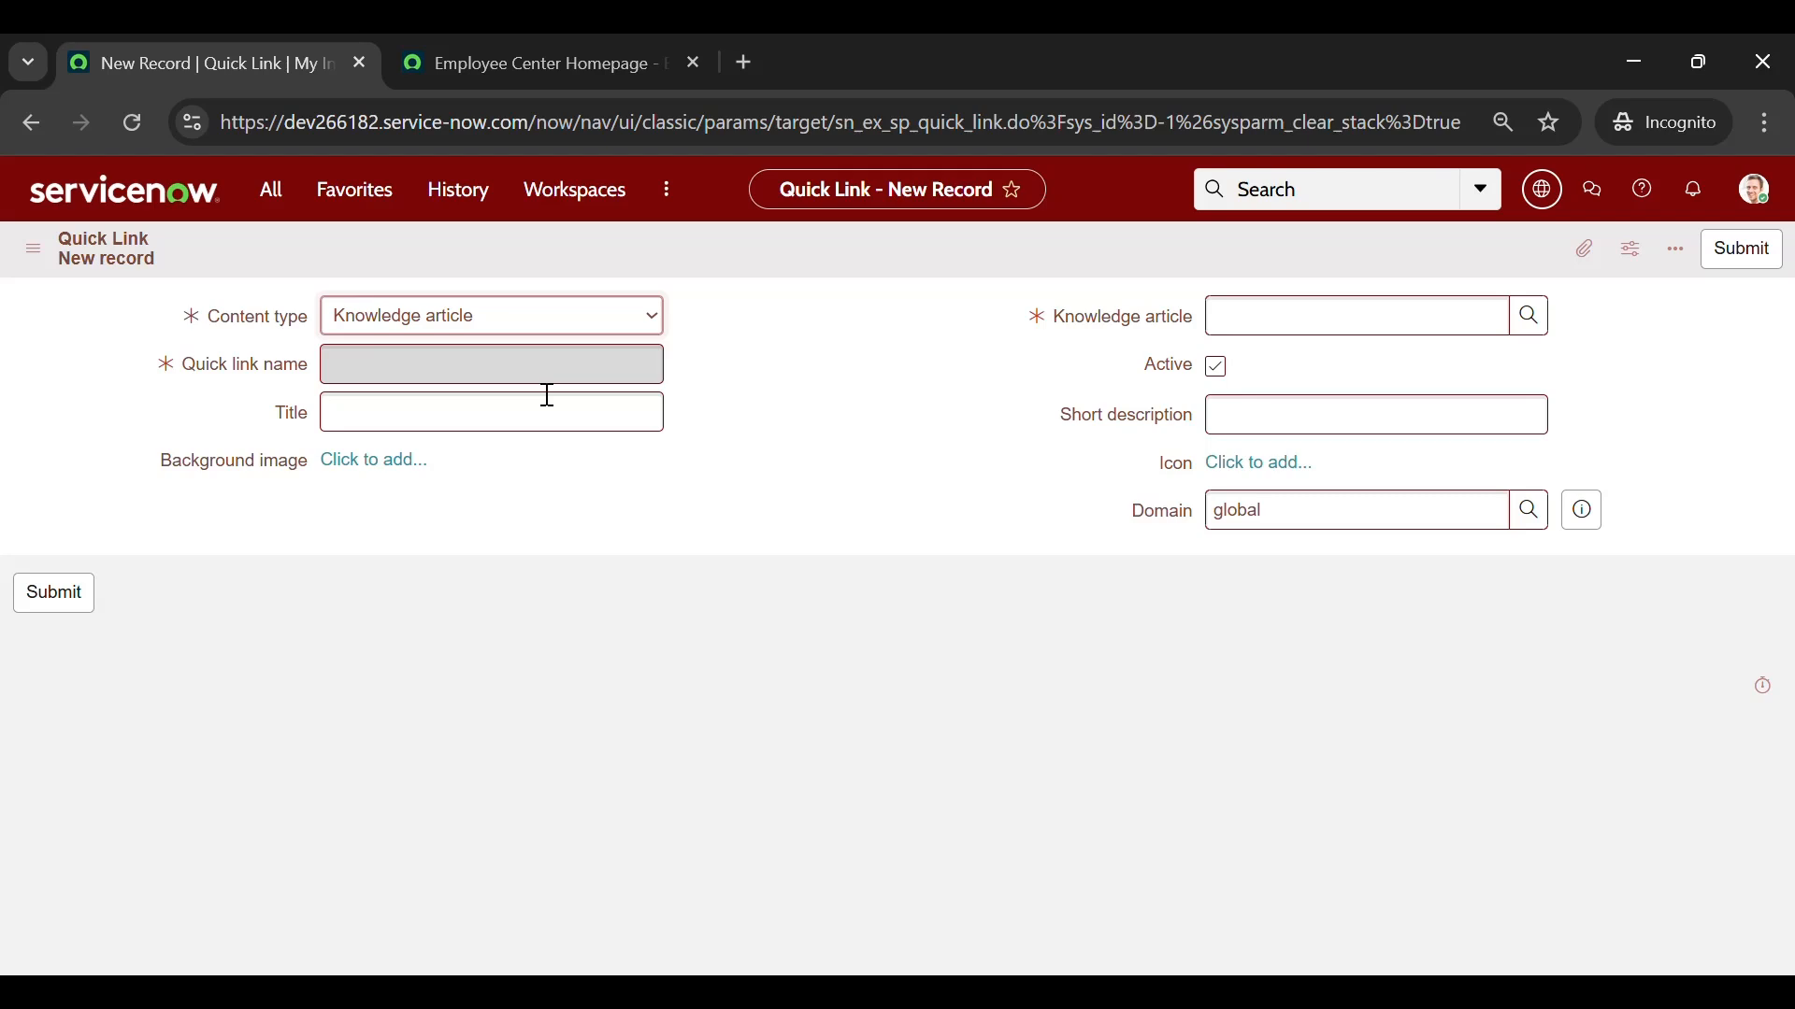
mouse_move(1141, 318)
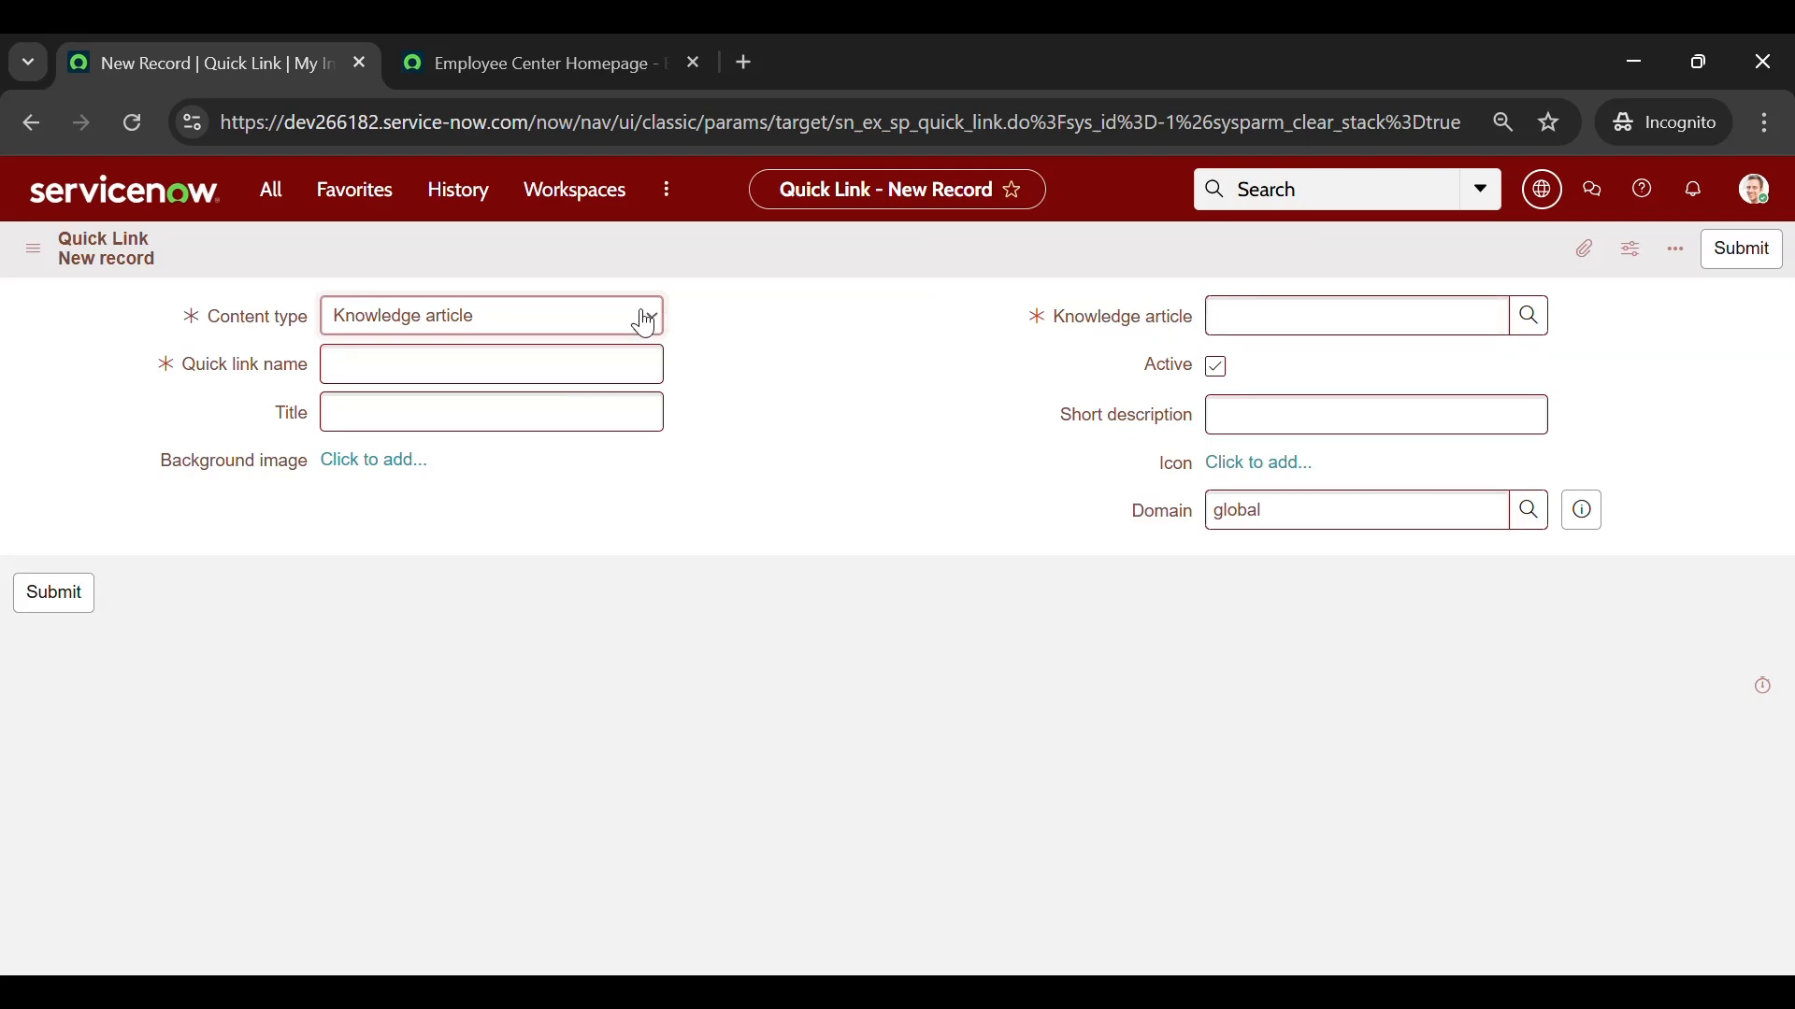
click(490, 316)
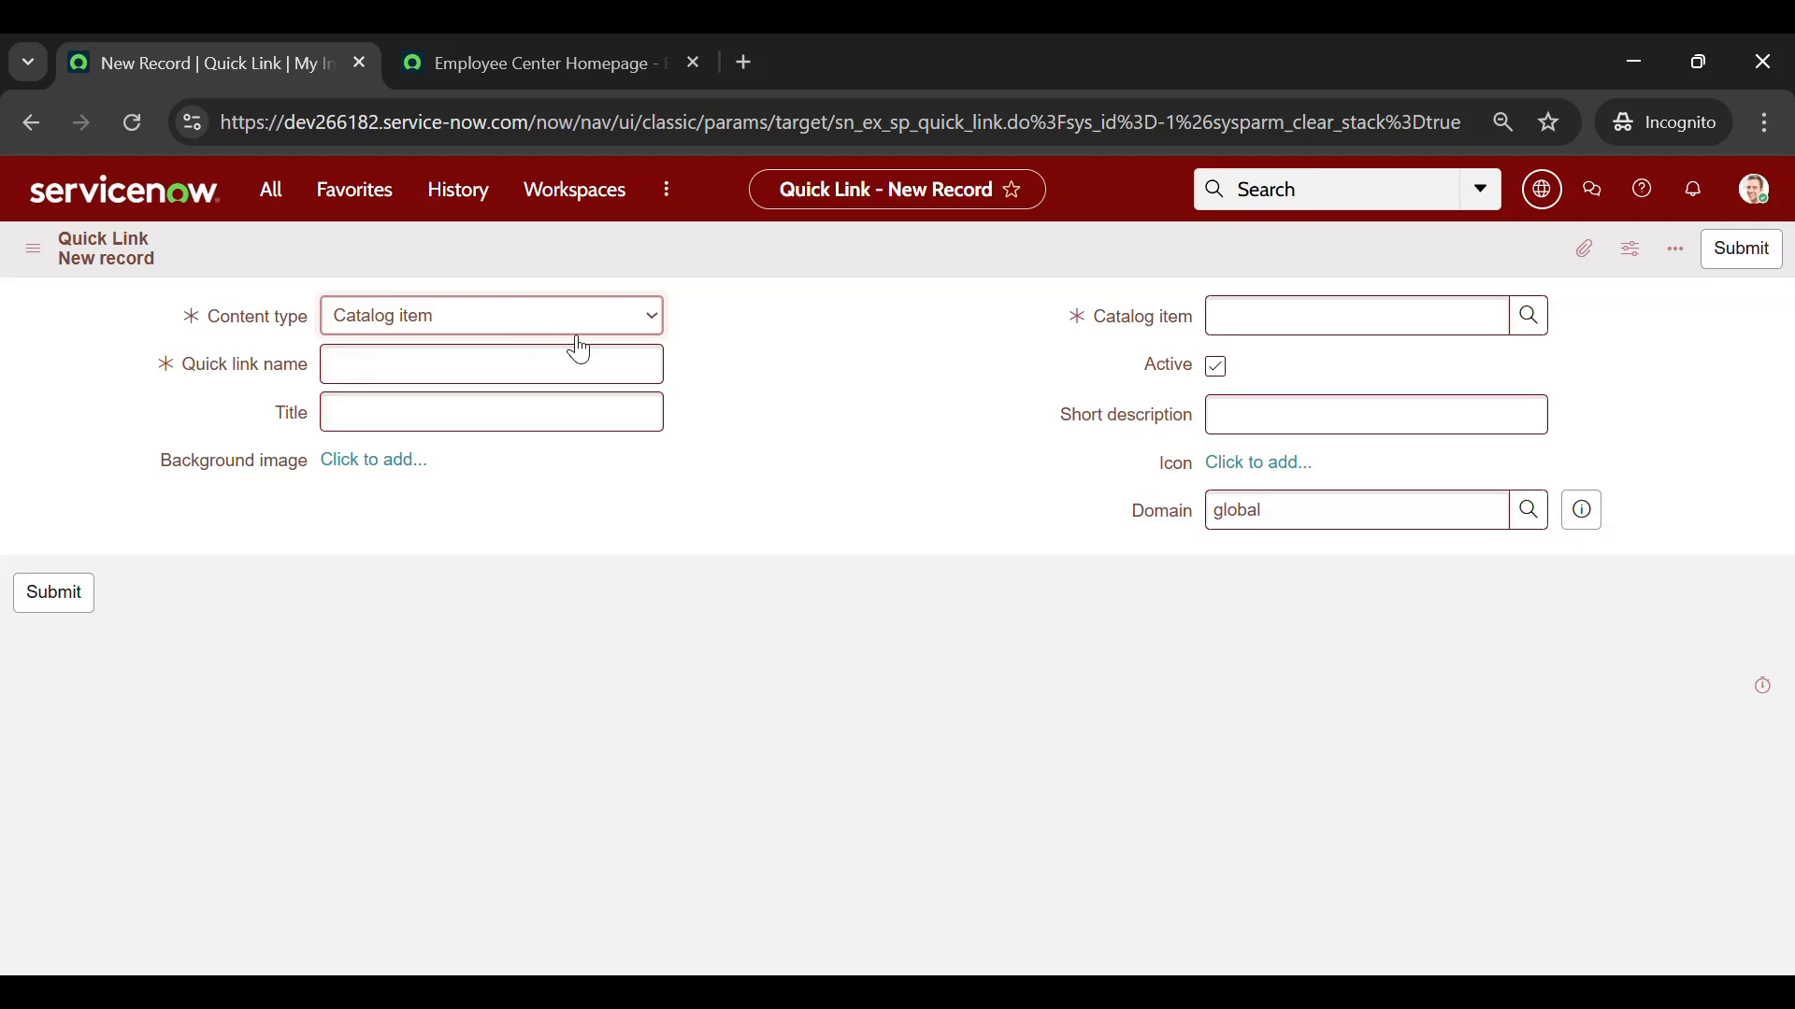
click(490, 315)
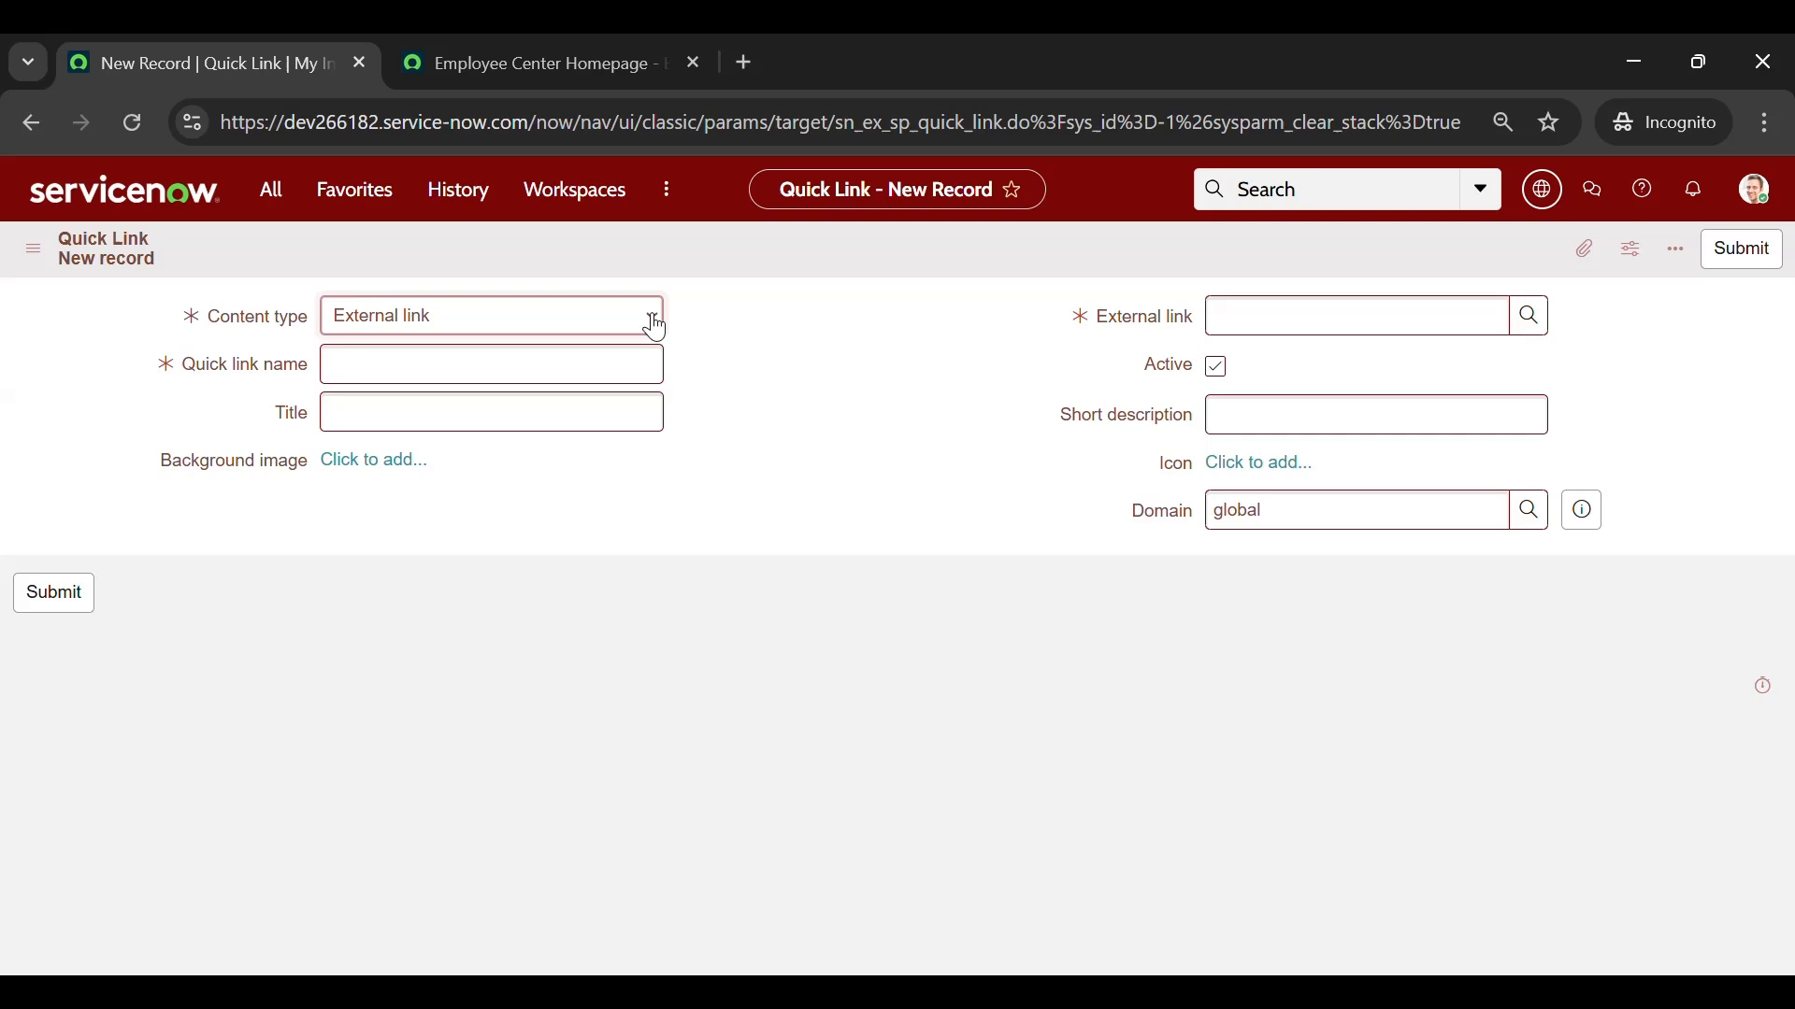
click(490, 314)
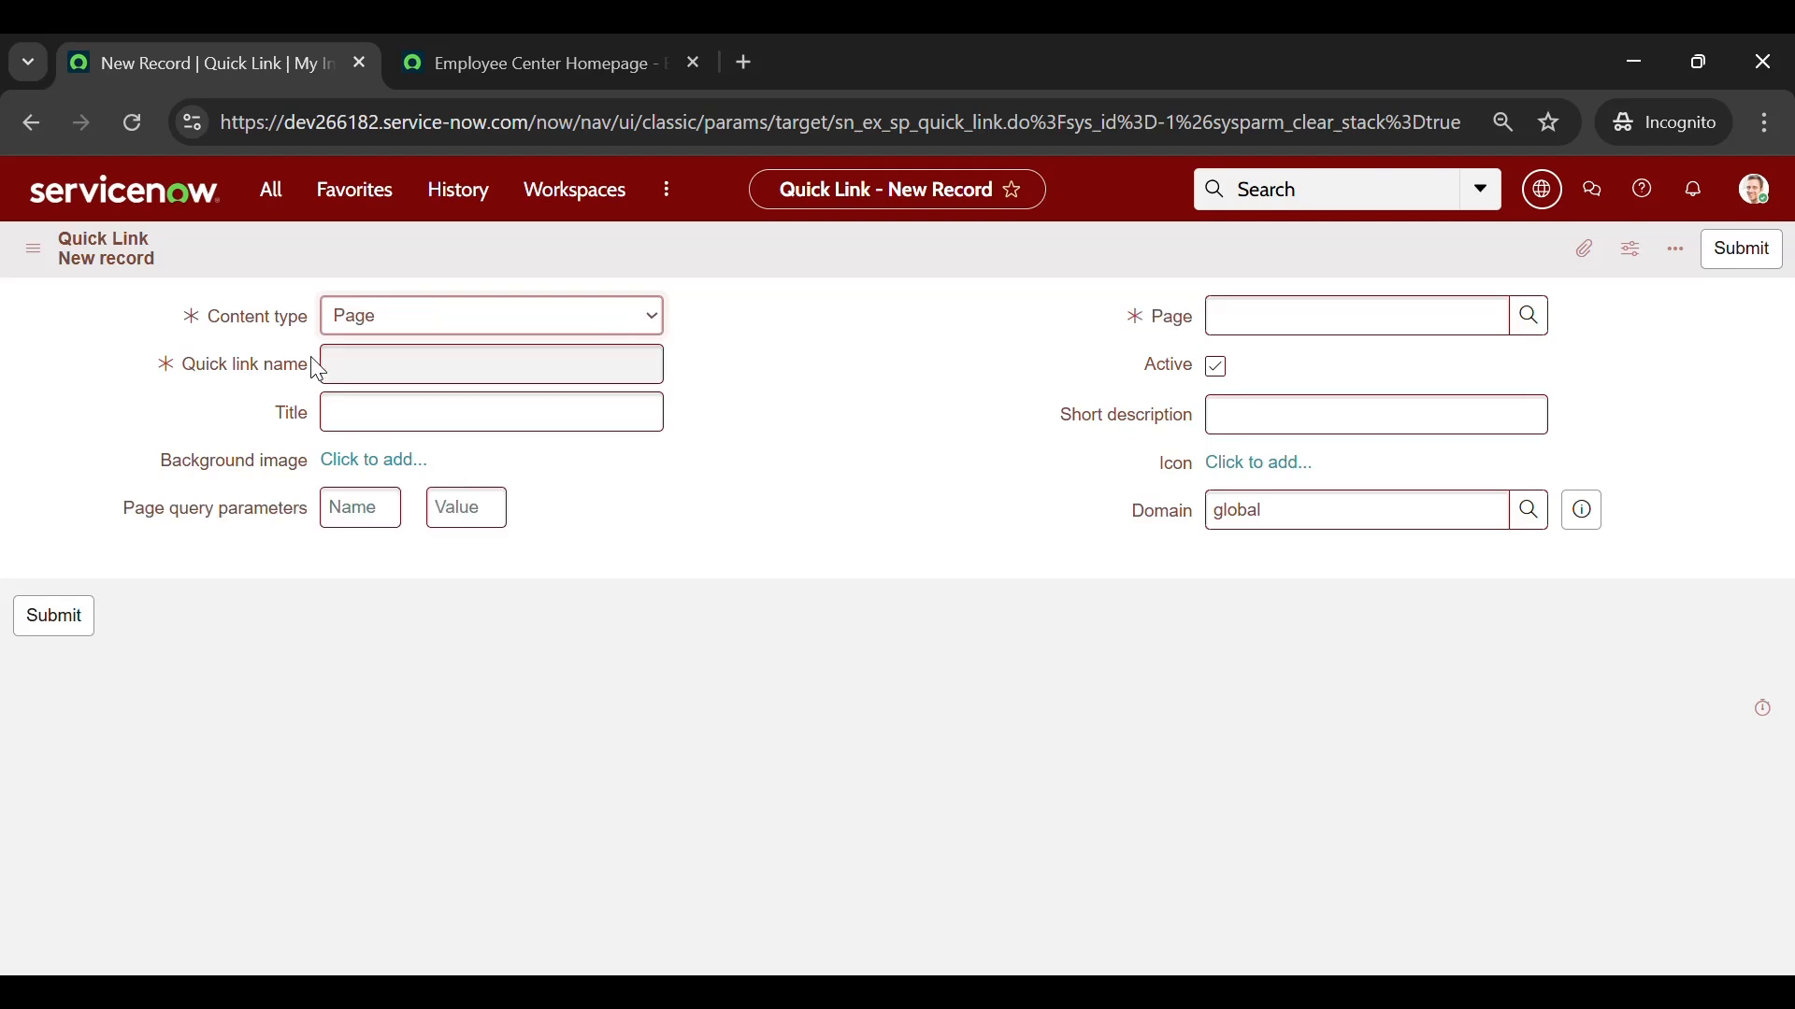
Set Quick link name and Title both to 'Demo page'
click(490, 365)
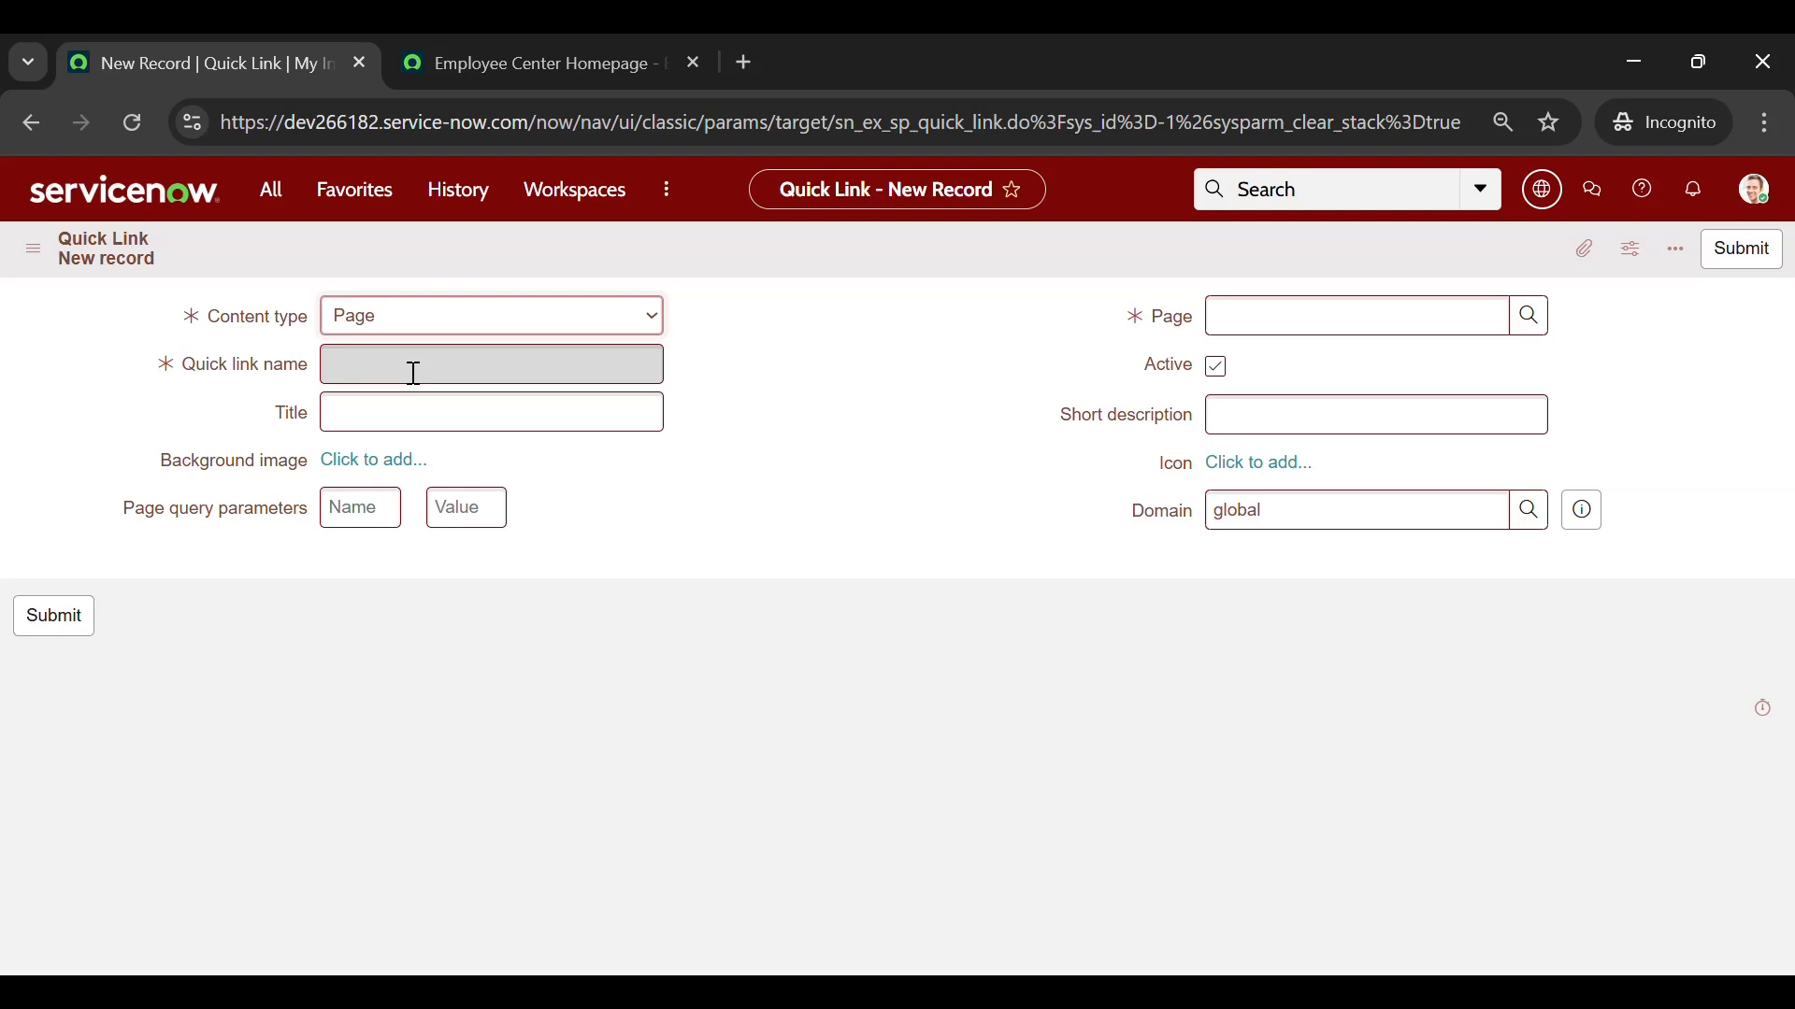
text(Demo page)
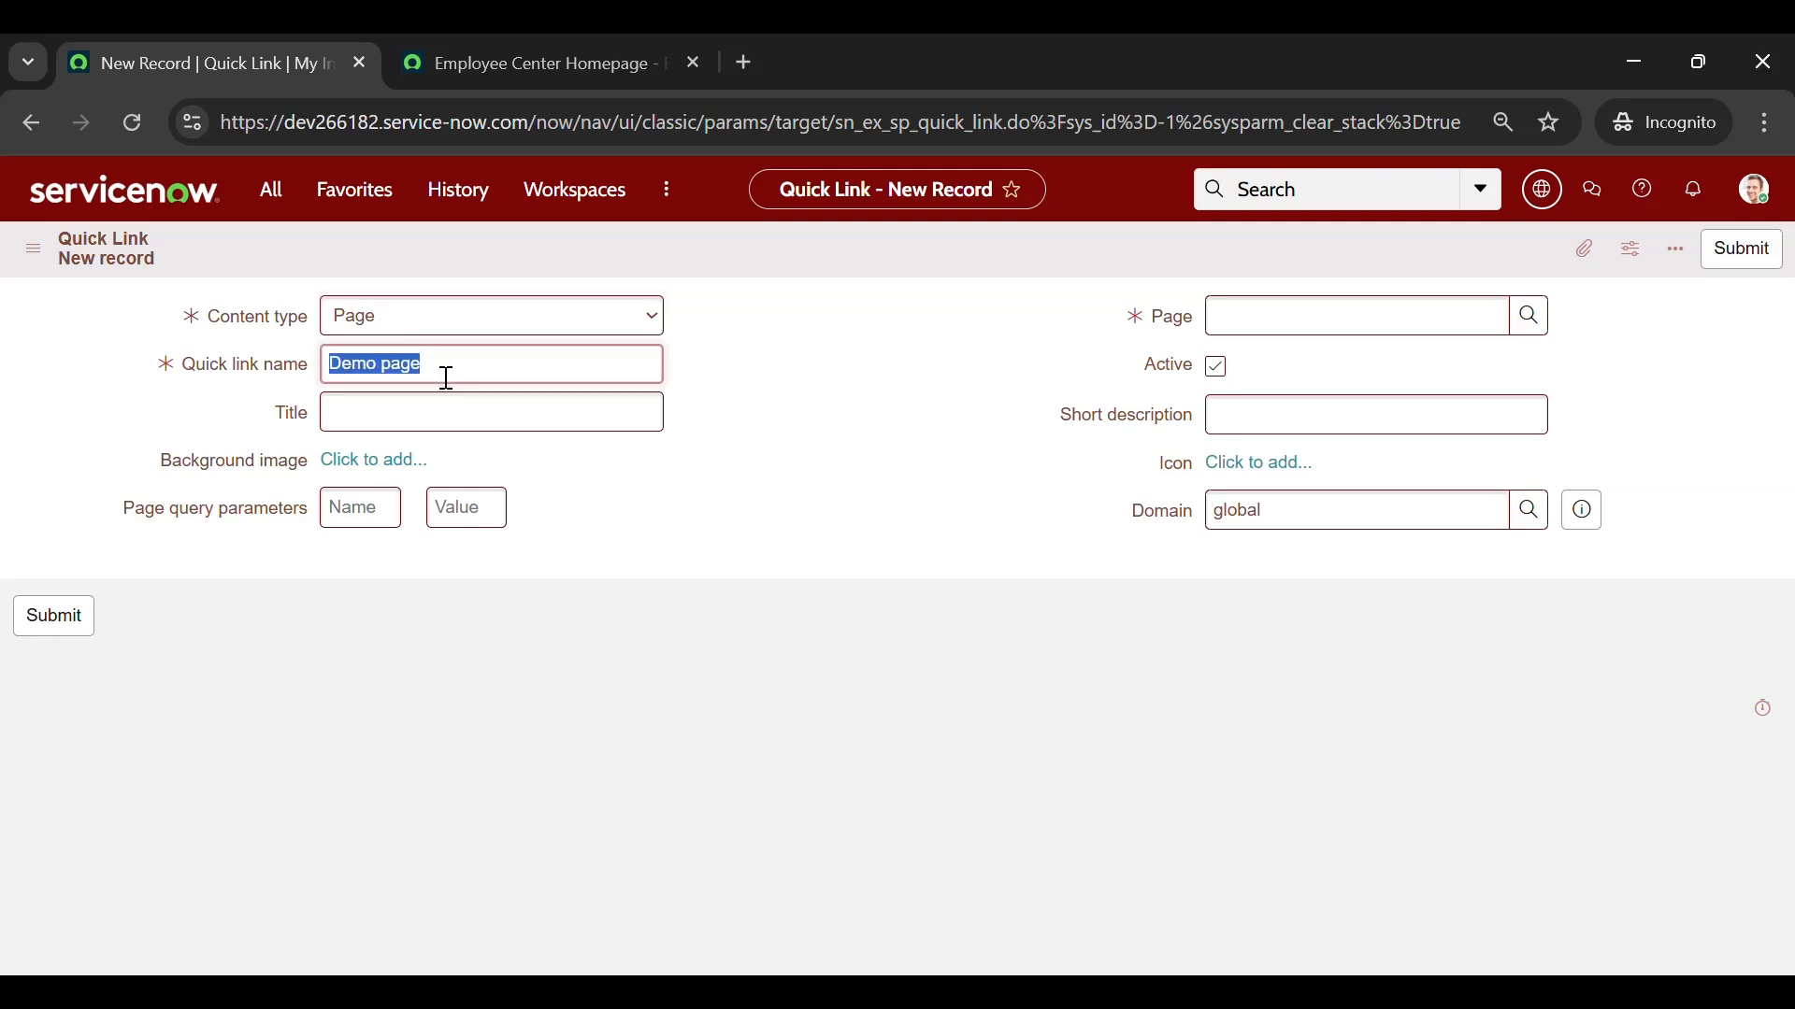
click(490, 412)
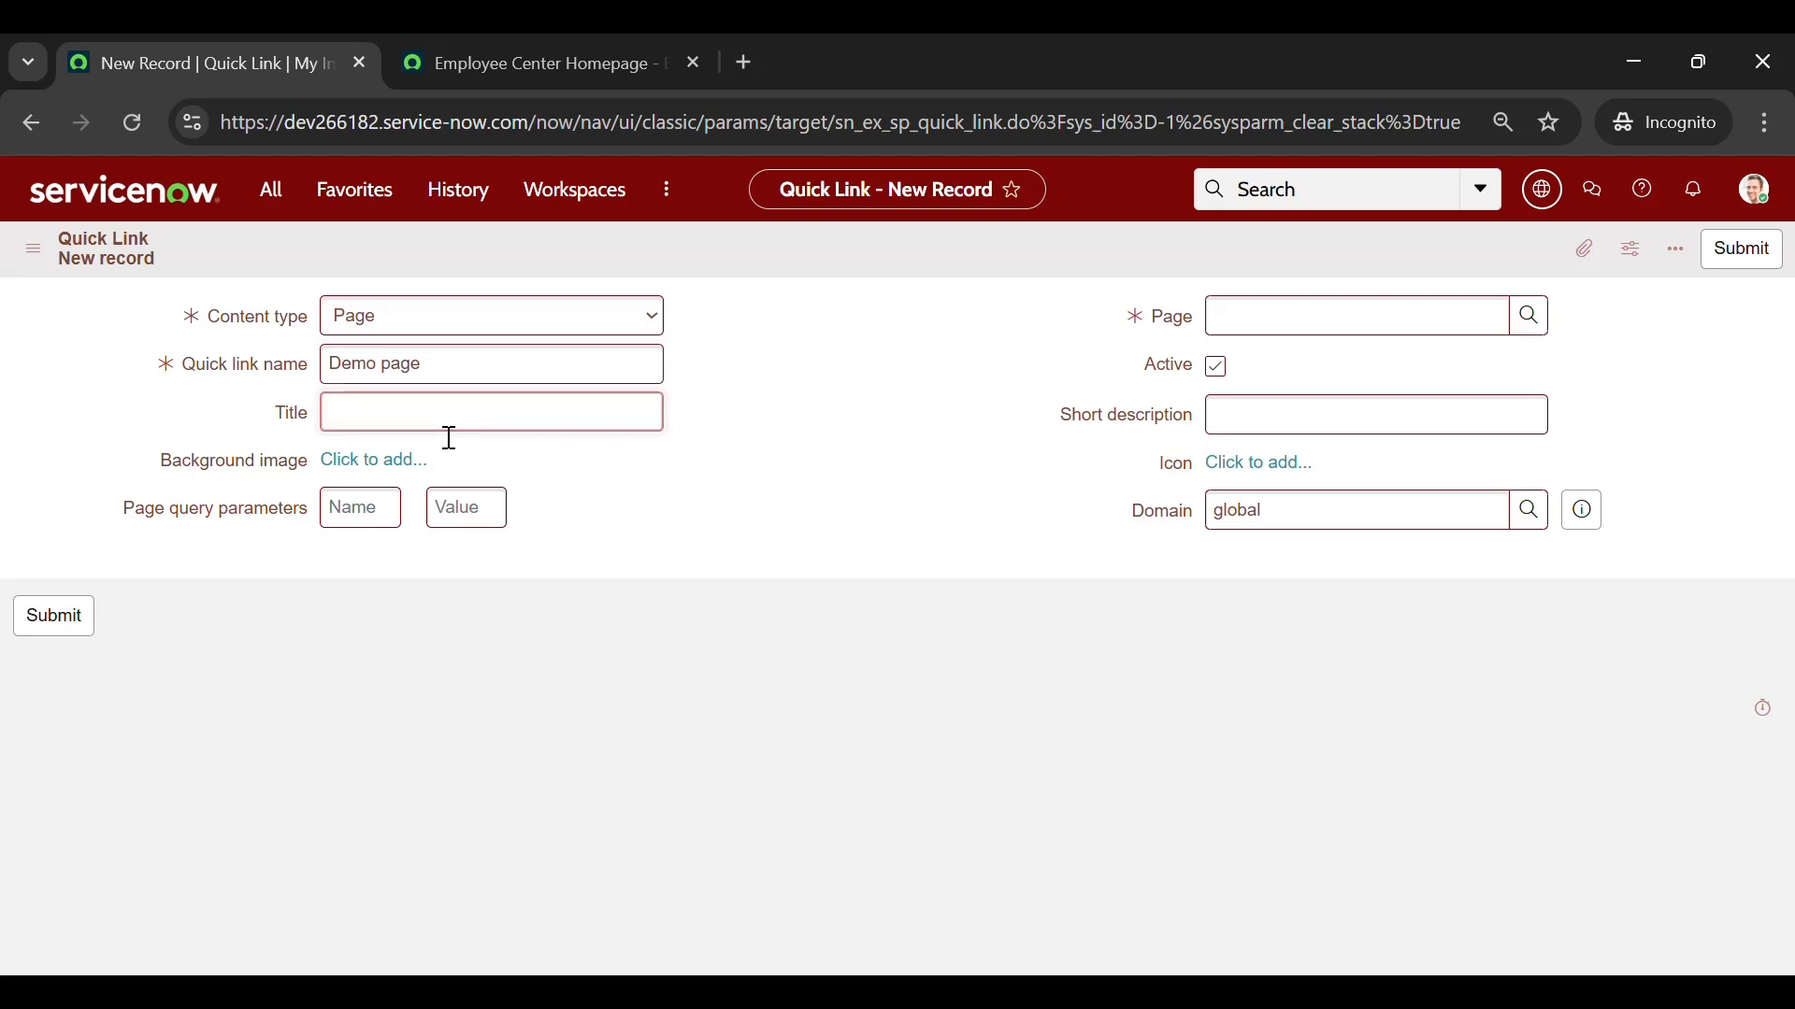
text(Demo page)
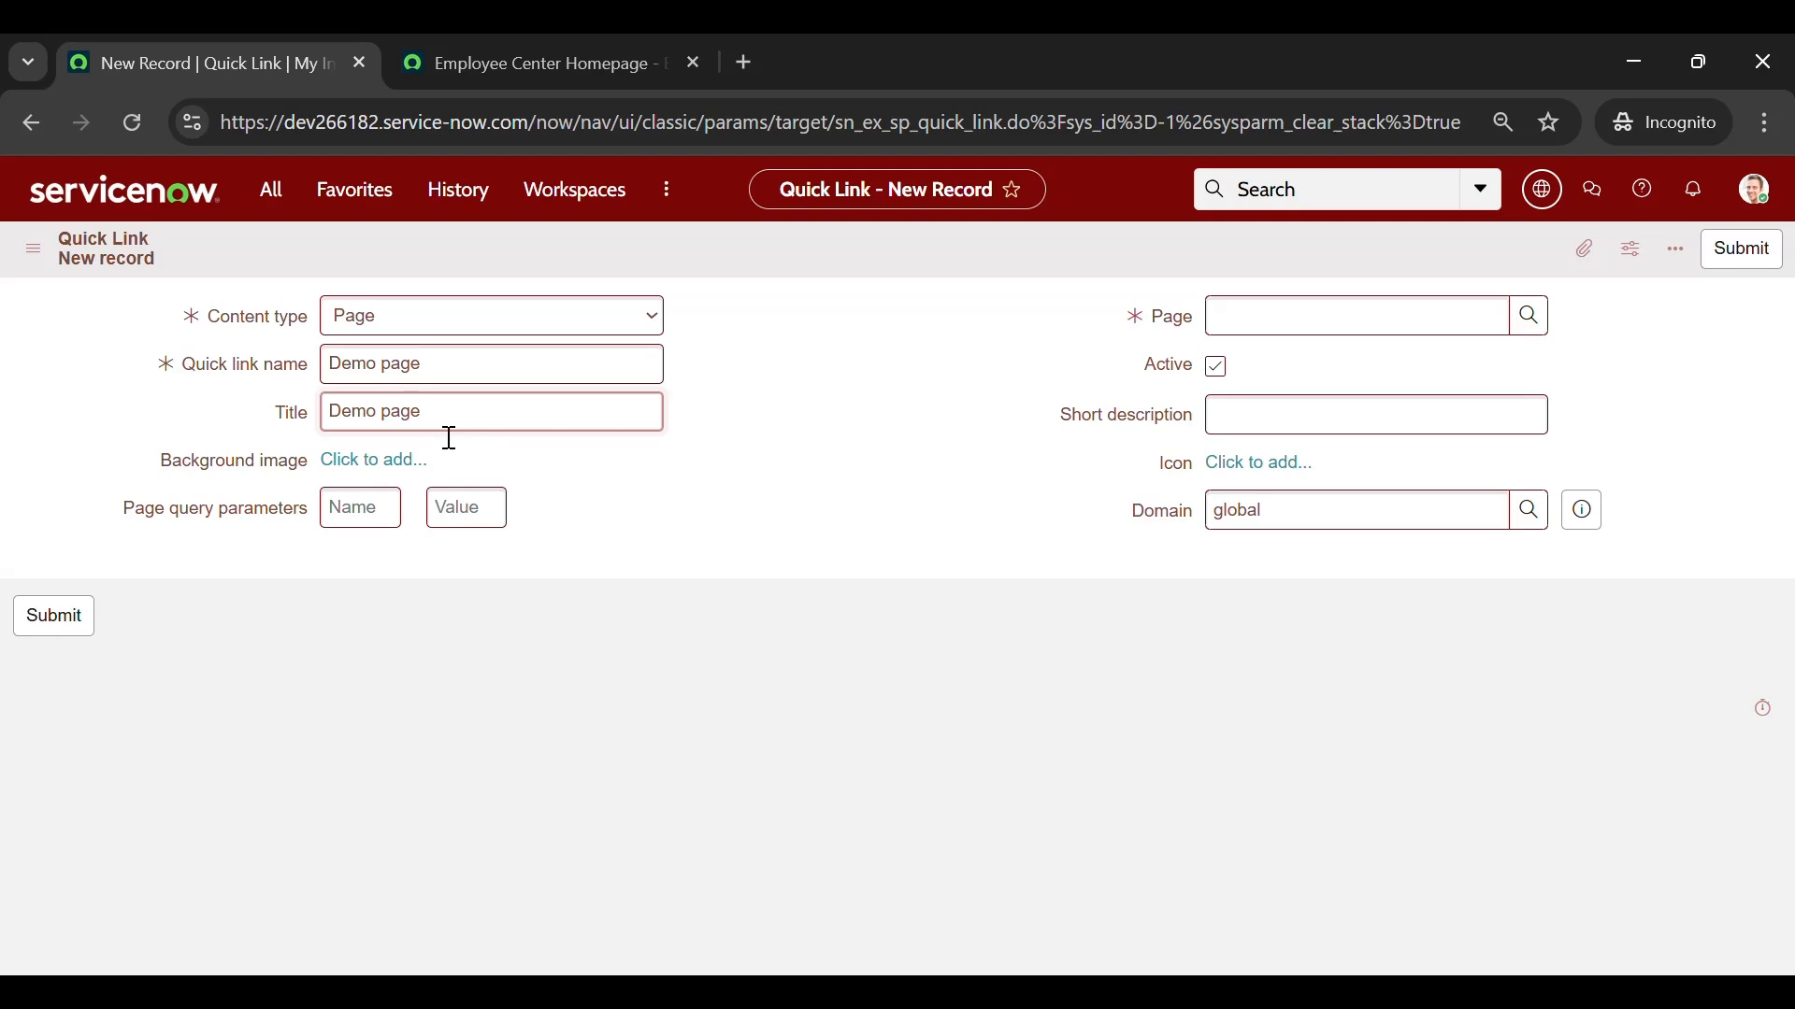
click(1357, 316)
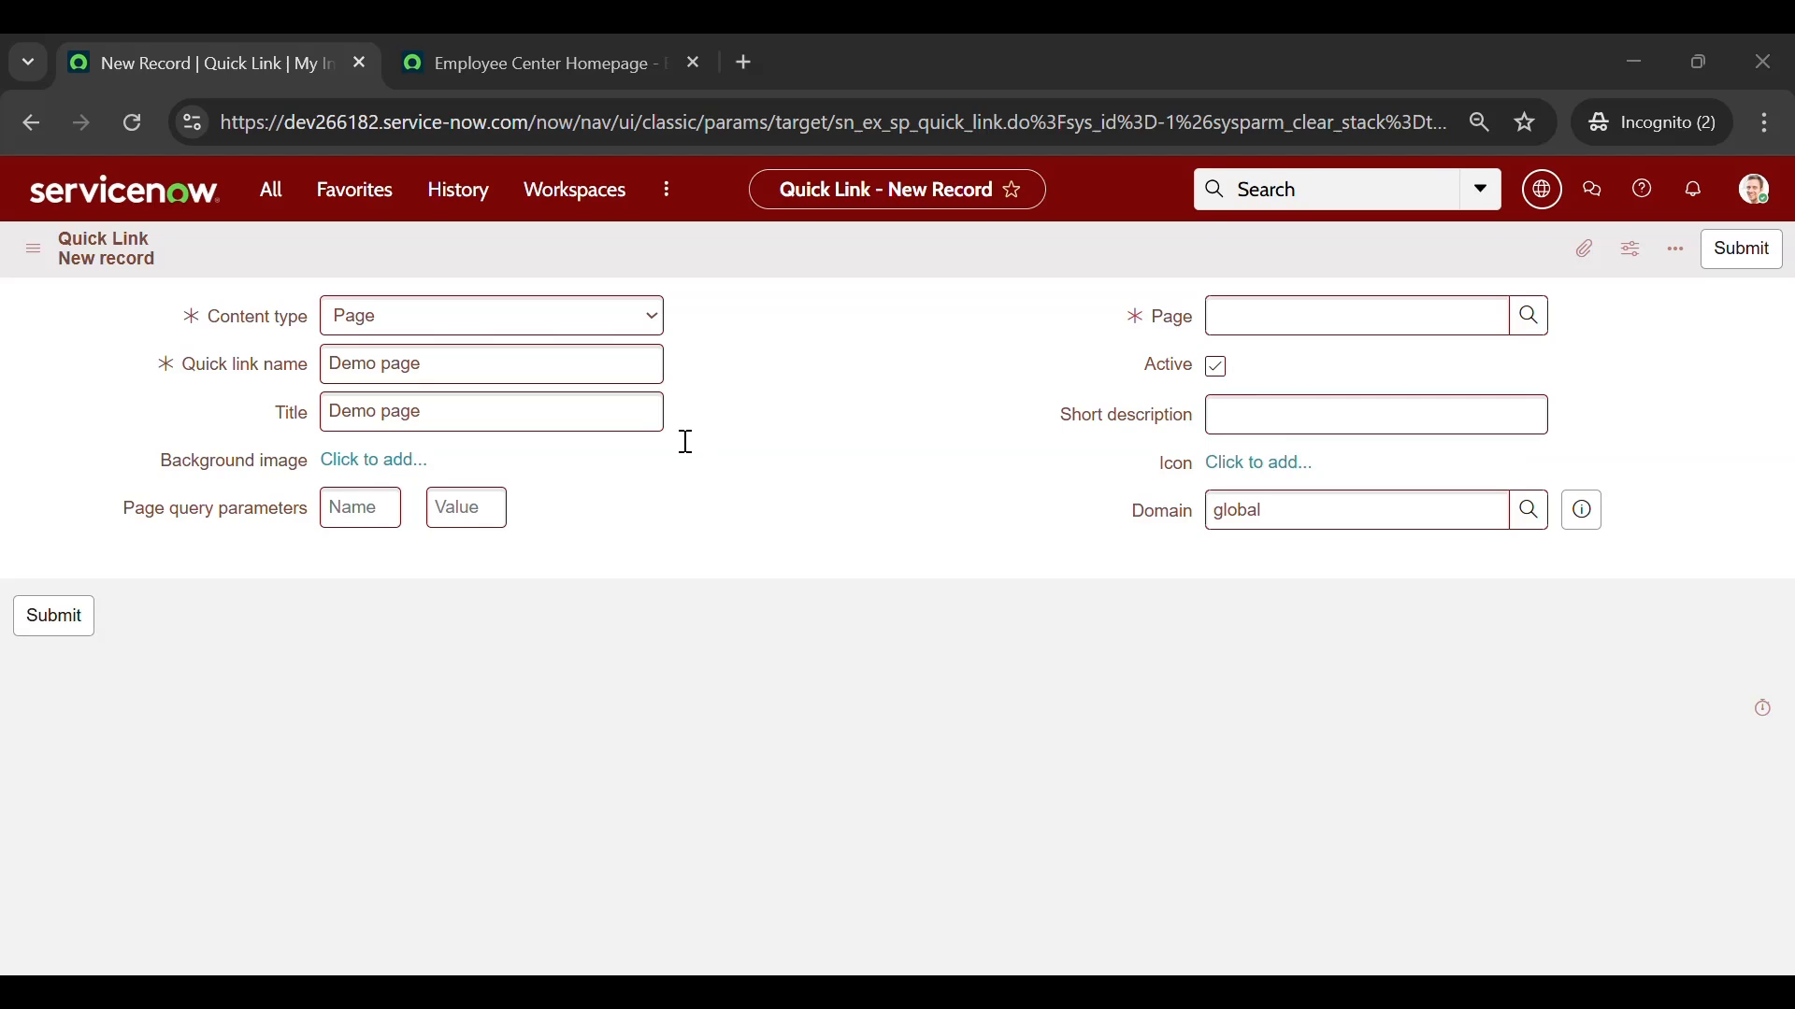
Point the Page field to 'requests', leaving Short description blank
text(requests)
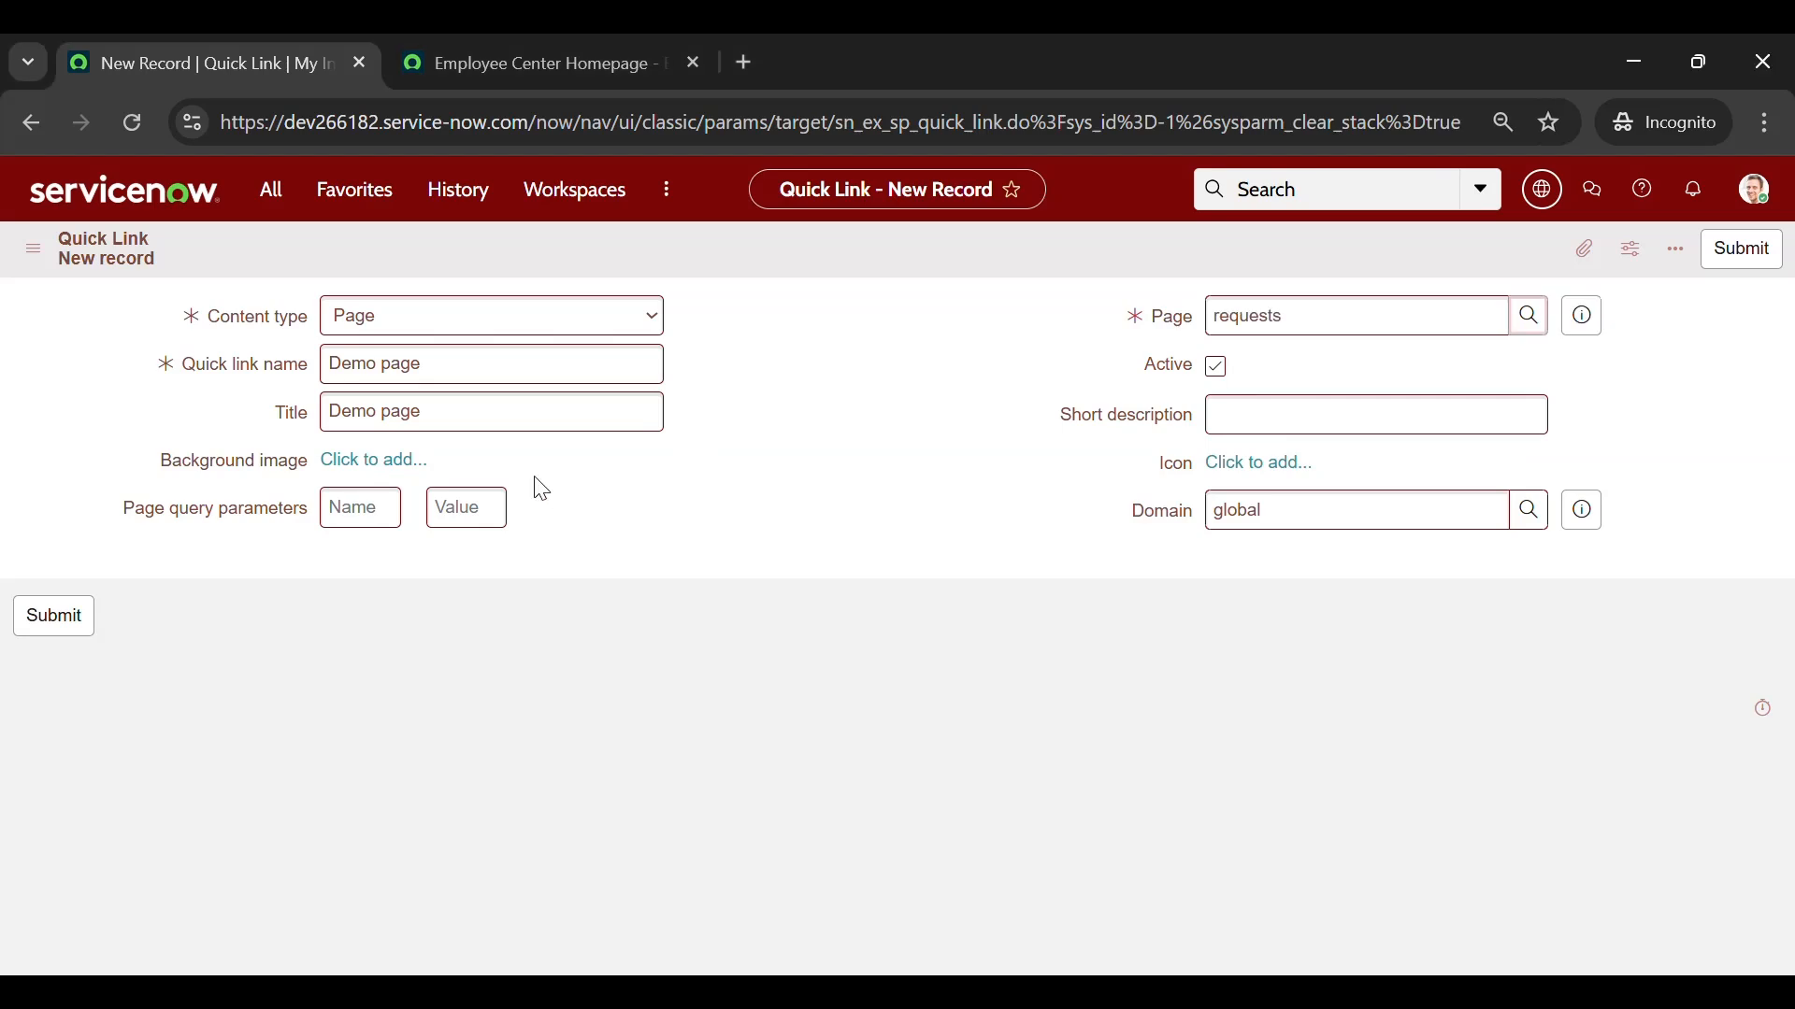
mouse_move(1527, 314)
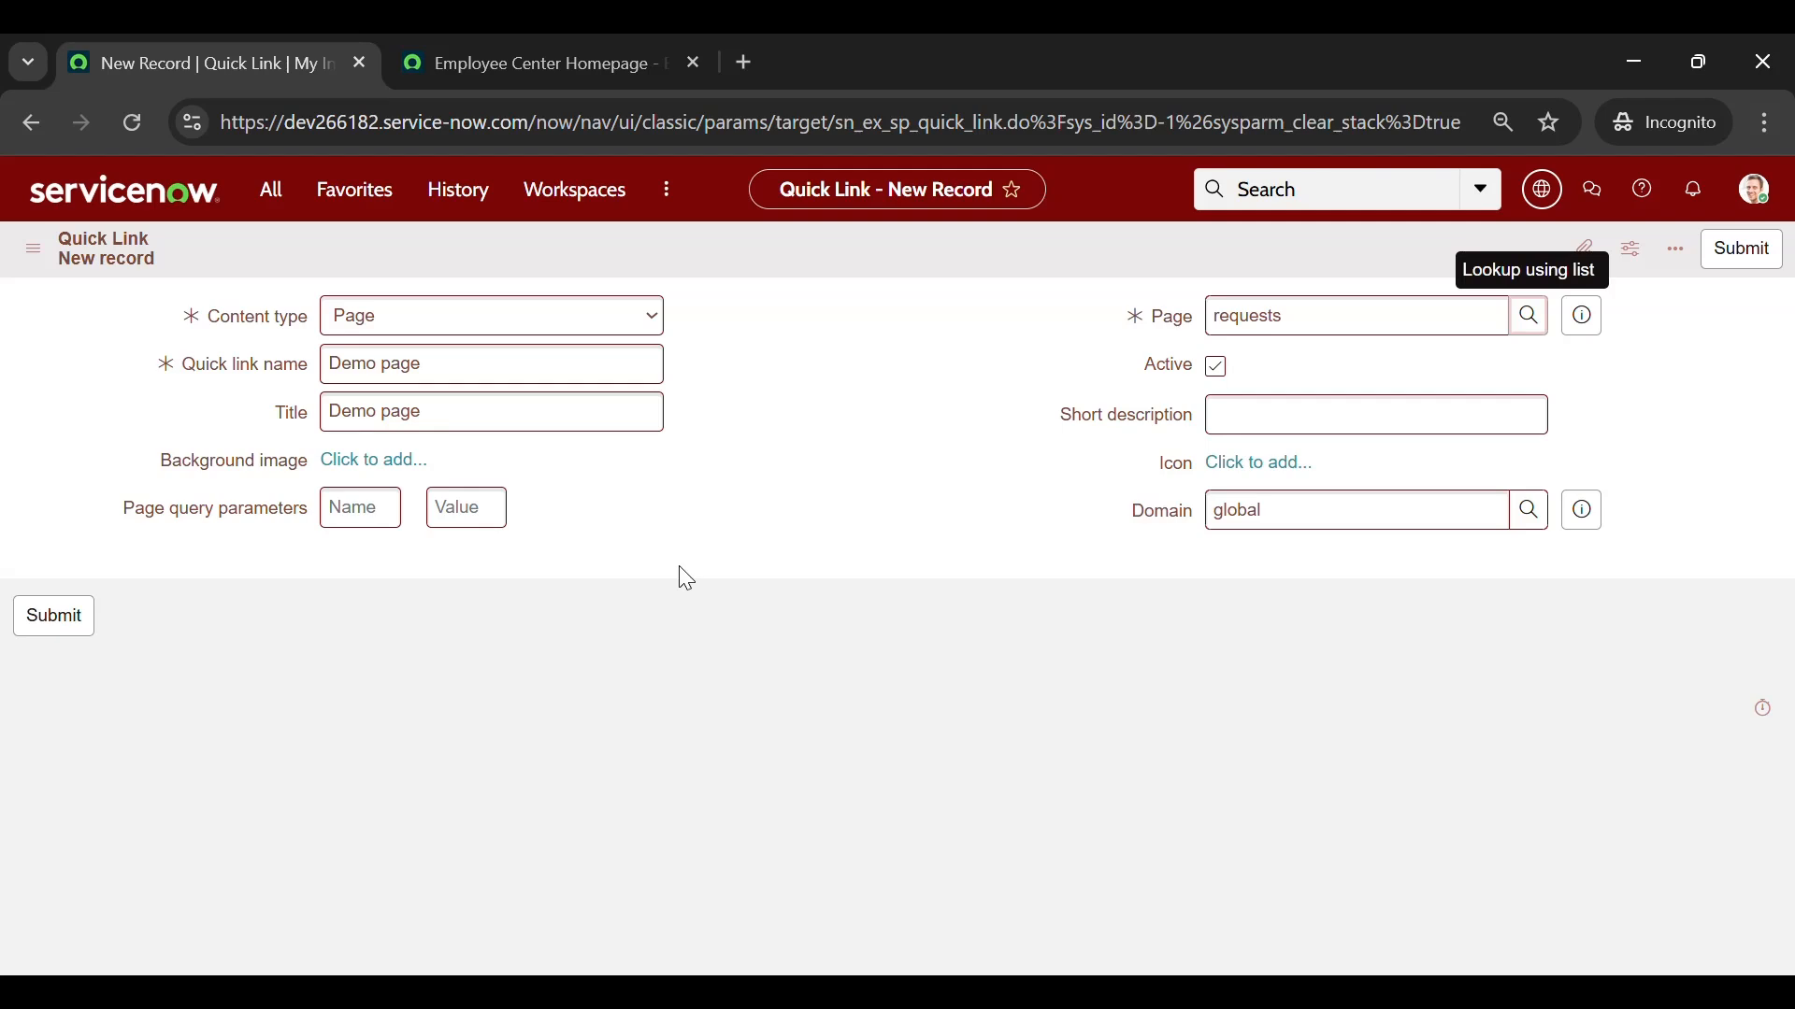
mouse_move(714, 465)
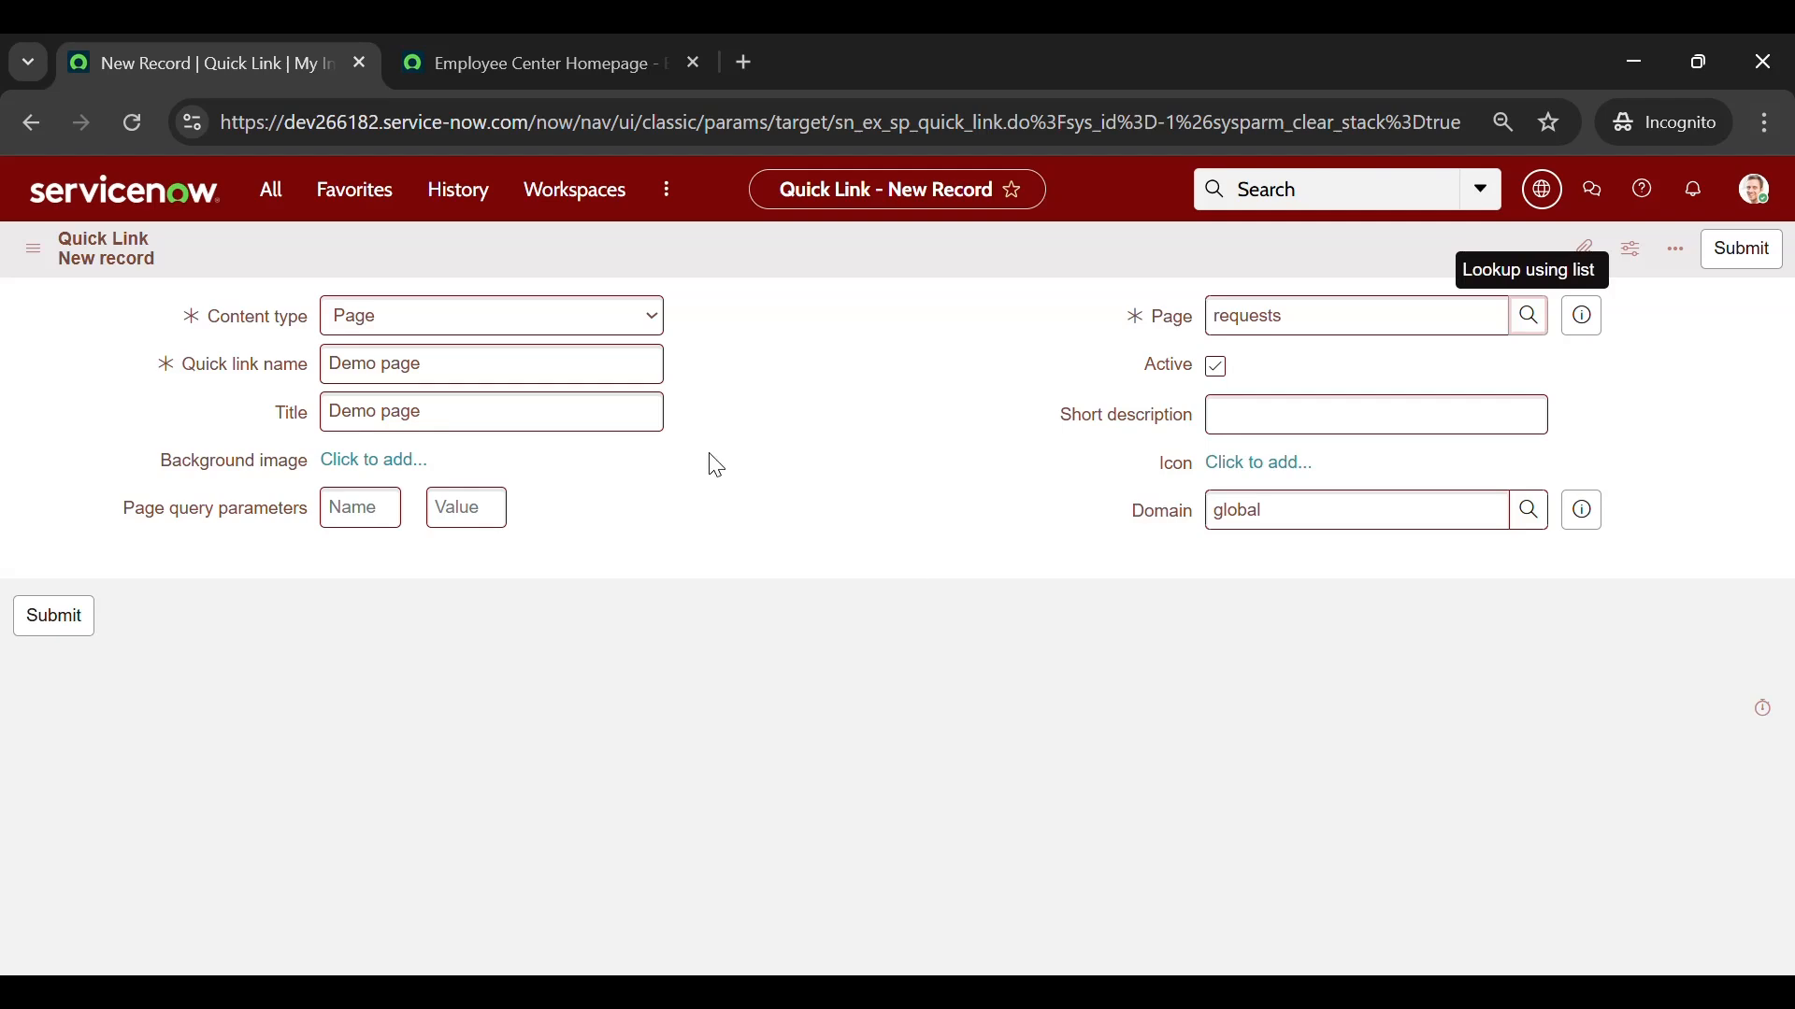
click(1374, 413)
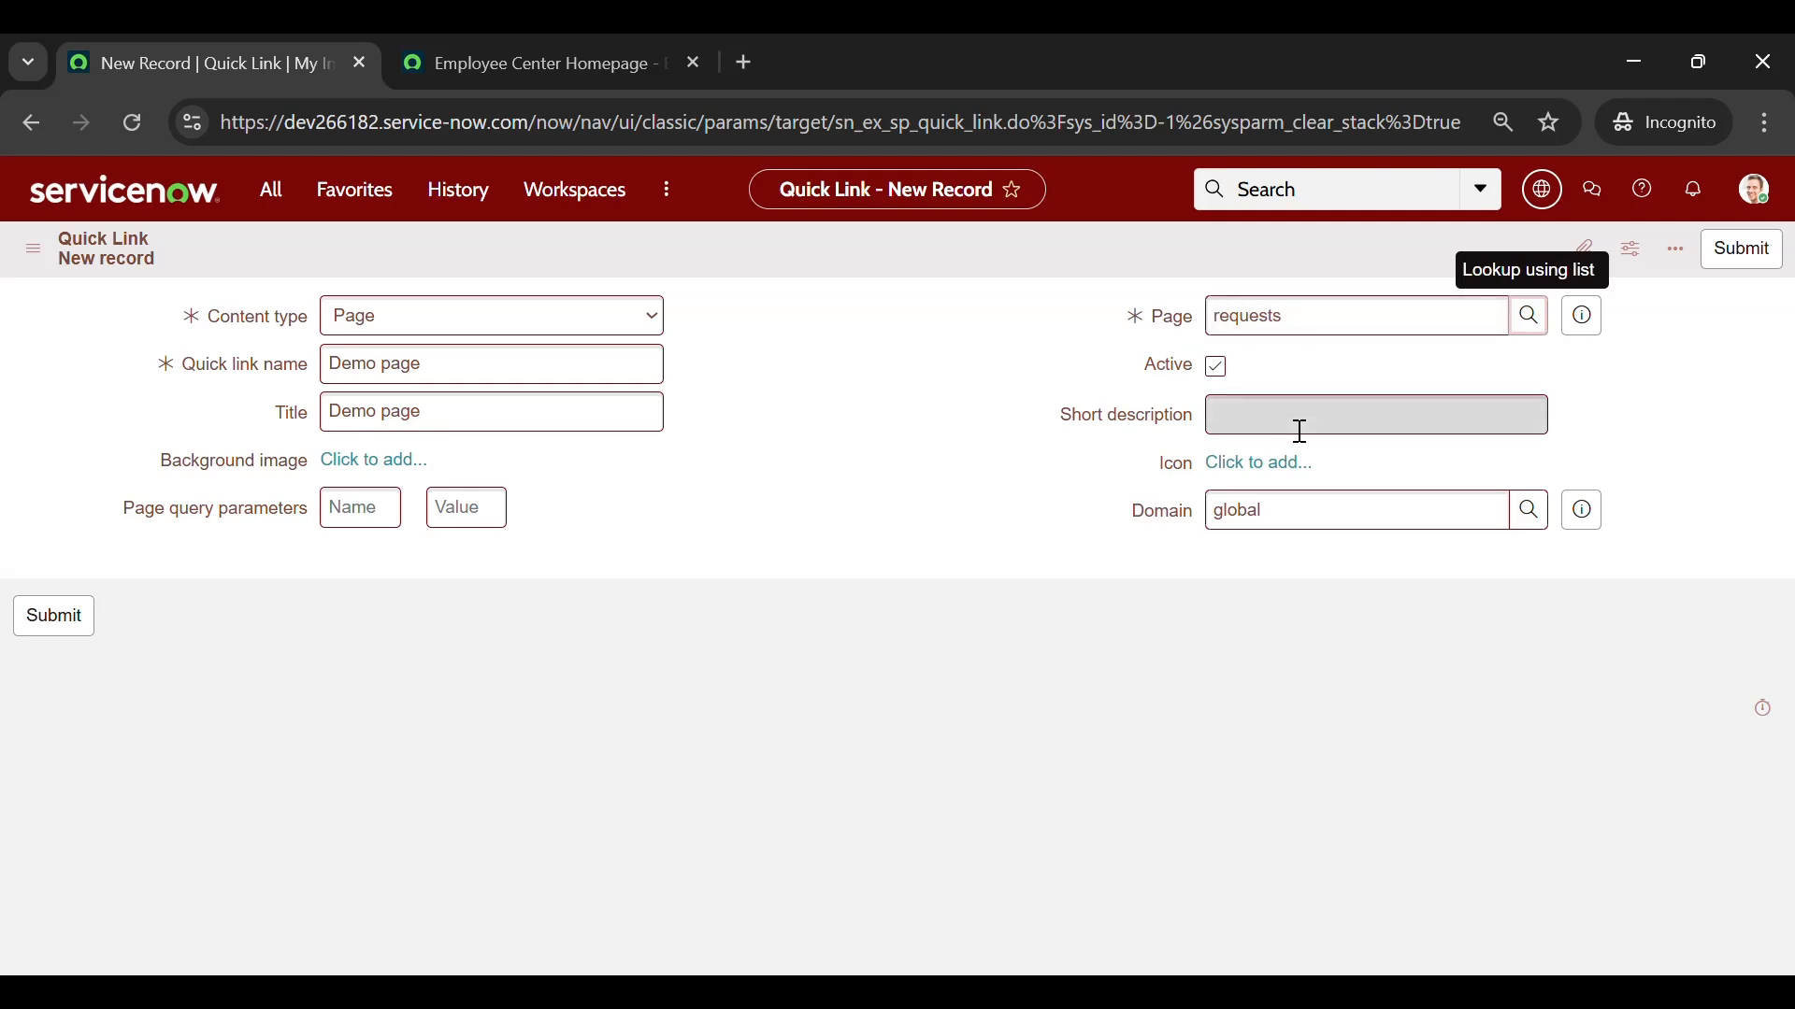
click(1374, 415)
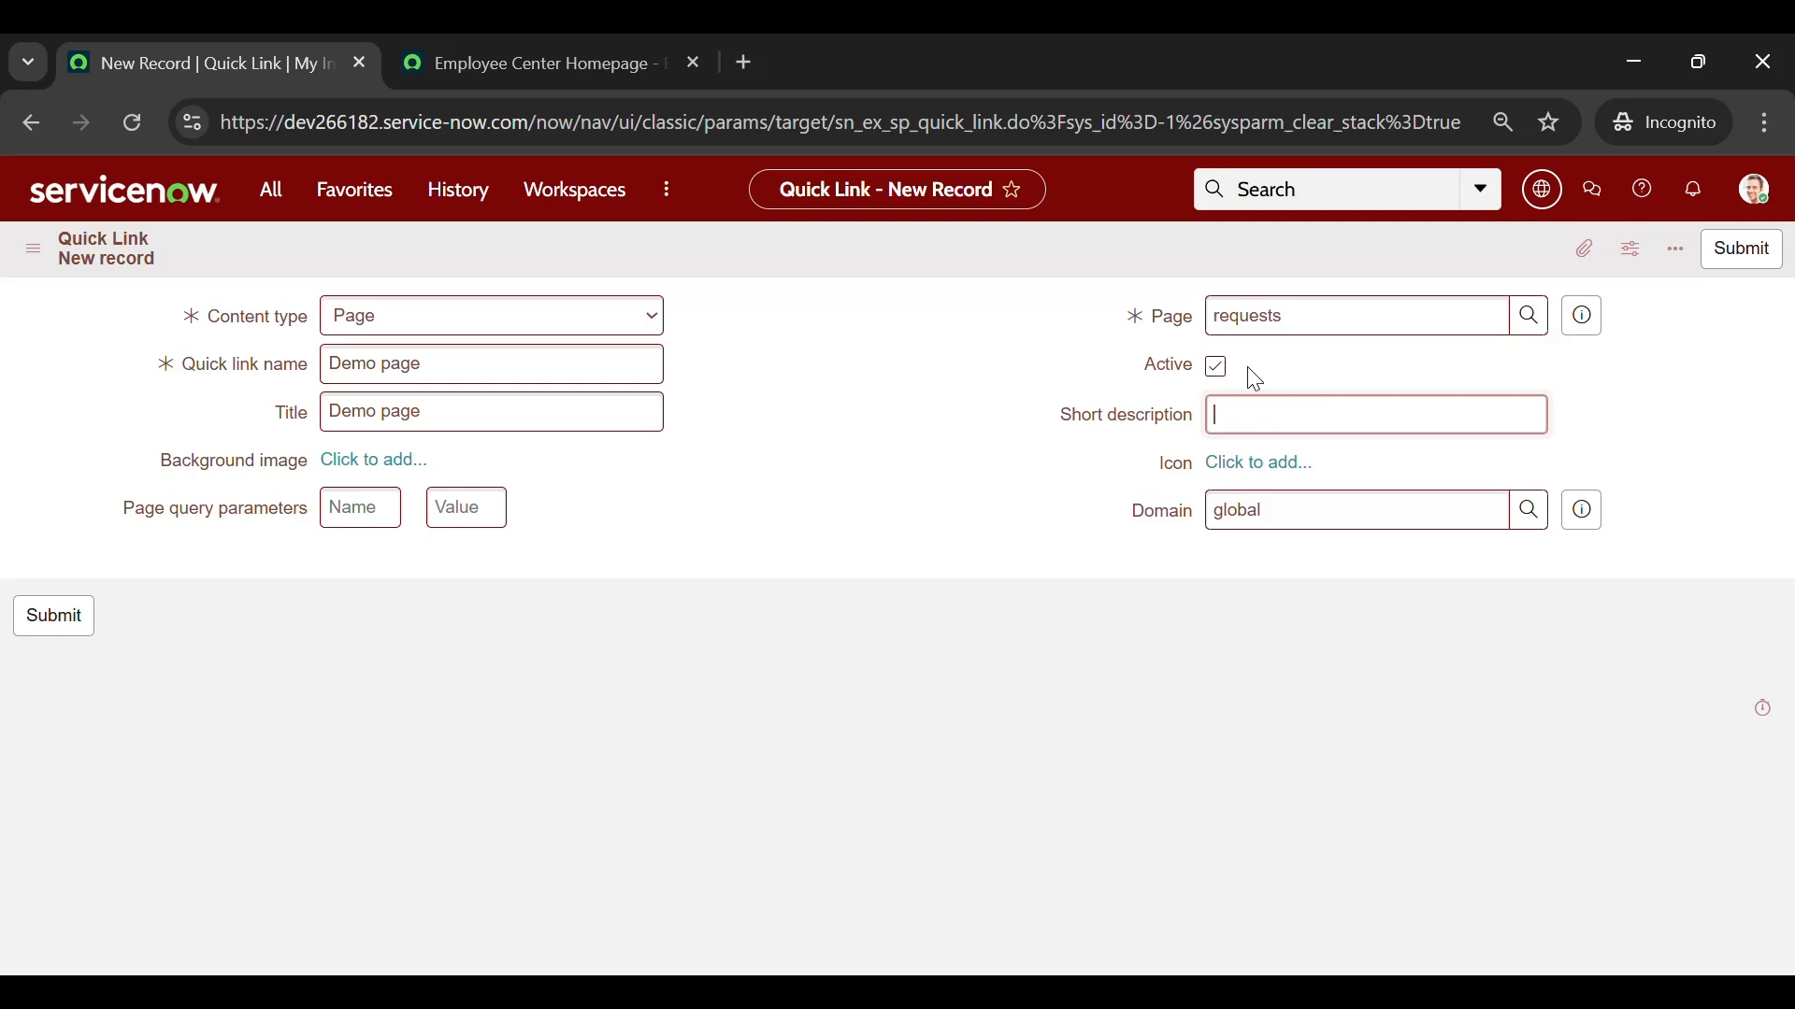
click(538, 64)
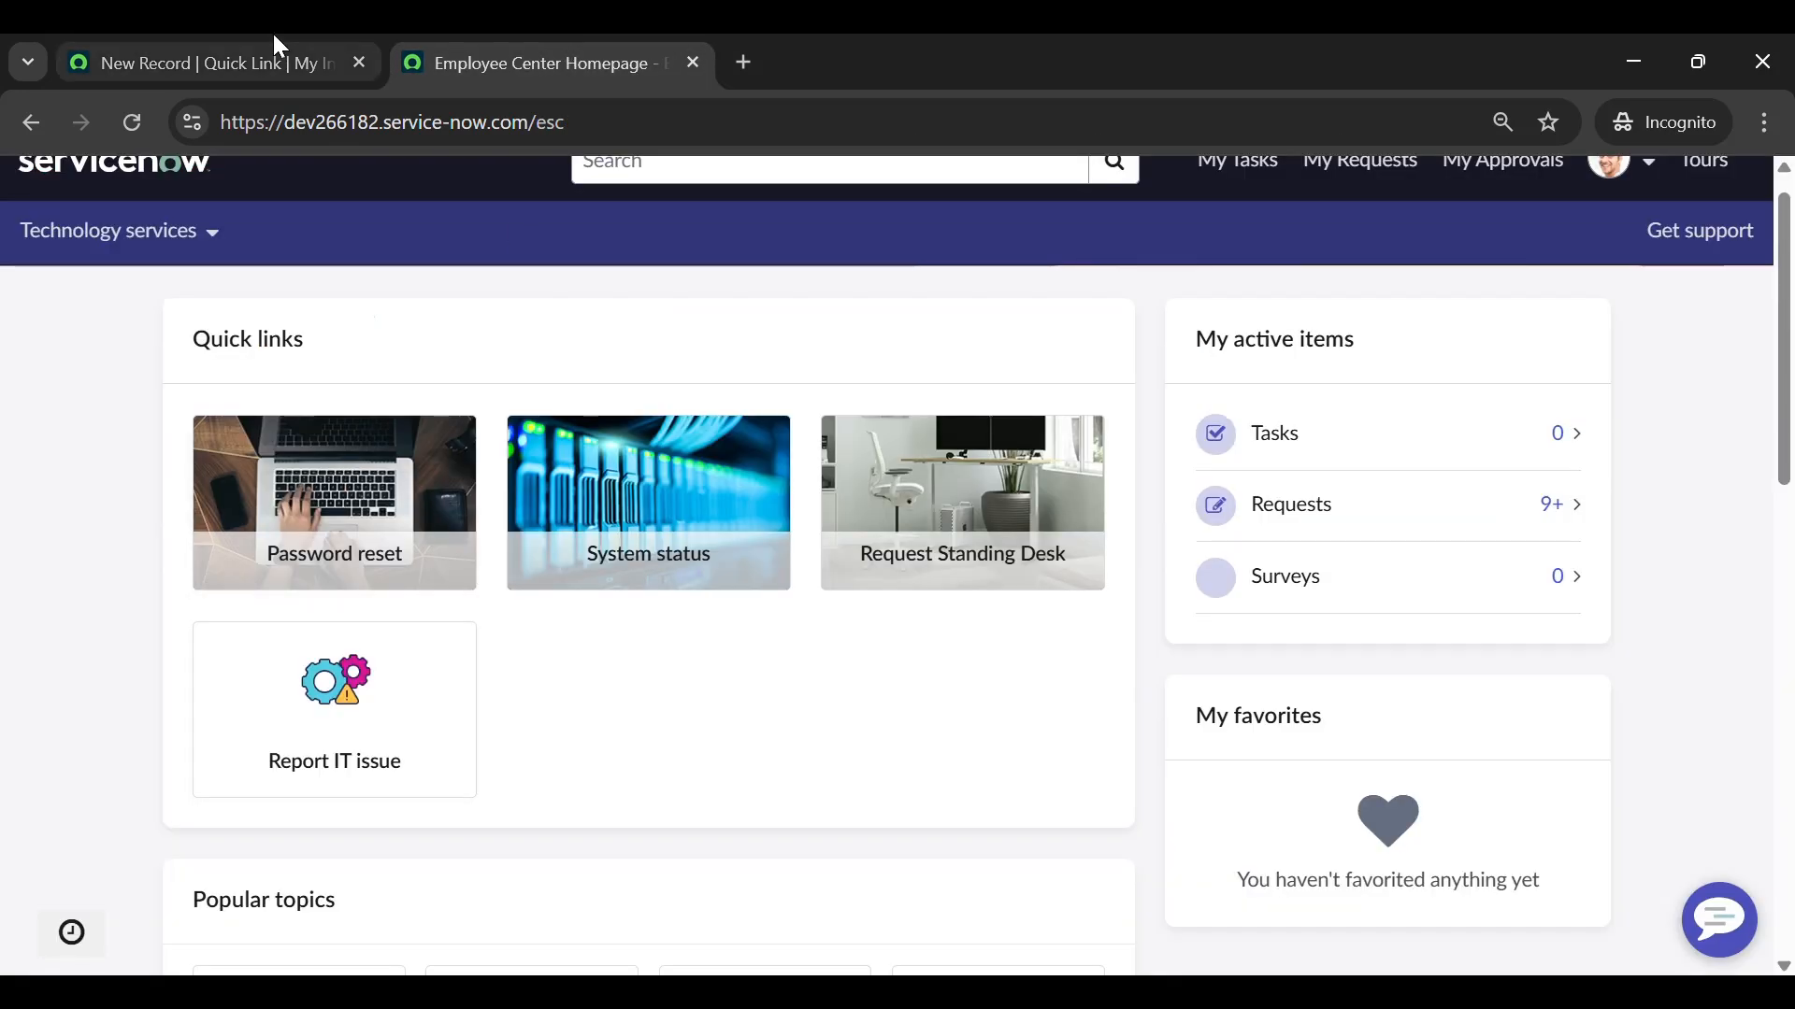
click(206, 64)
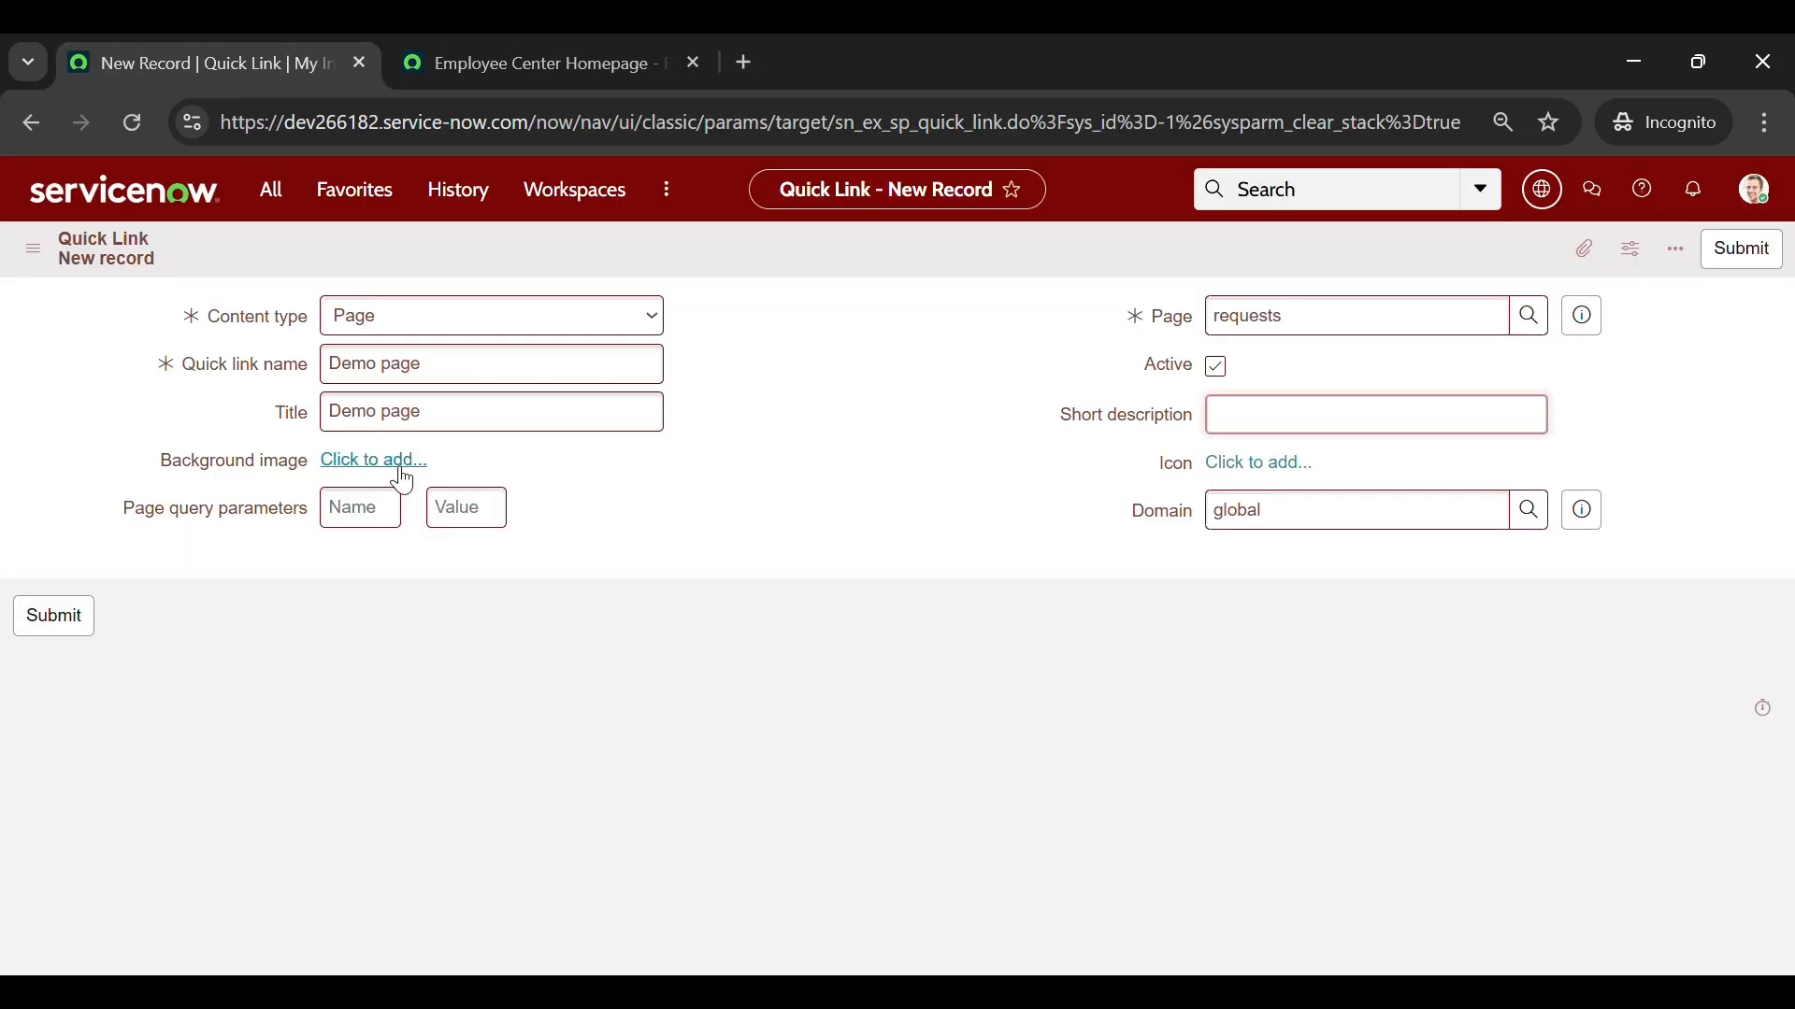
Attach the jpg of colleagues around a table as Background image and save the record
click(371, 460)
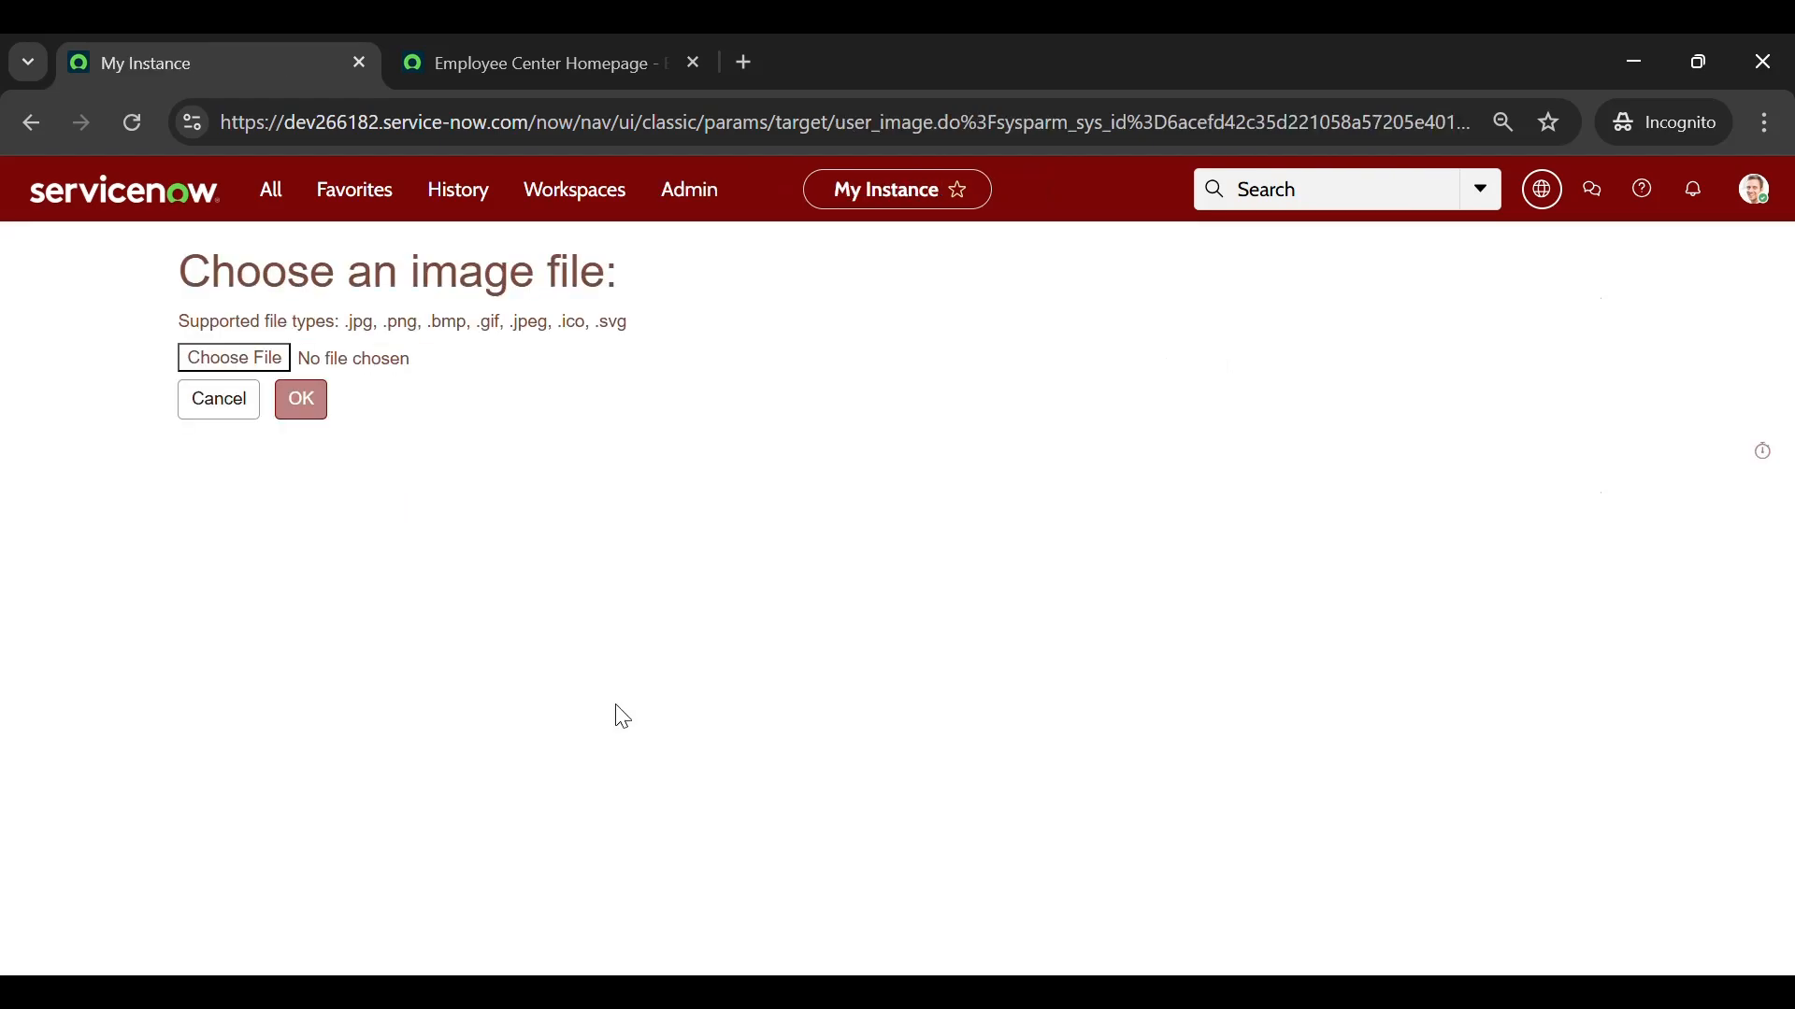
click(234, 357)
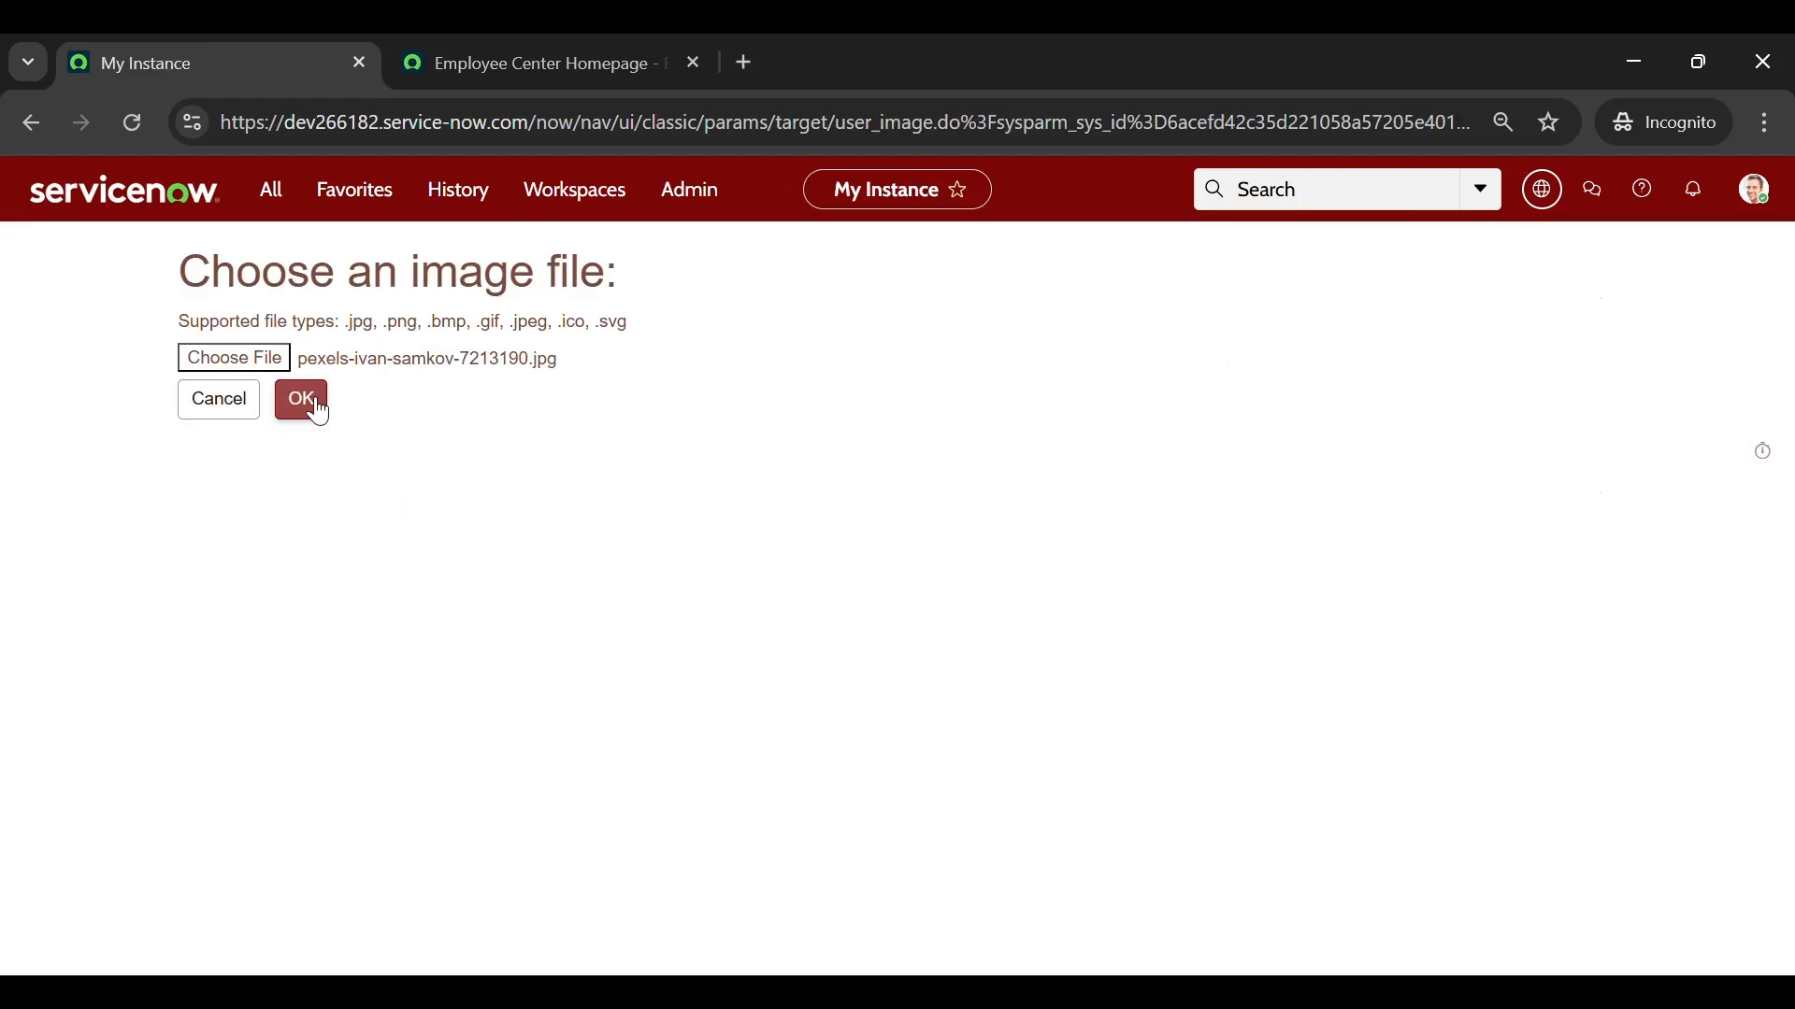
click(299, 400)
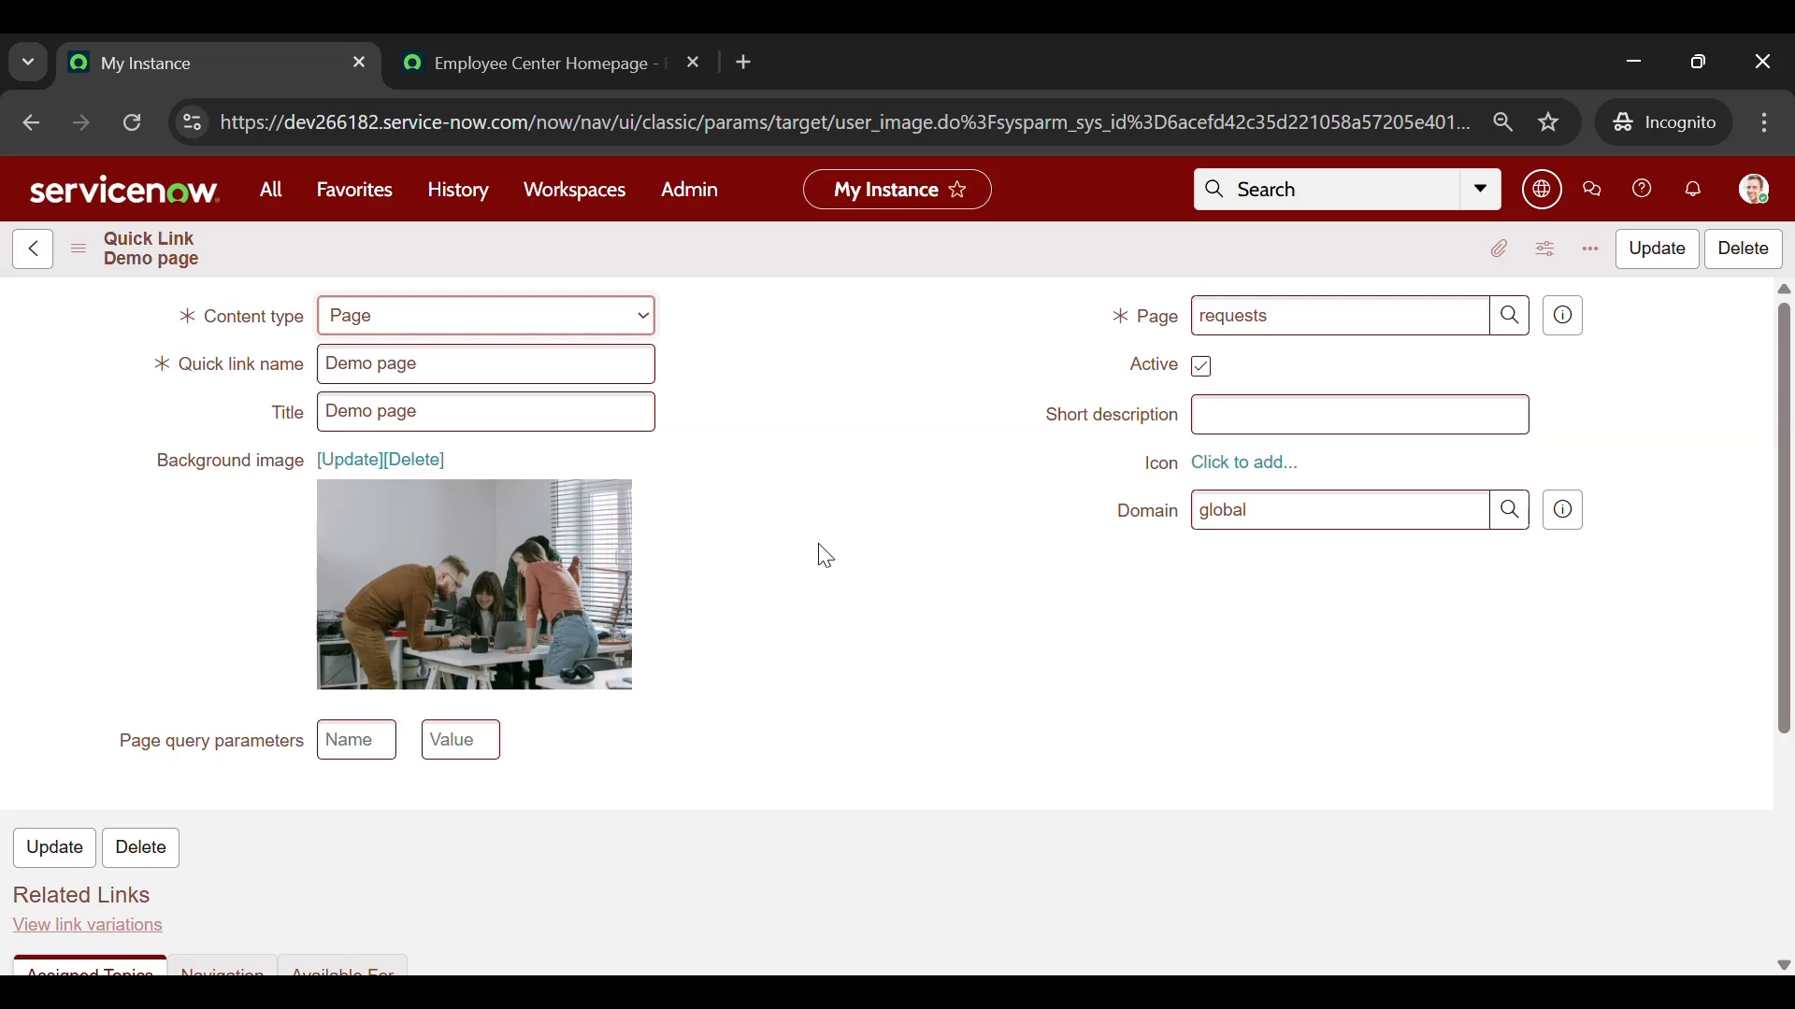
click(79, 249)
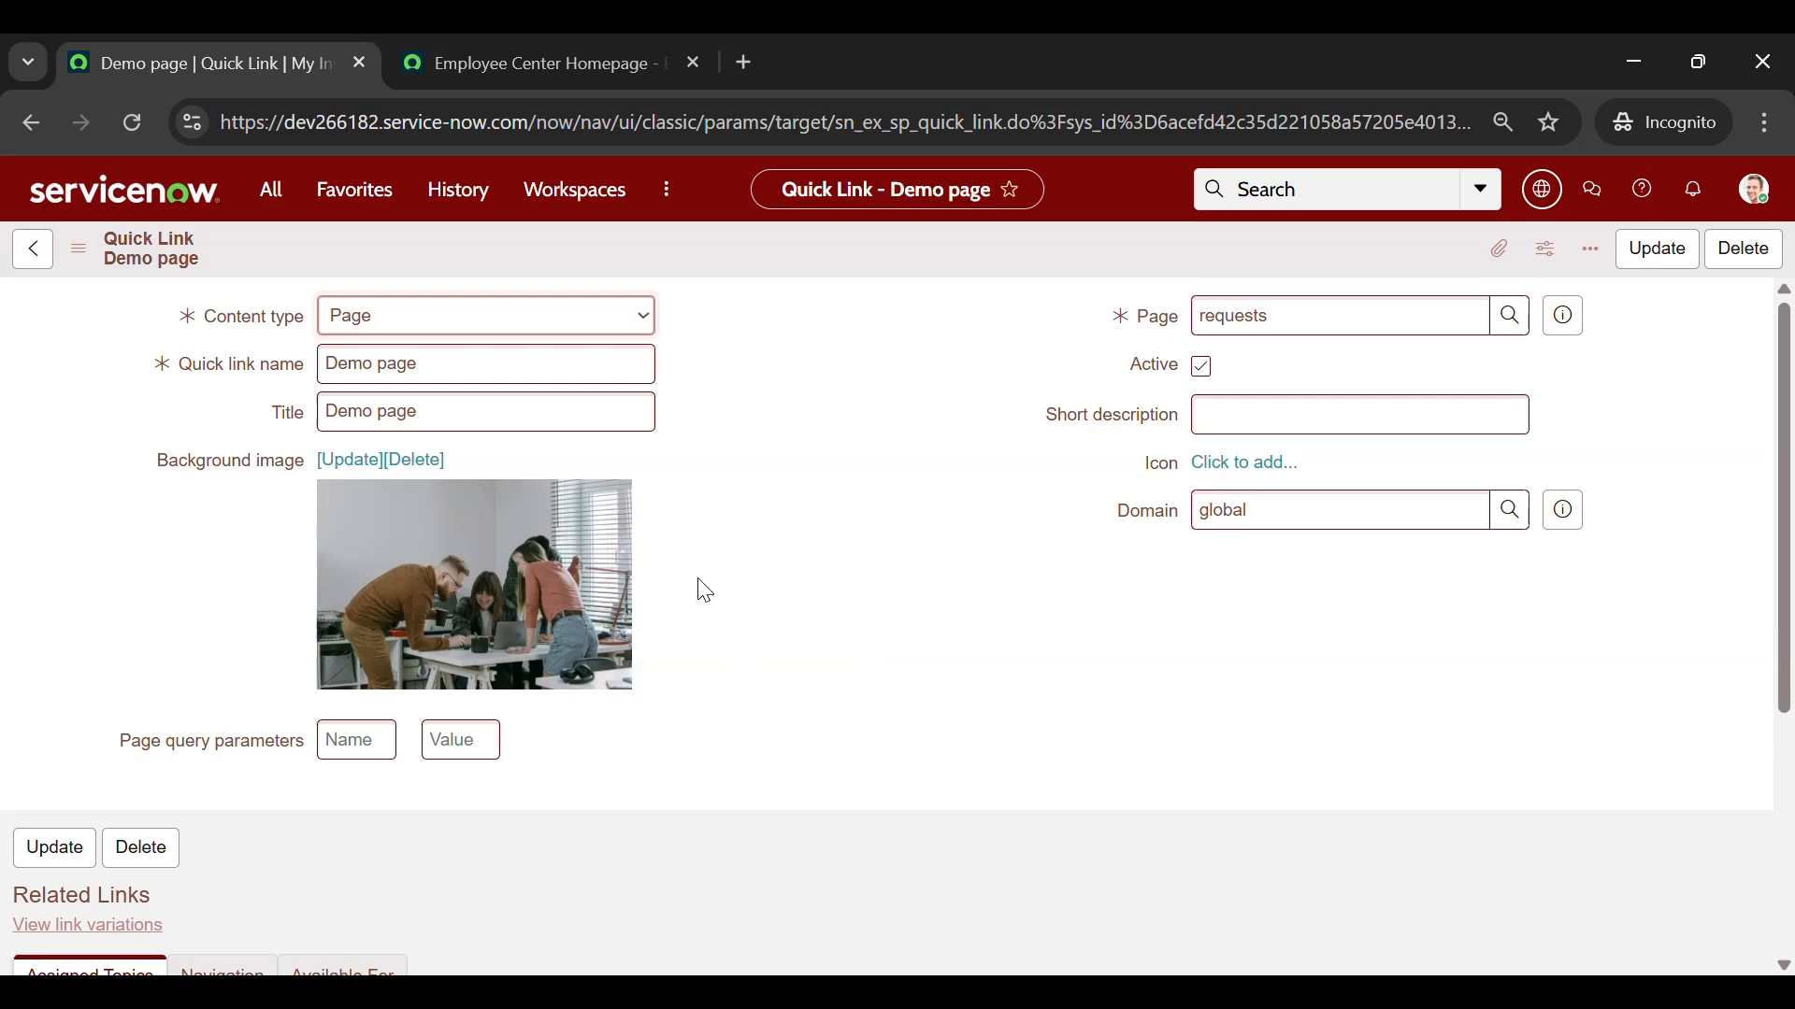
Open the Employee Center homepage in Page Designer via the Quick links widget's admin menu
click(538, 64)
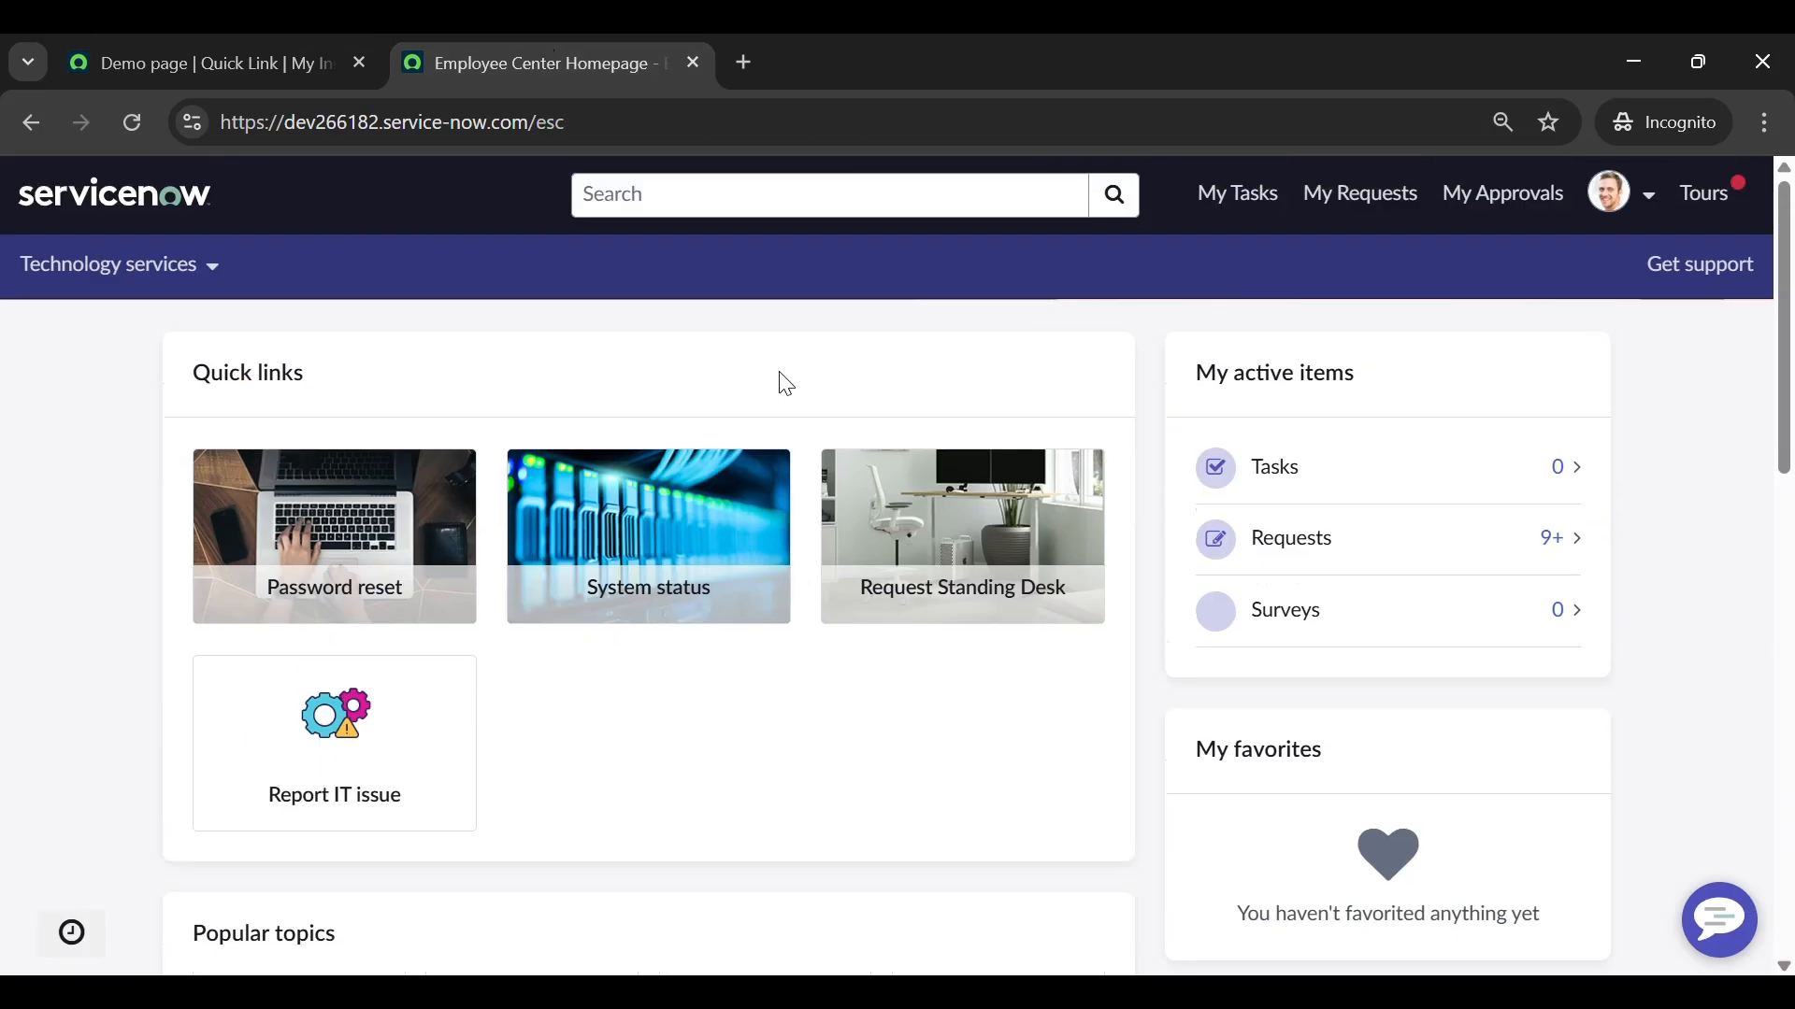
right_click(784, 381)
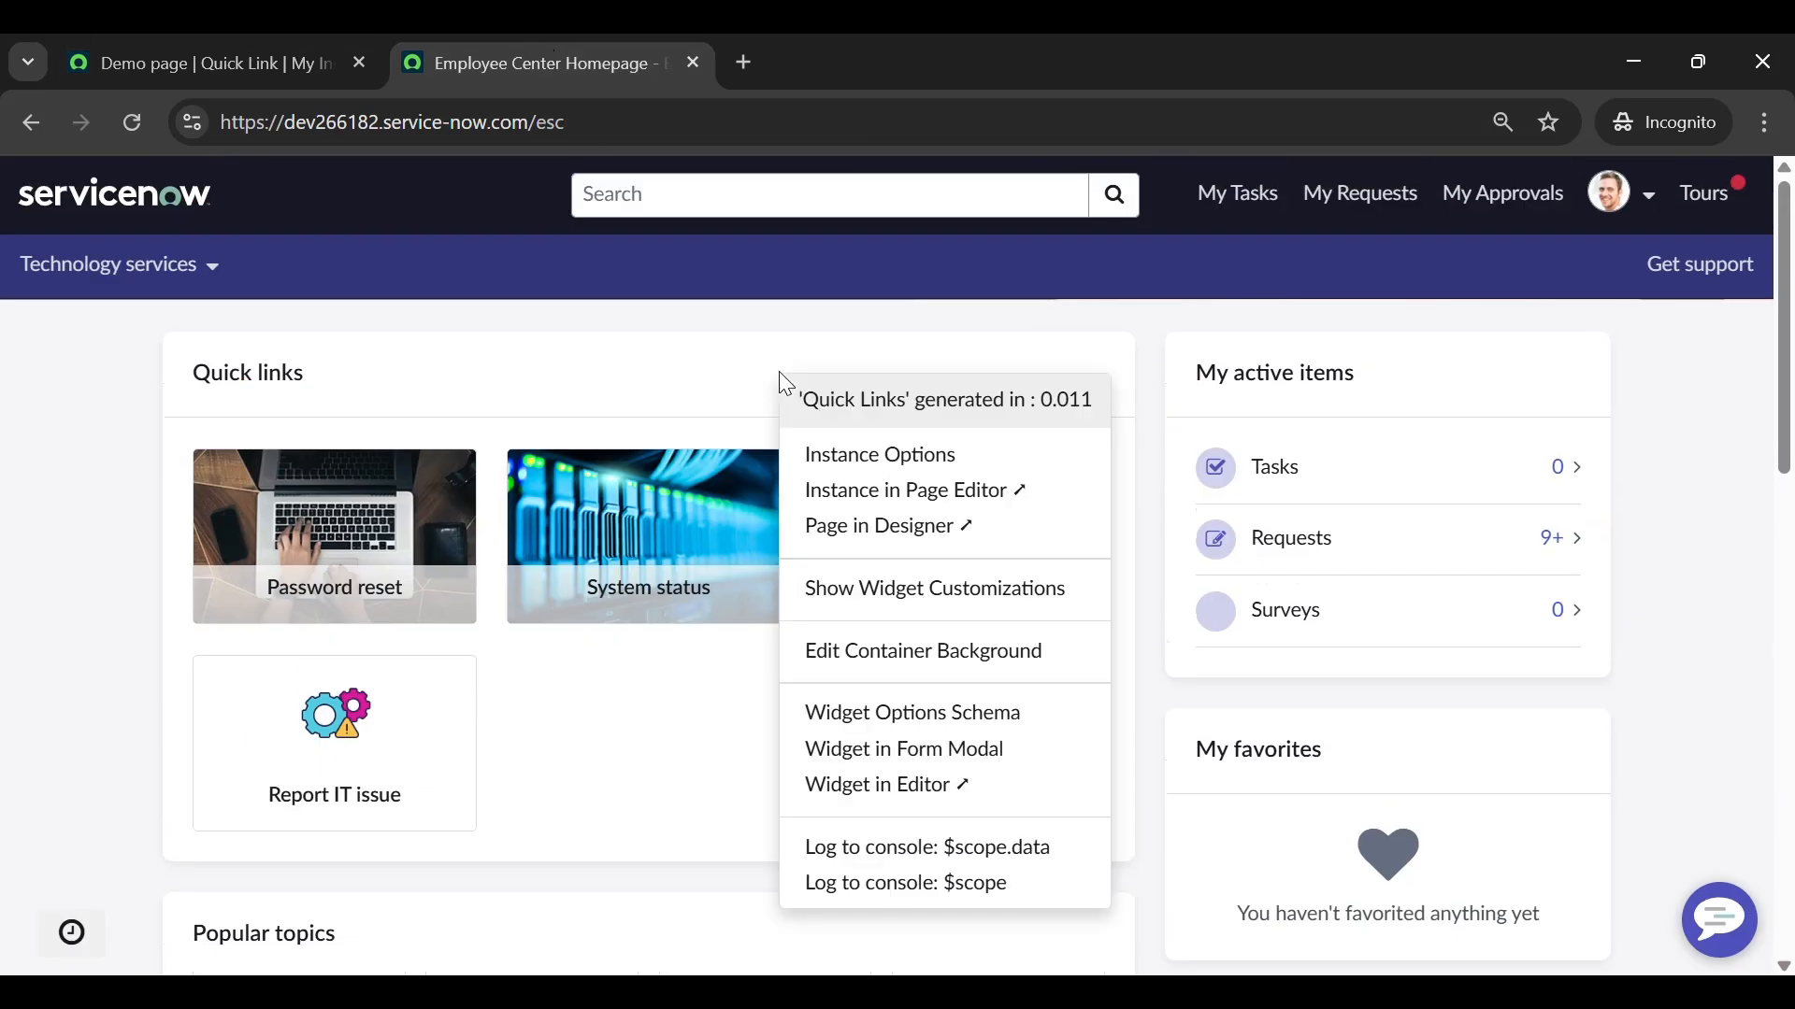
mouse_move(886, 525)
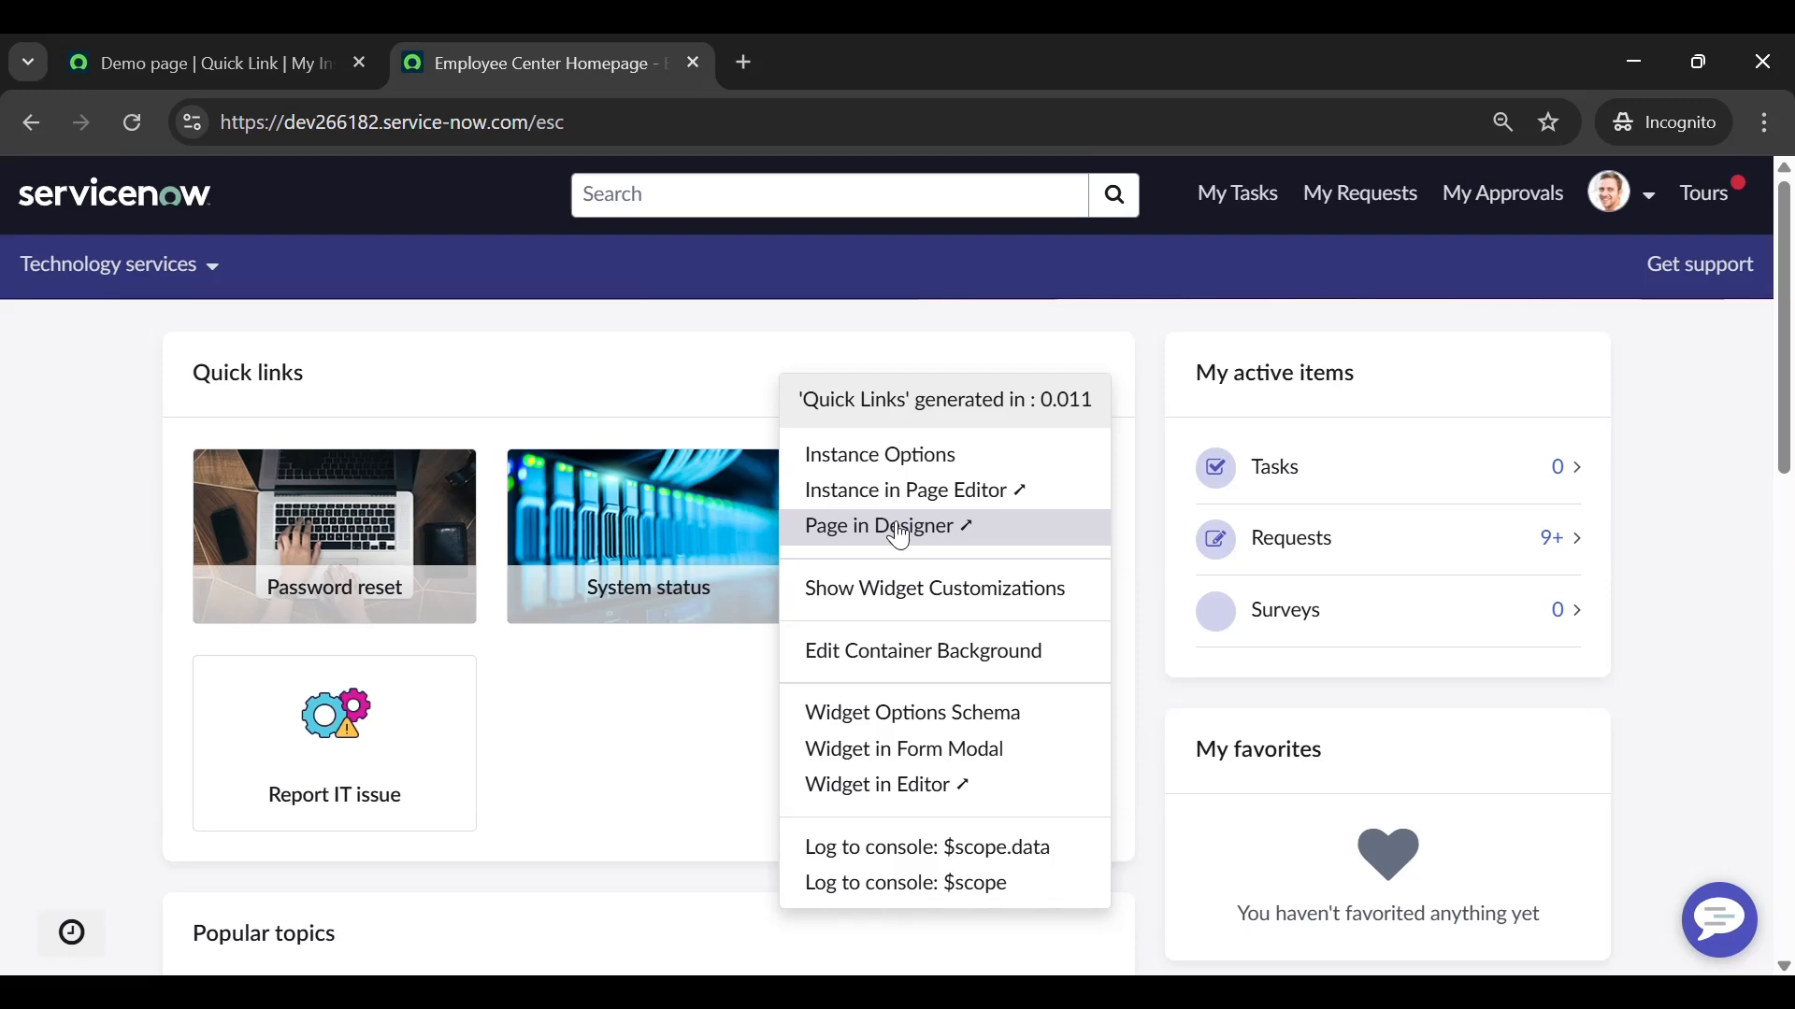
click(884, 525)
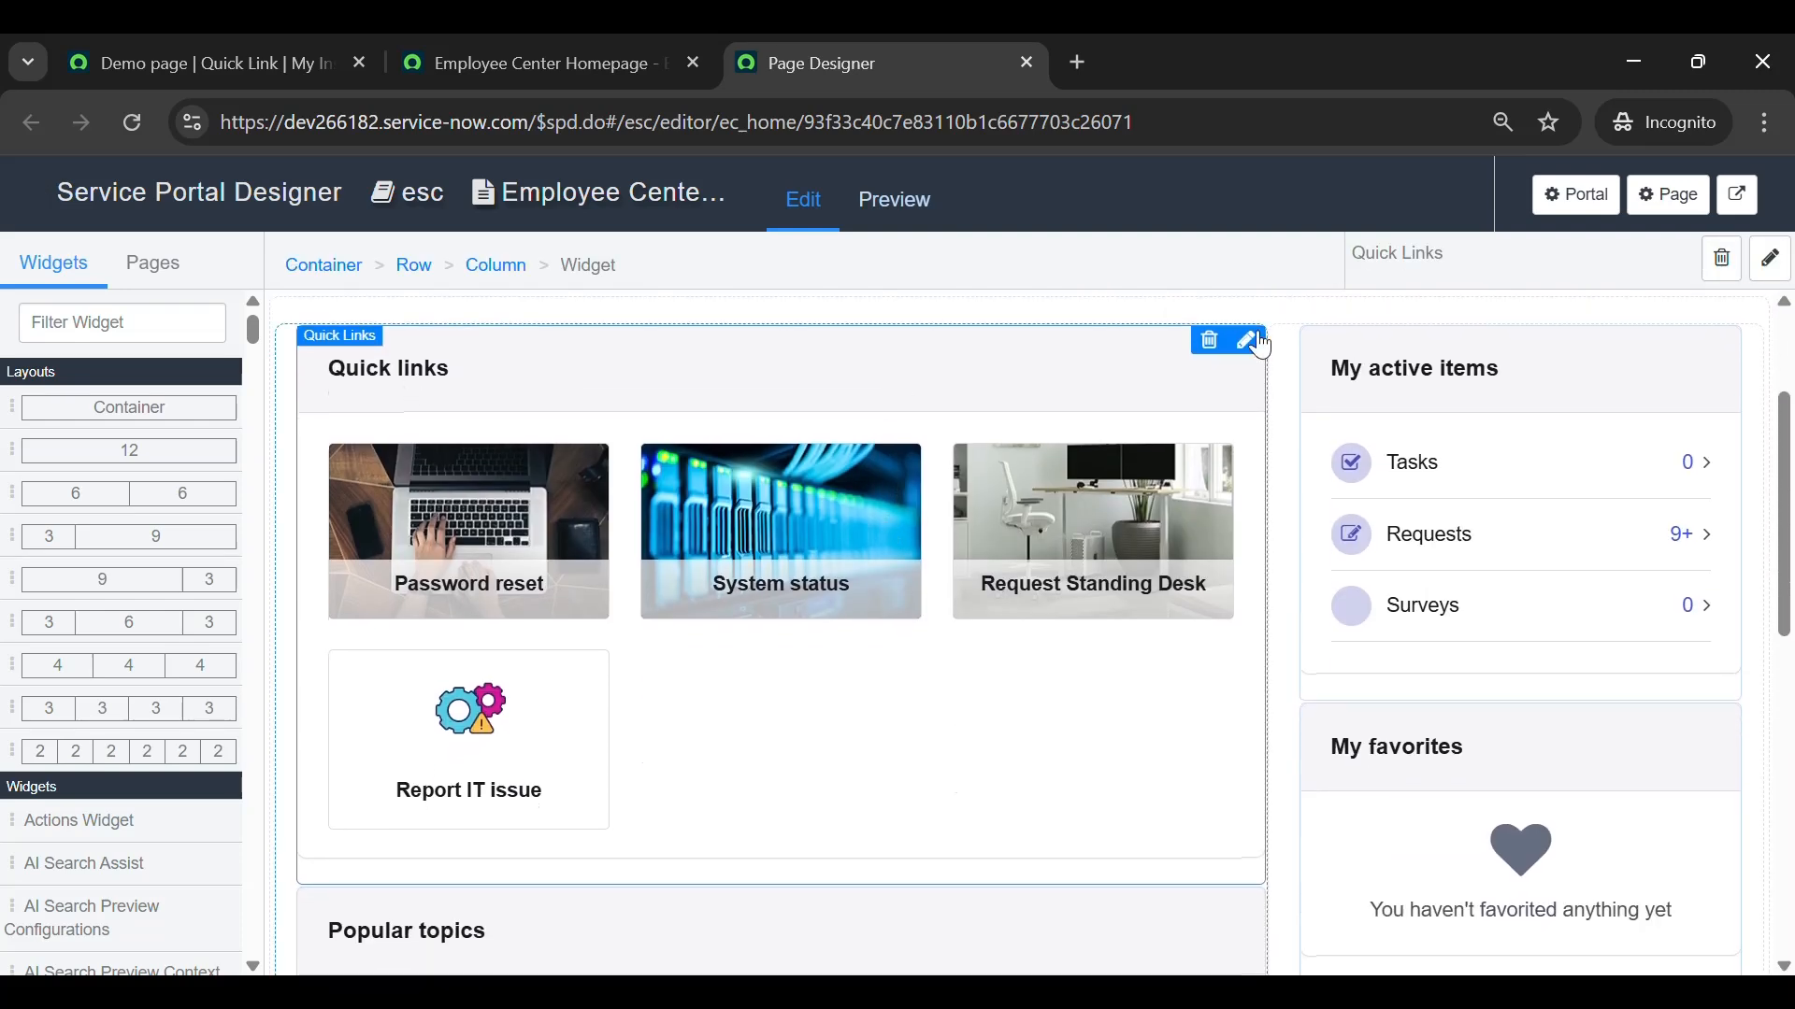
Confirm Demo page is listed in the Quick links widget options and save them
click(1250, 340)
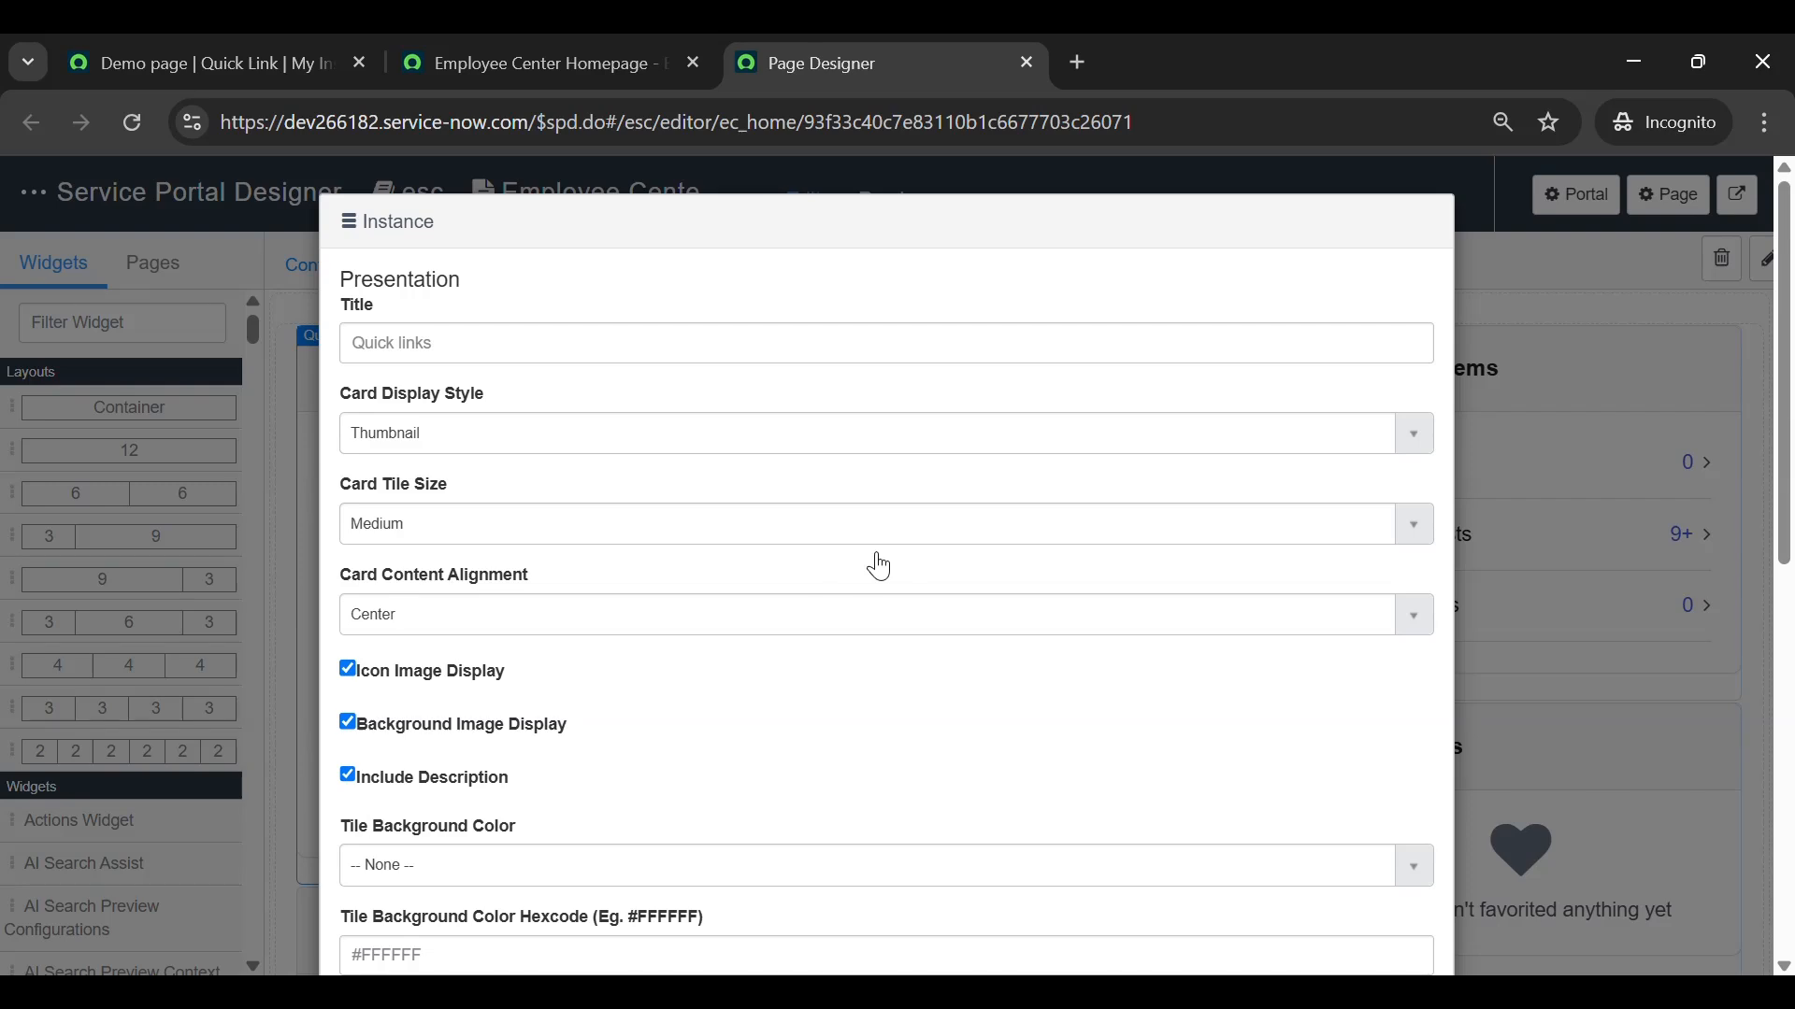
scroll(down, 3)
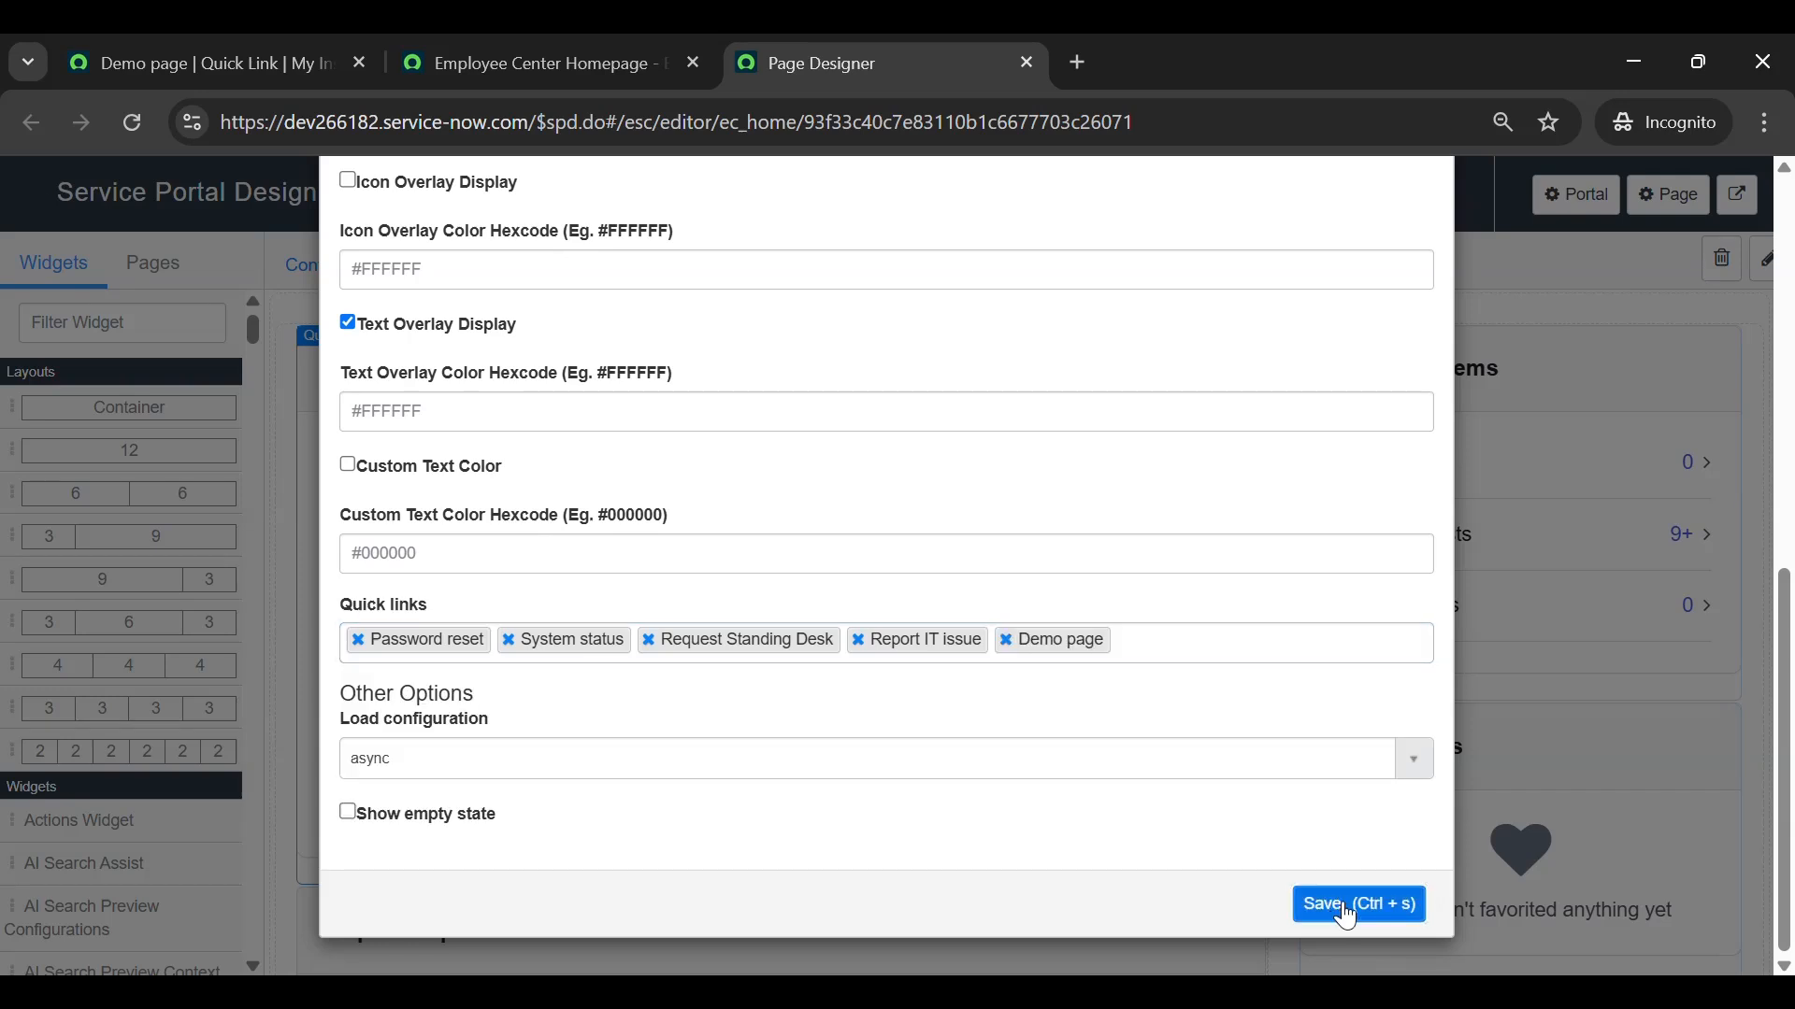
click(1357, 903)
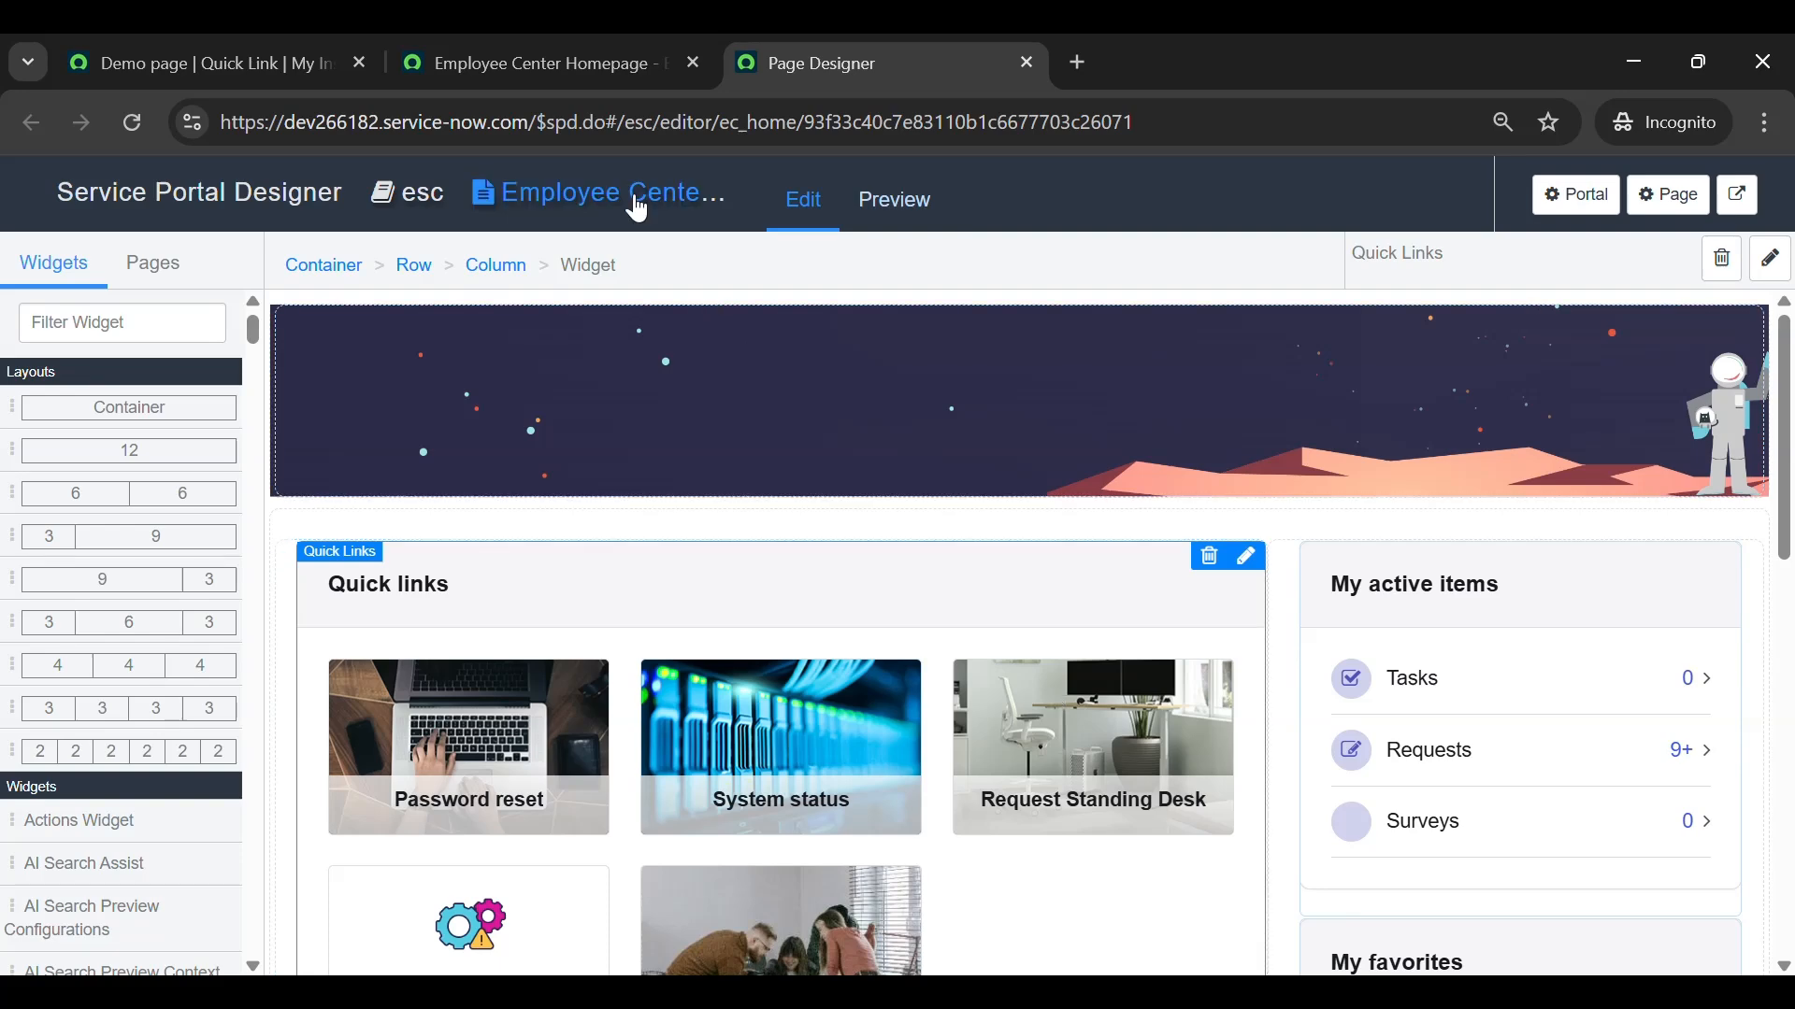
click(539, 64)
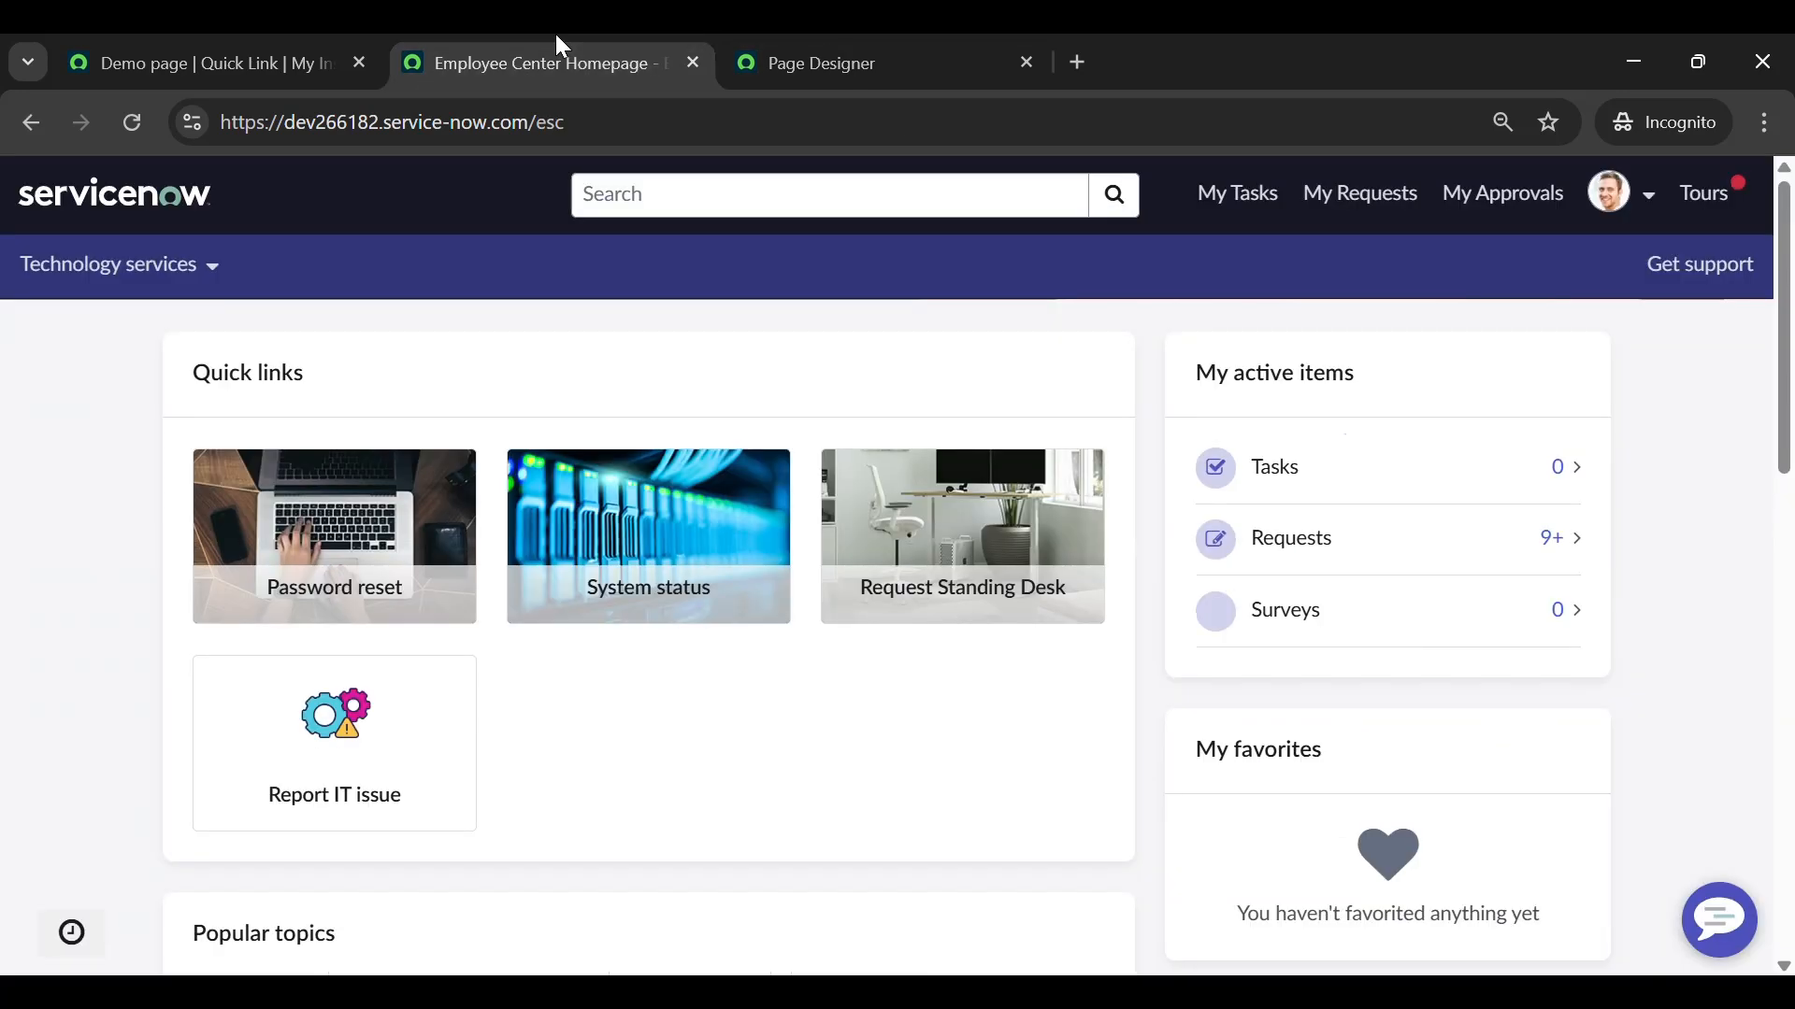
Reload the homepage and follow the Demo page tile to verify it opens My Requests
click(131, 124)
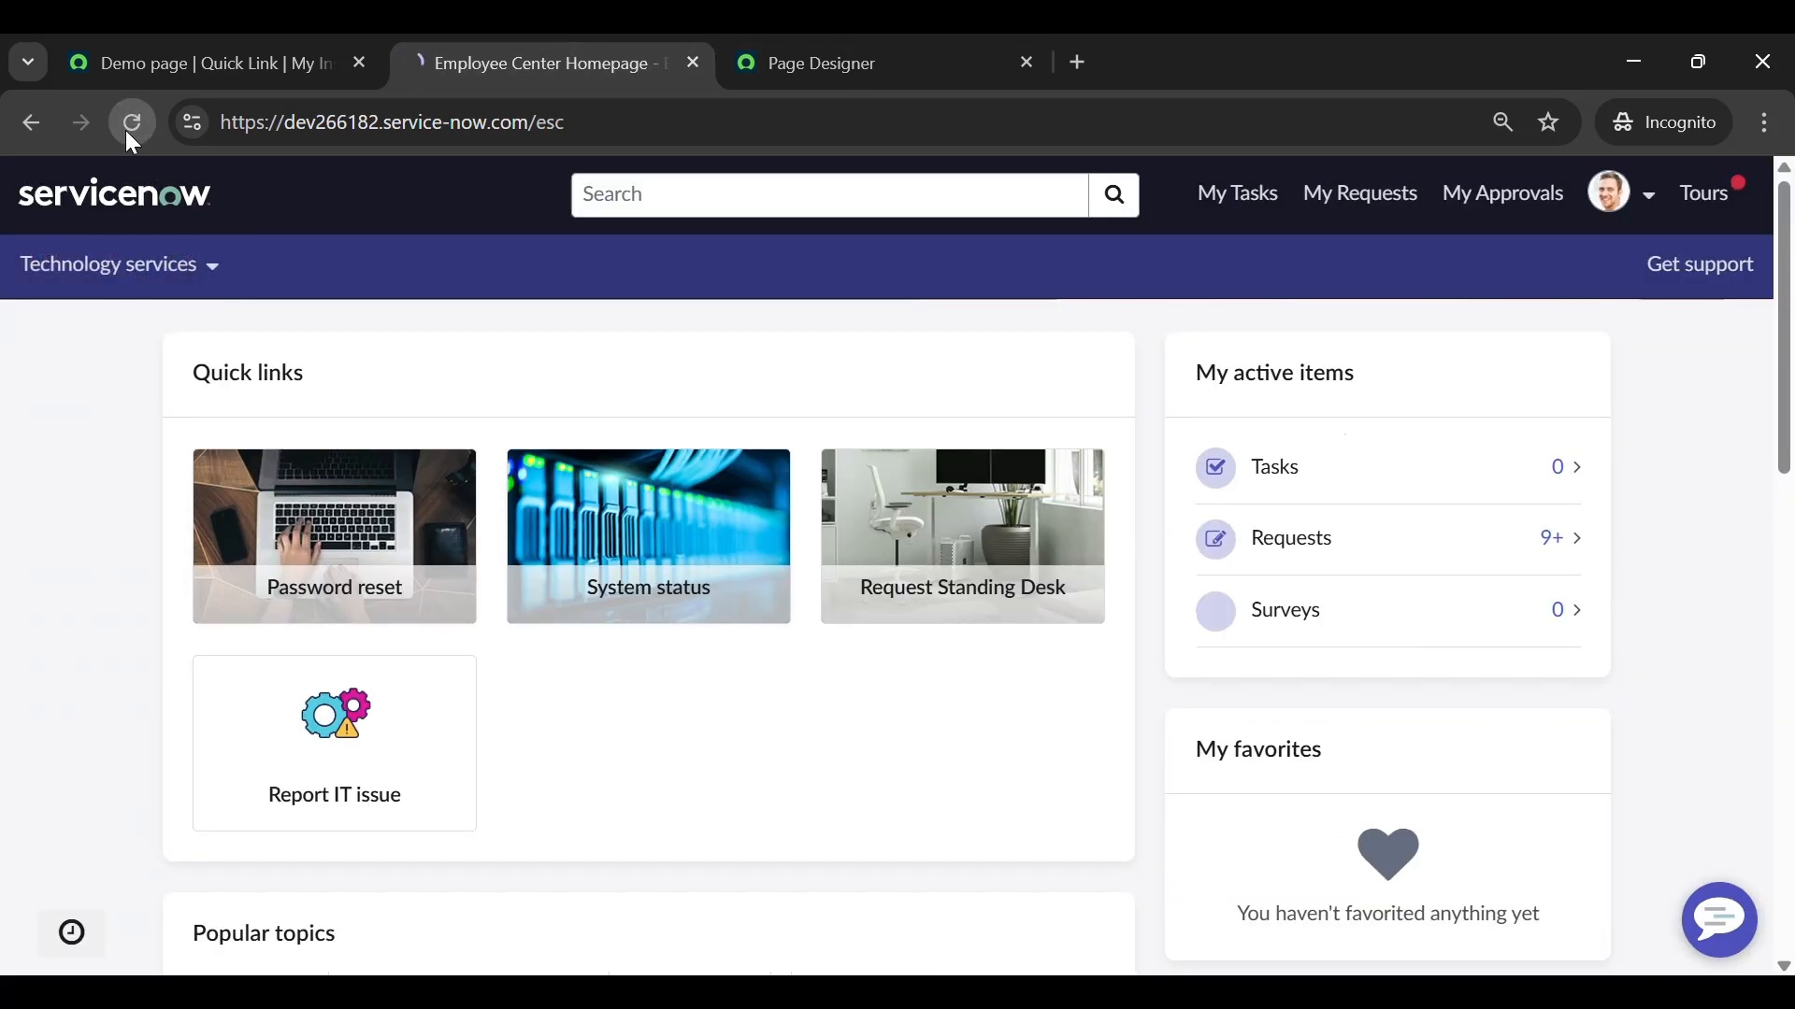
click(131, 124)
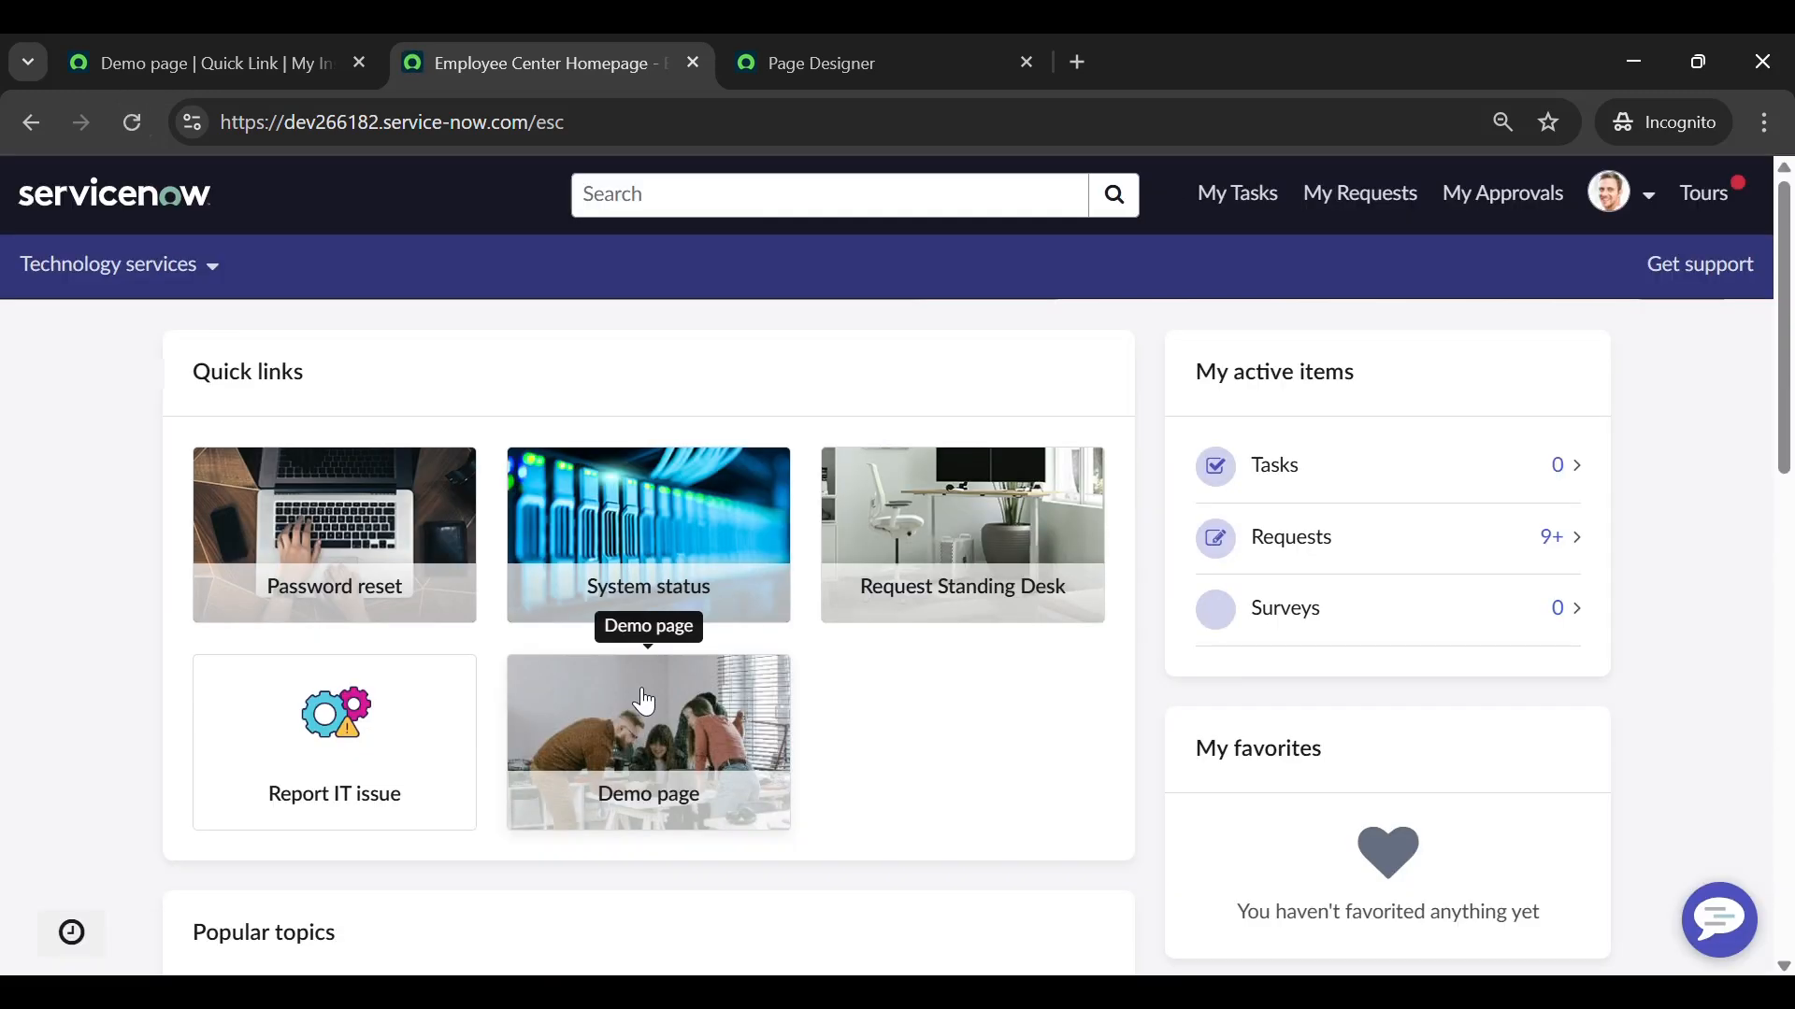
mouse_move(688, 750)
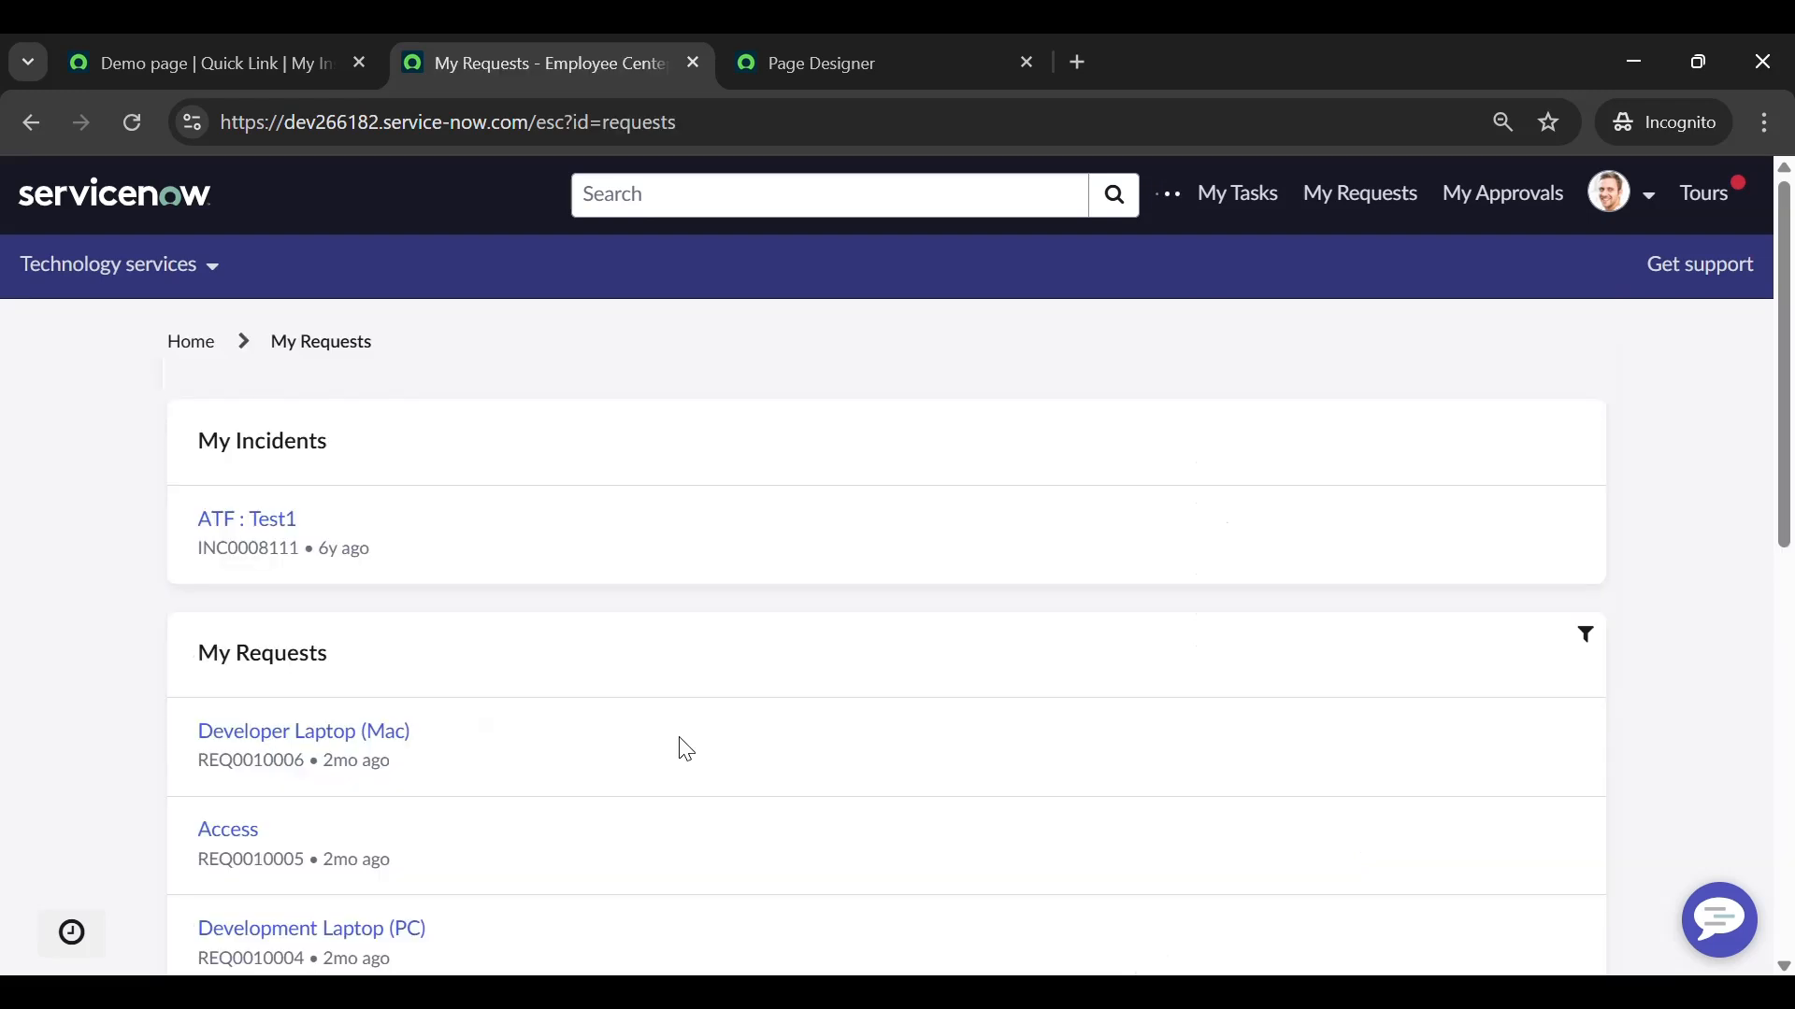
scroll(down, 3)
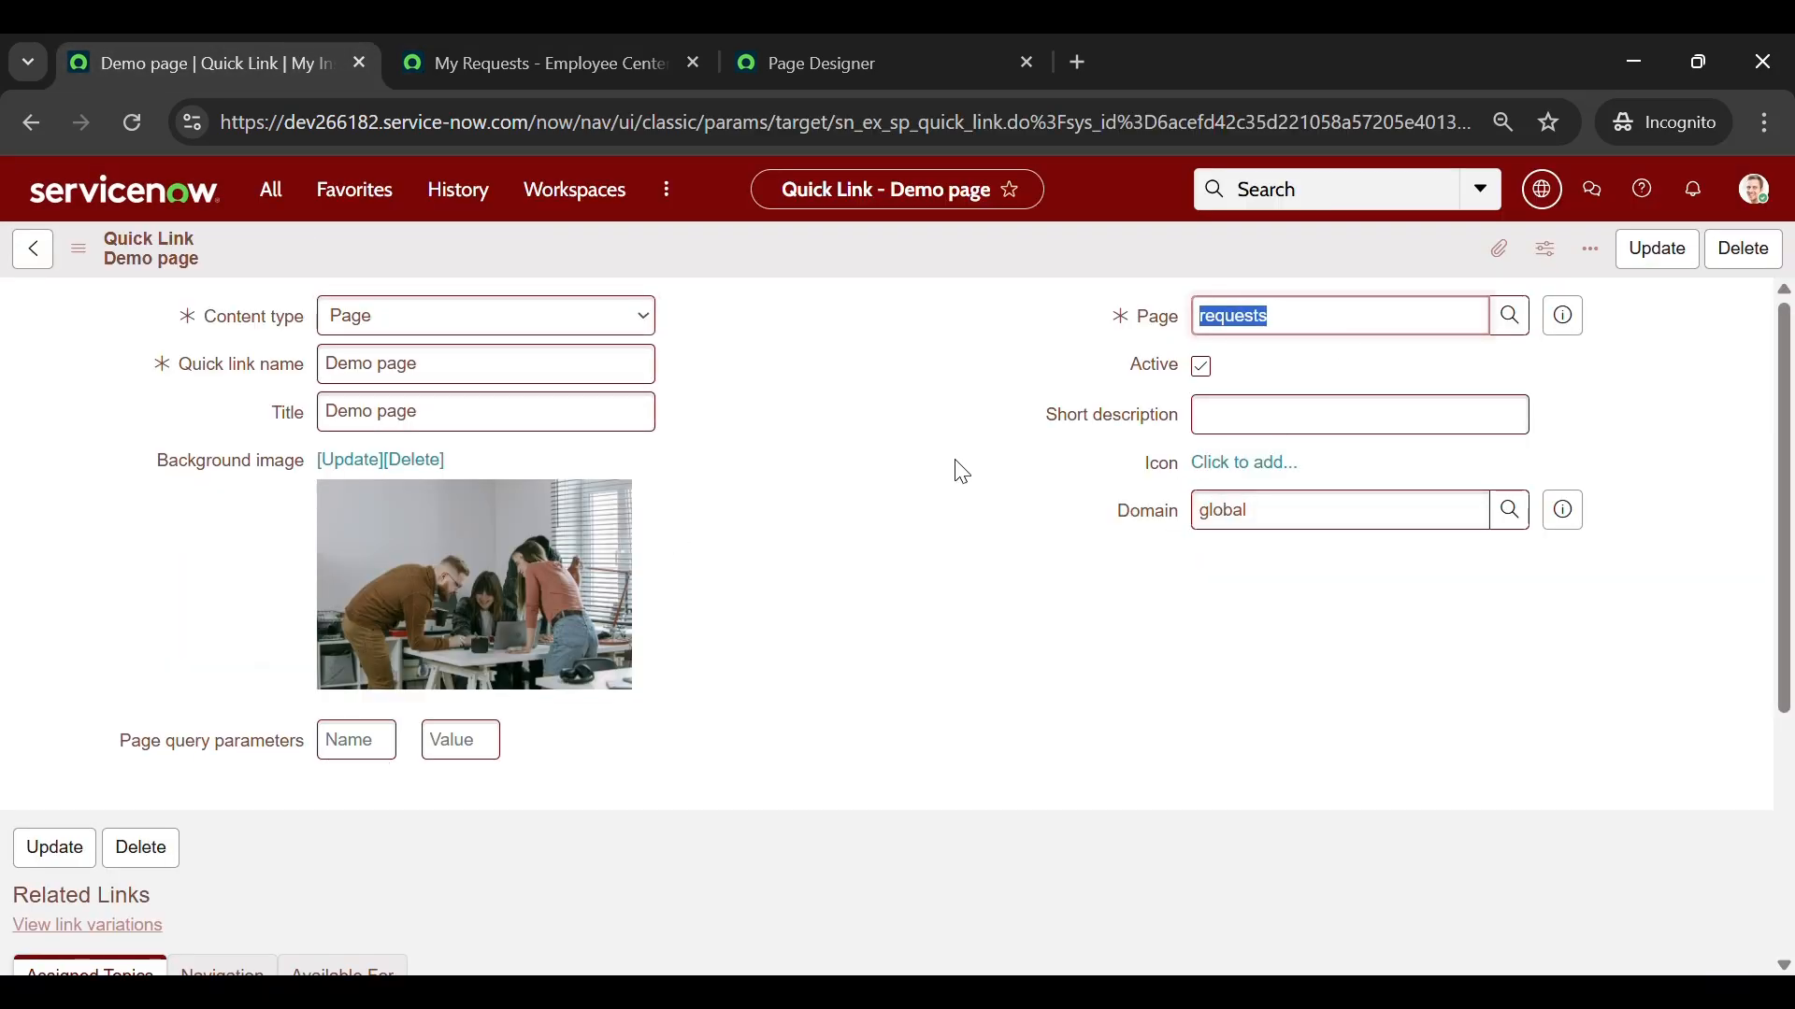
Re-add Password reset as the last Quick link in the widget options and save
click(817, 64)
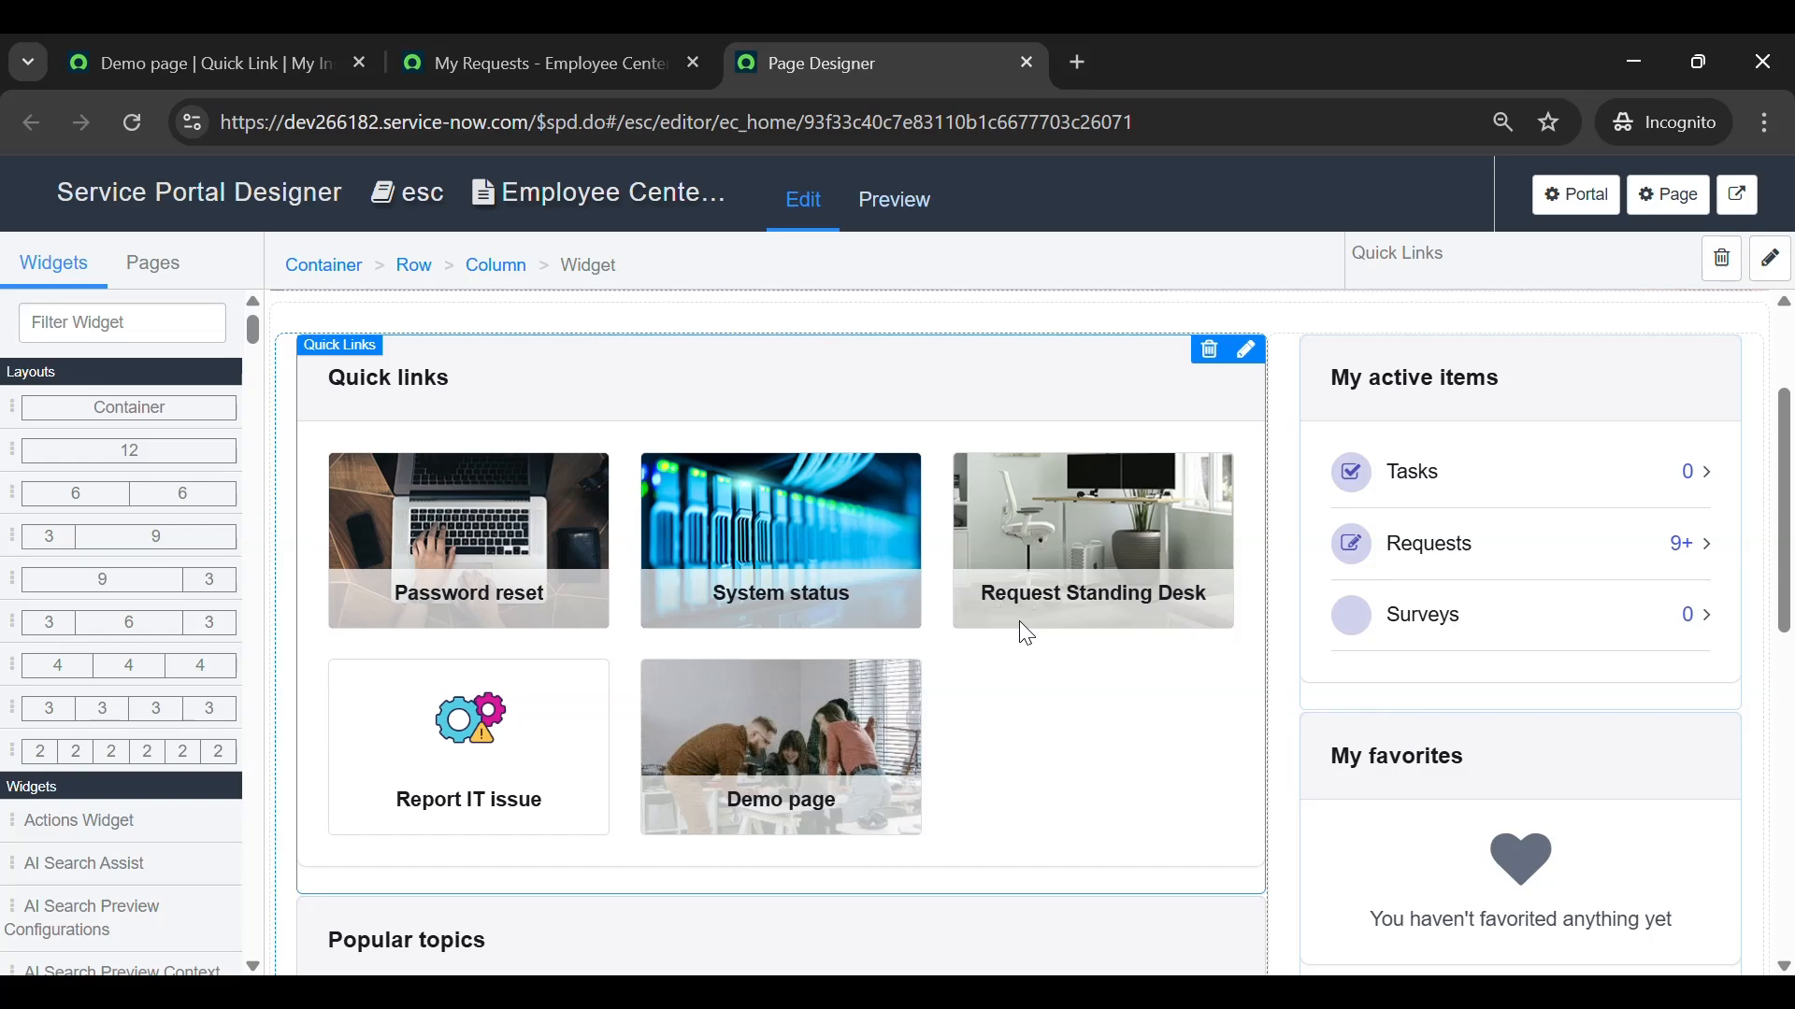
mouse_move(1245, 349)
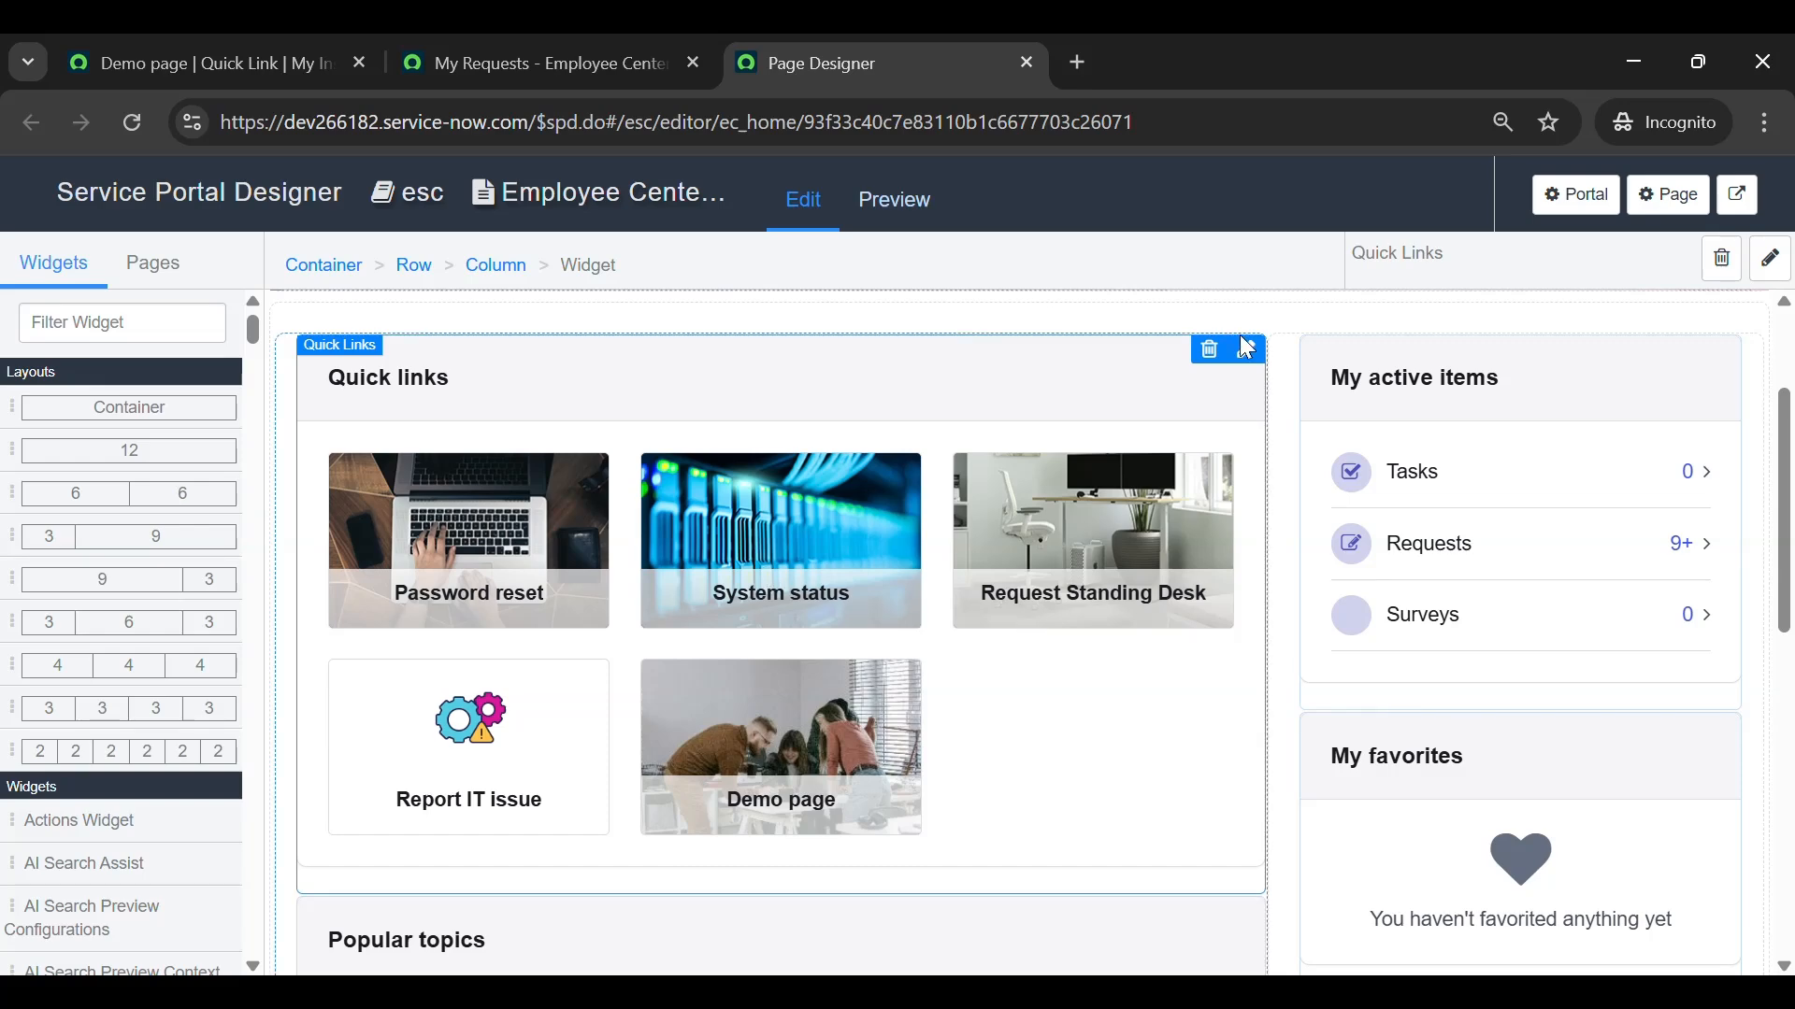
click(1767, 256)
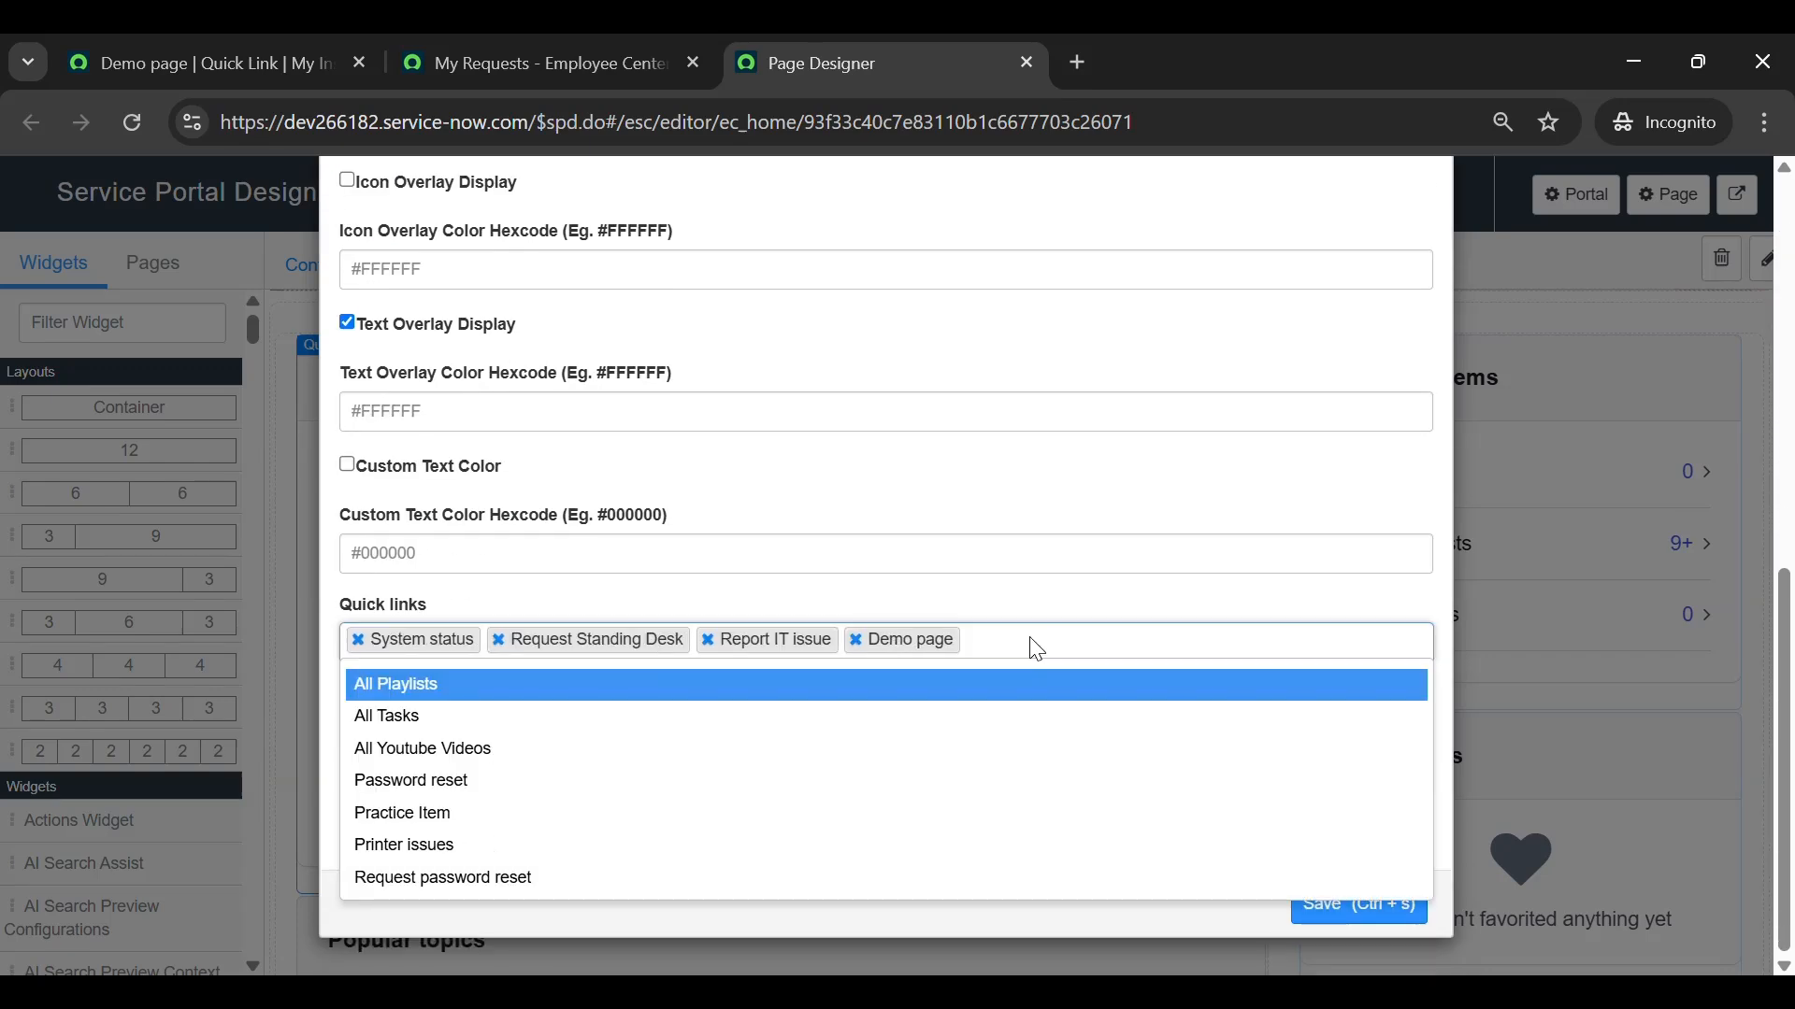
text(pass)
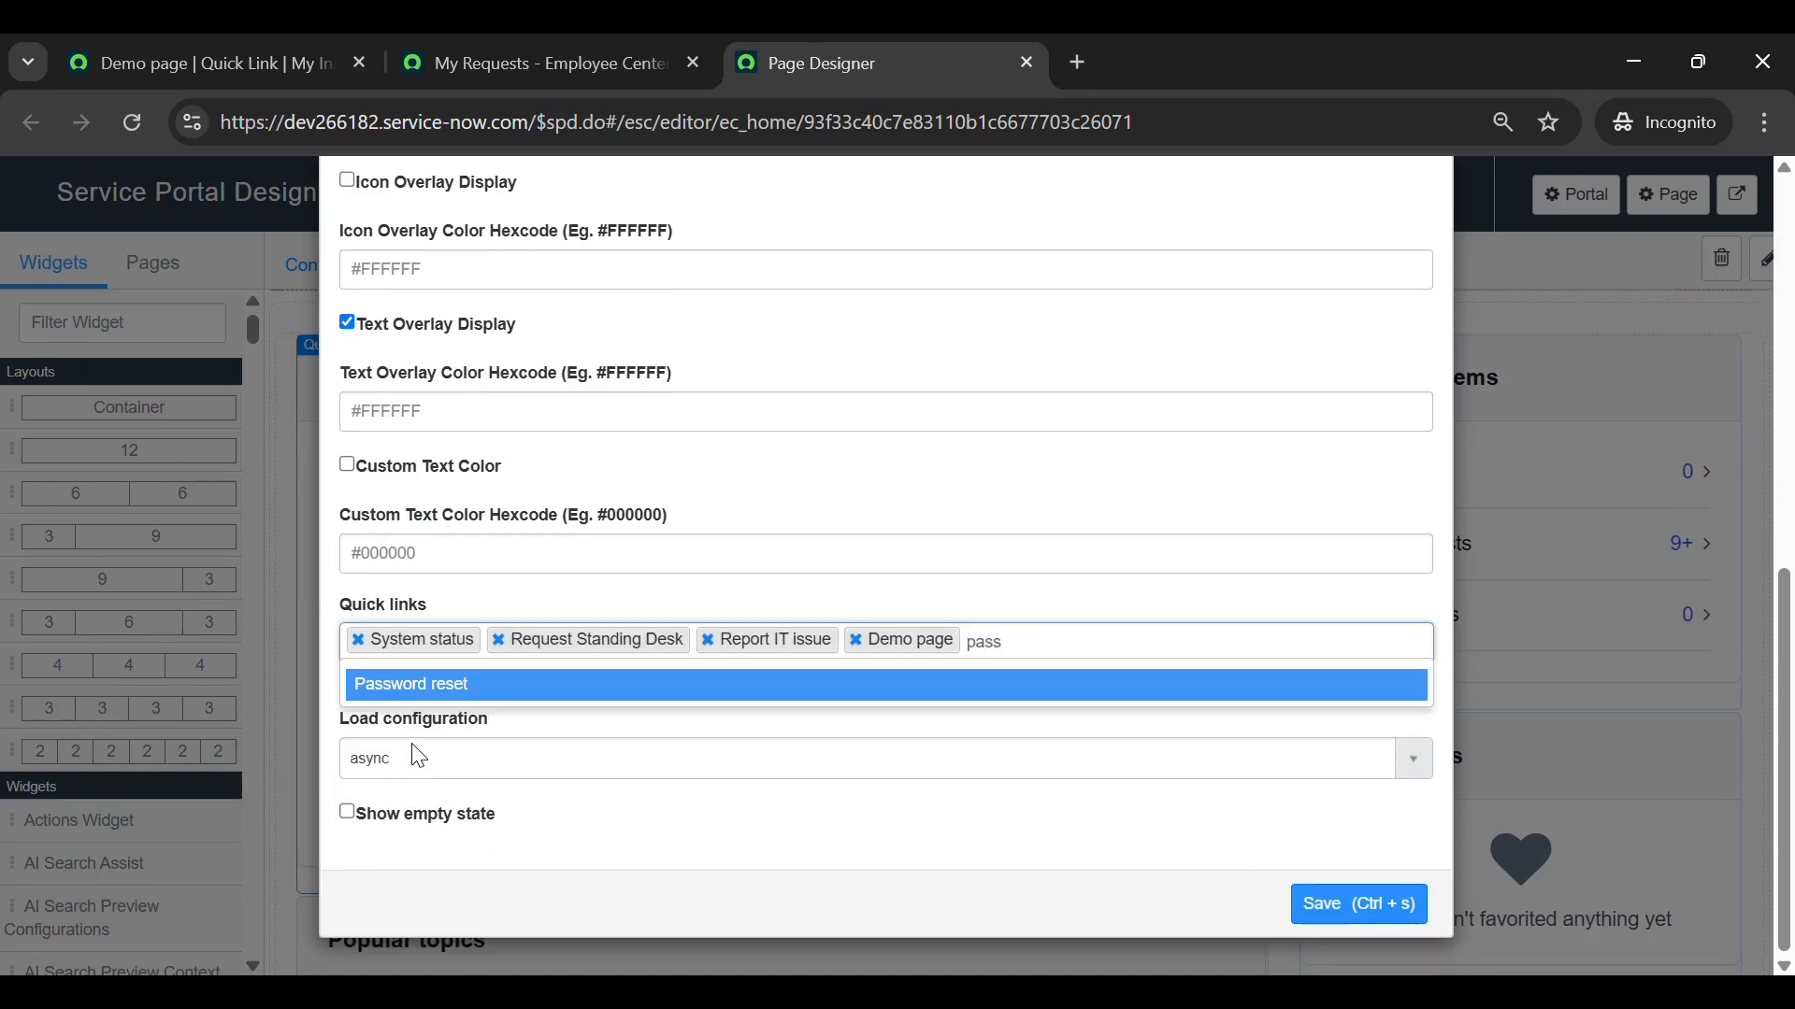
click(409, 685)
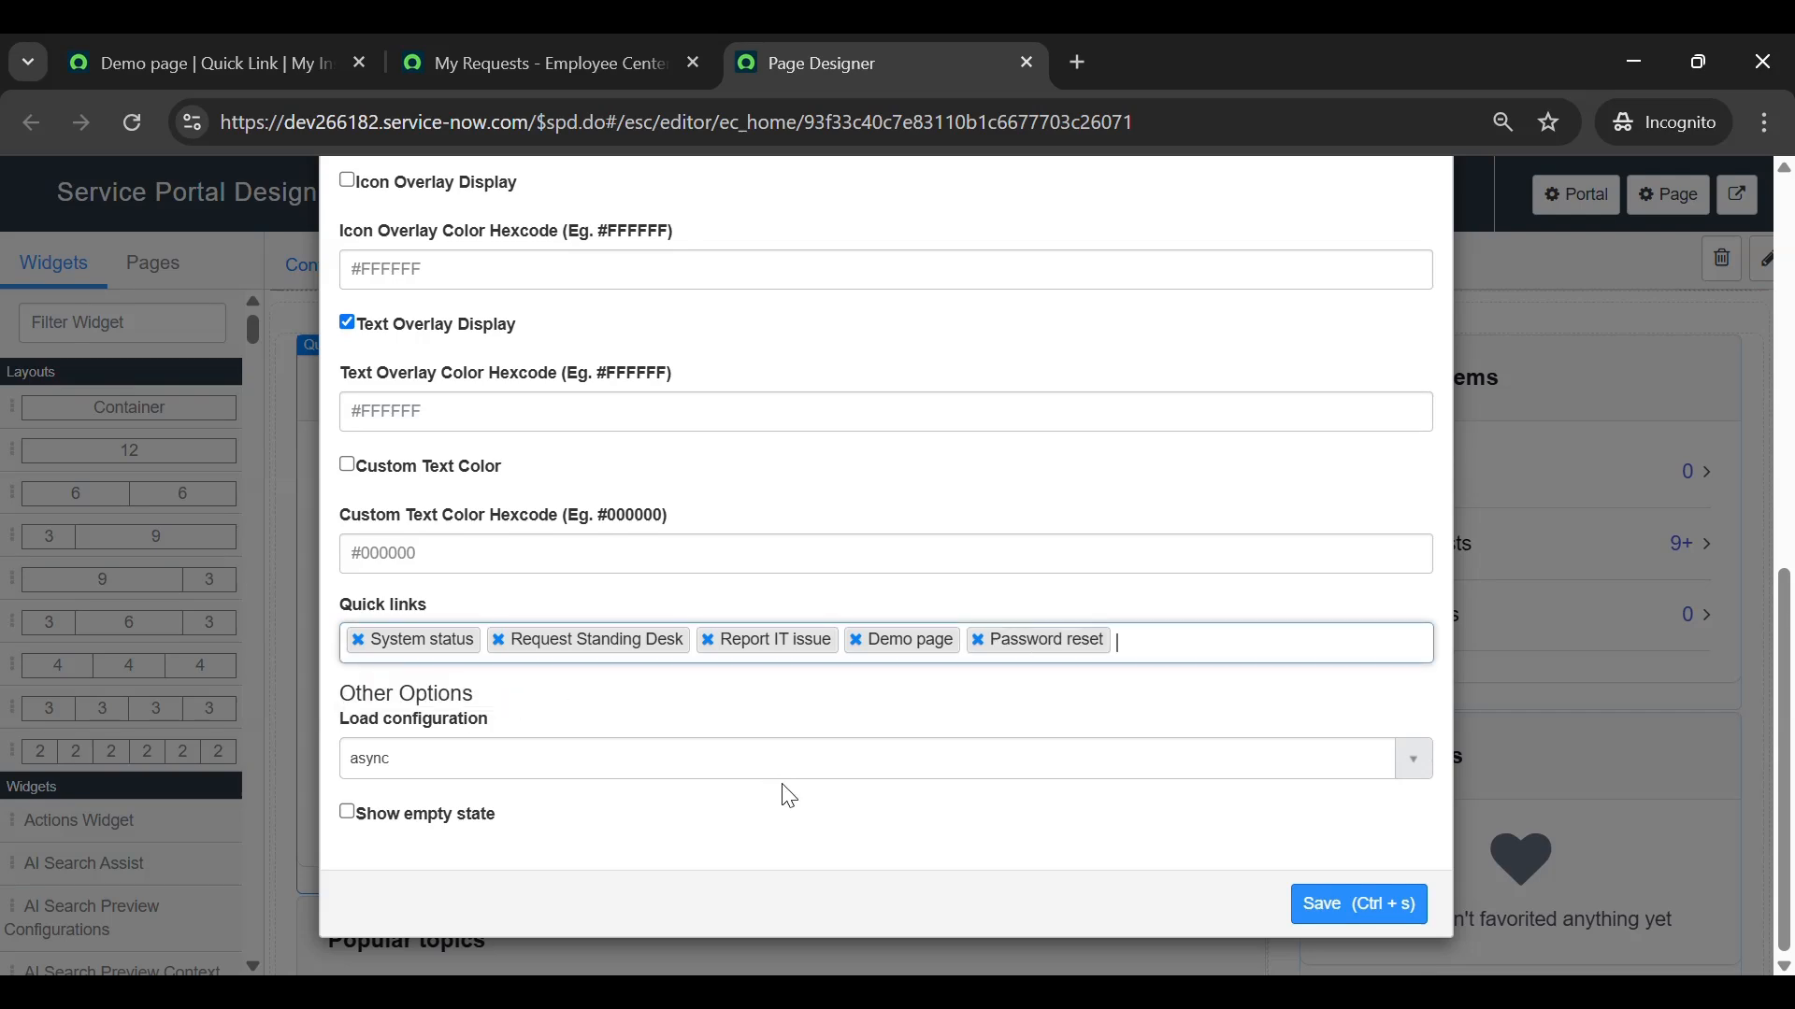
click(1357, 903)
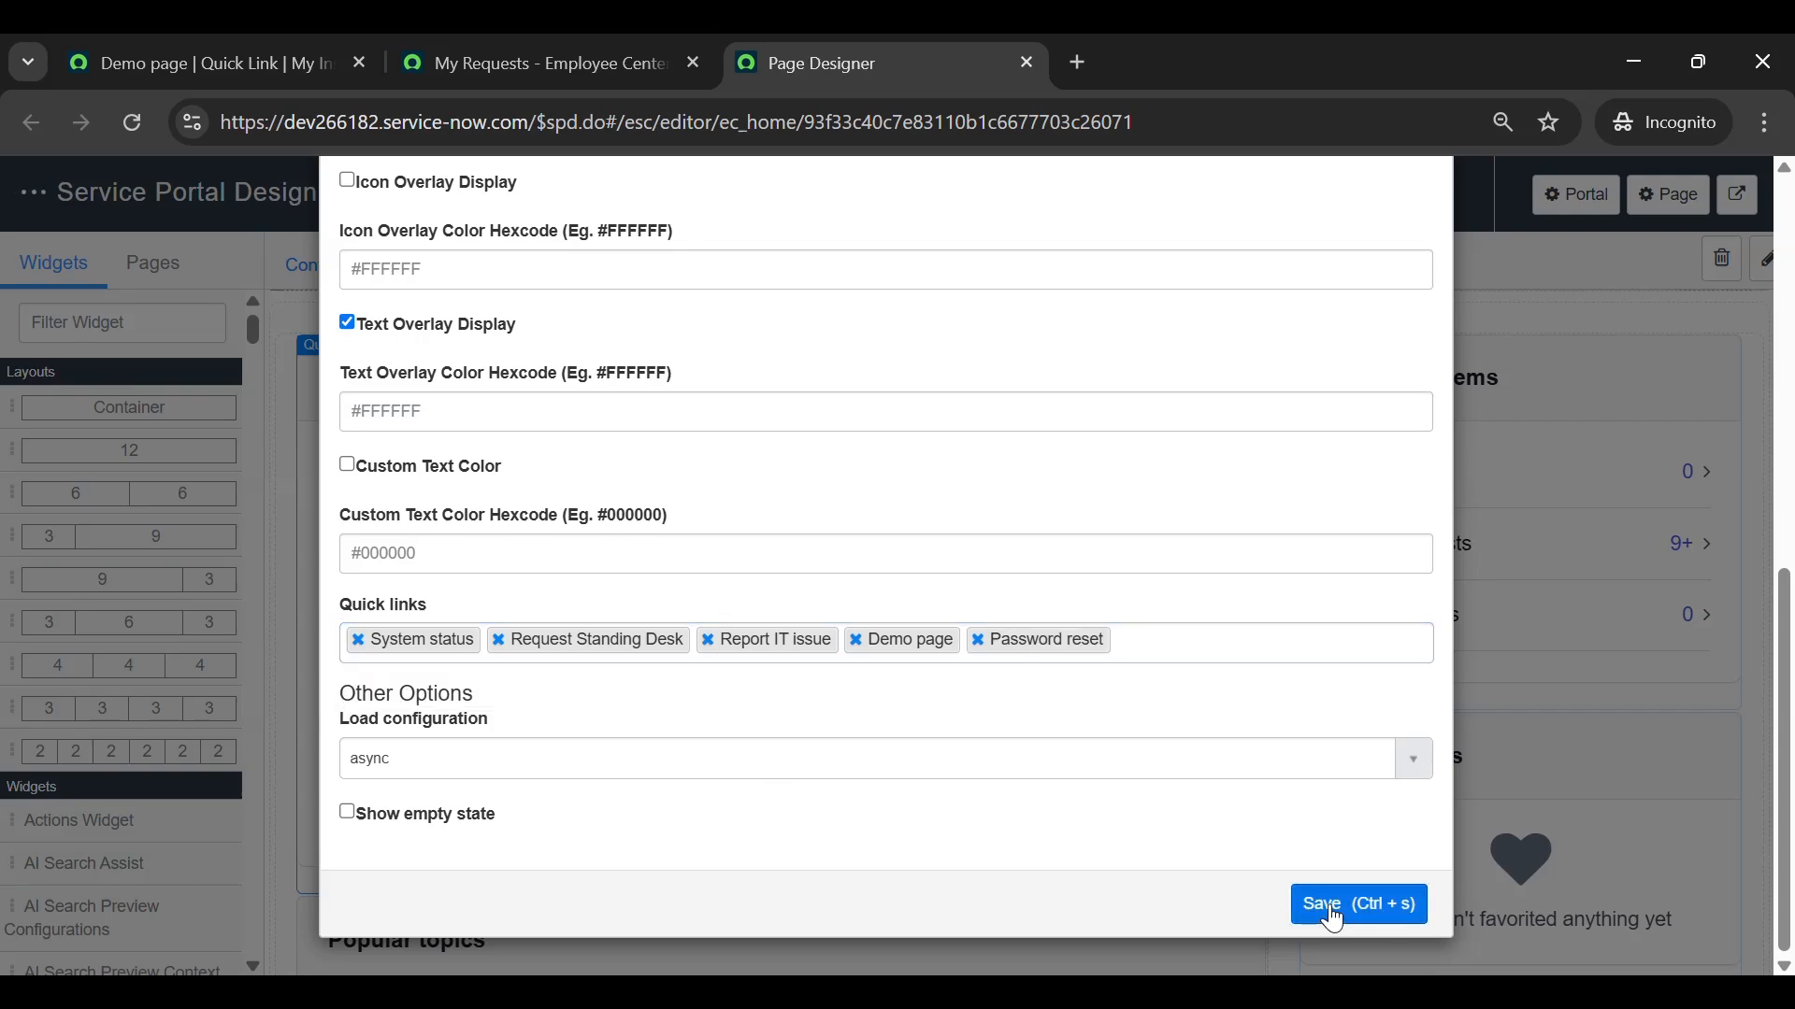
click(1357, 903)
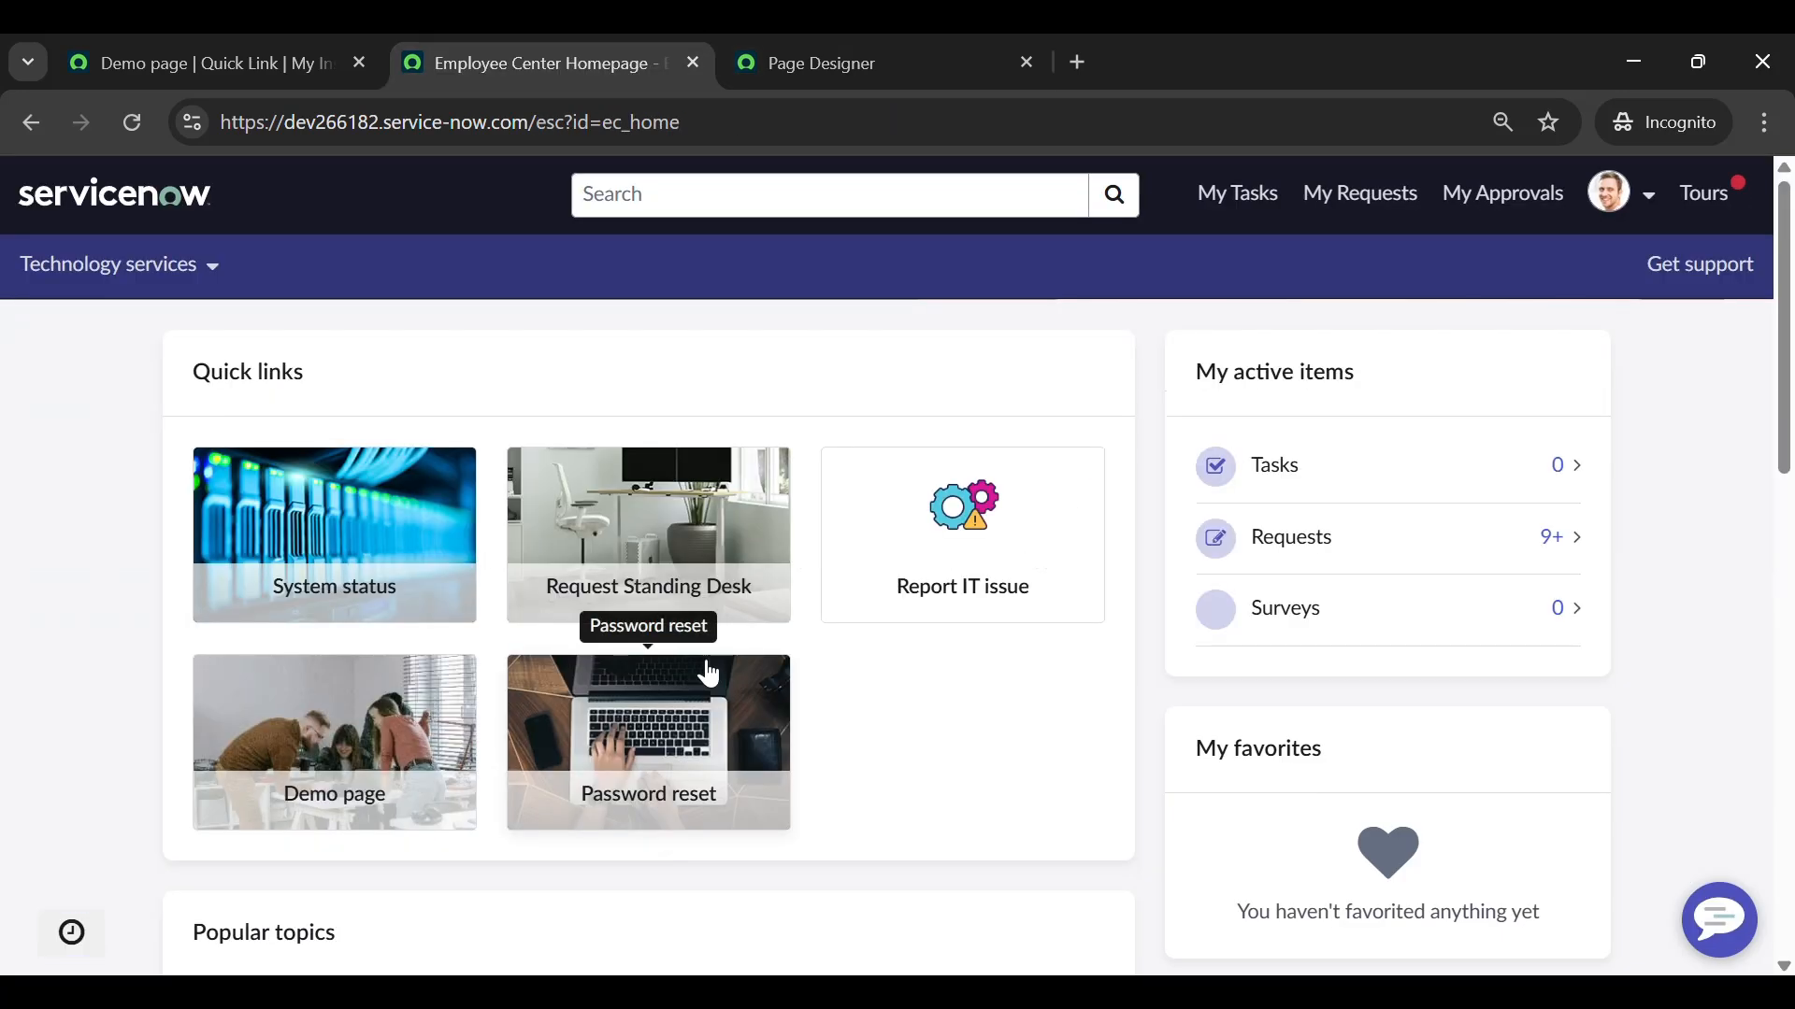
mouse_move(721, 750)
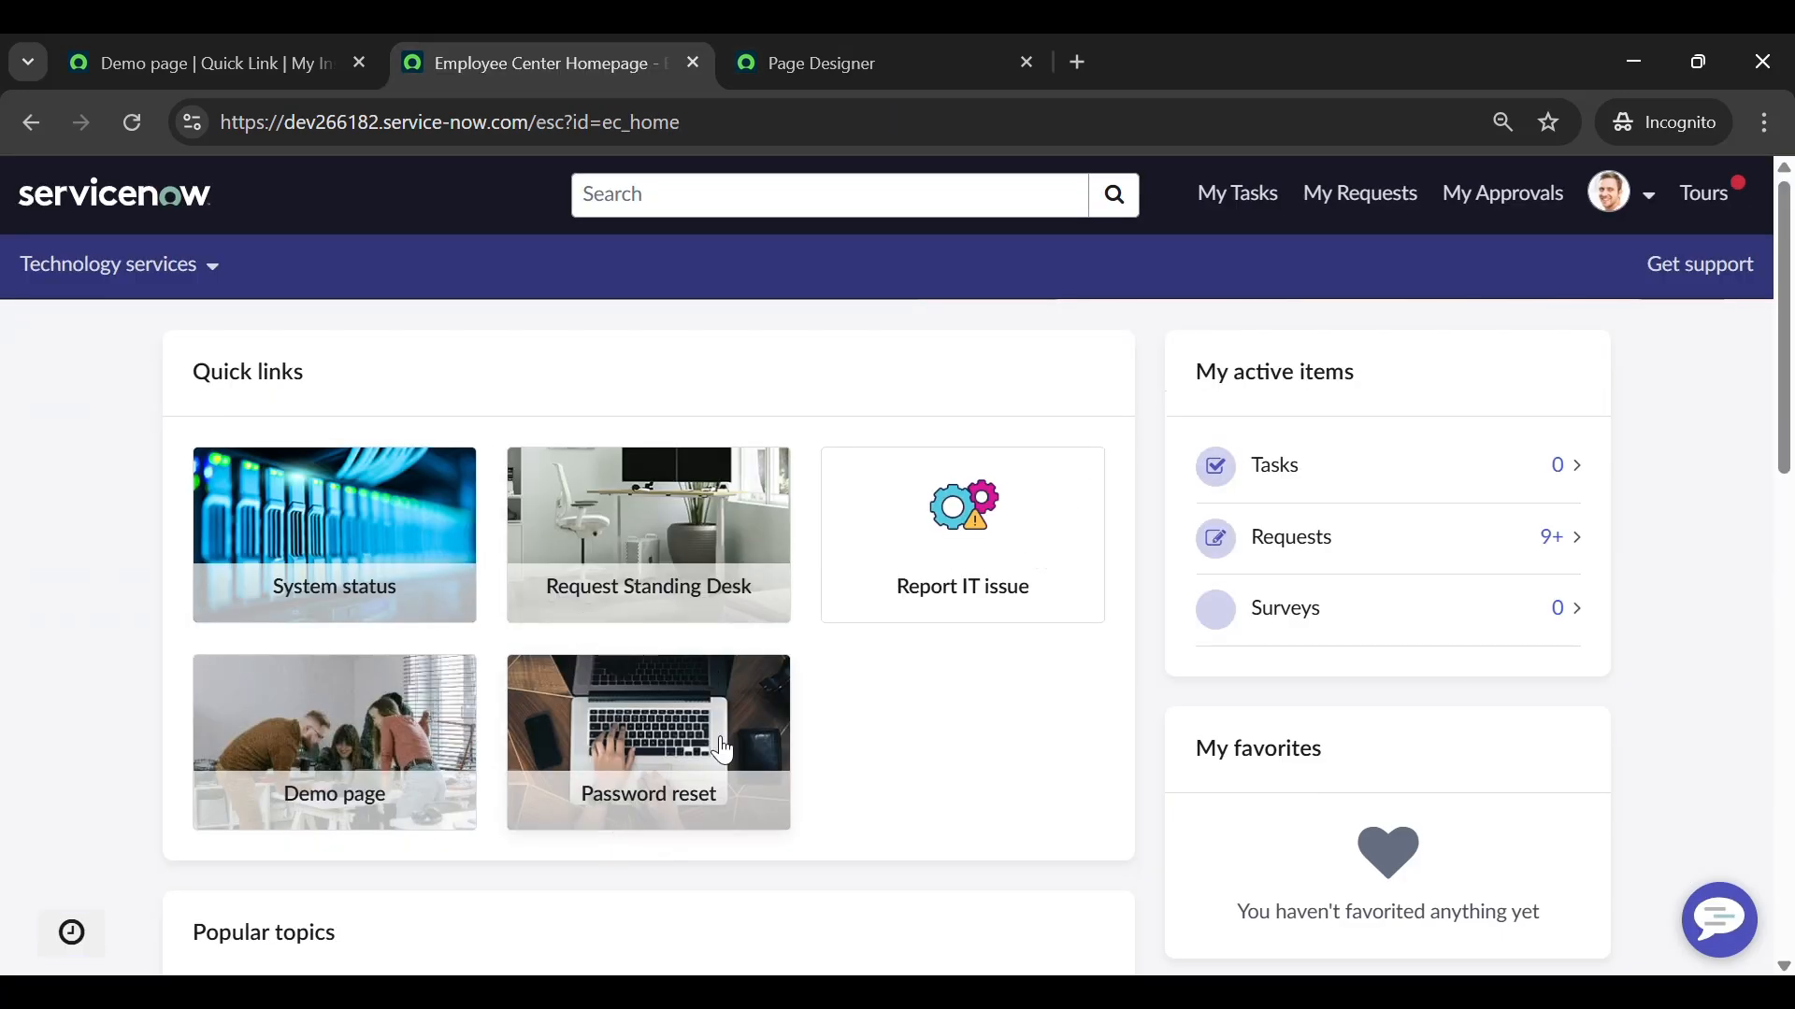
mouse_move(796, 739)
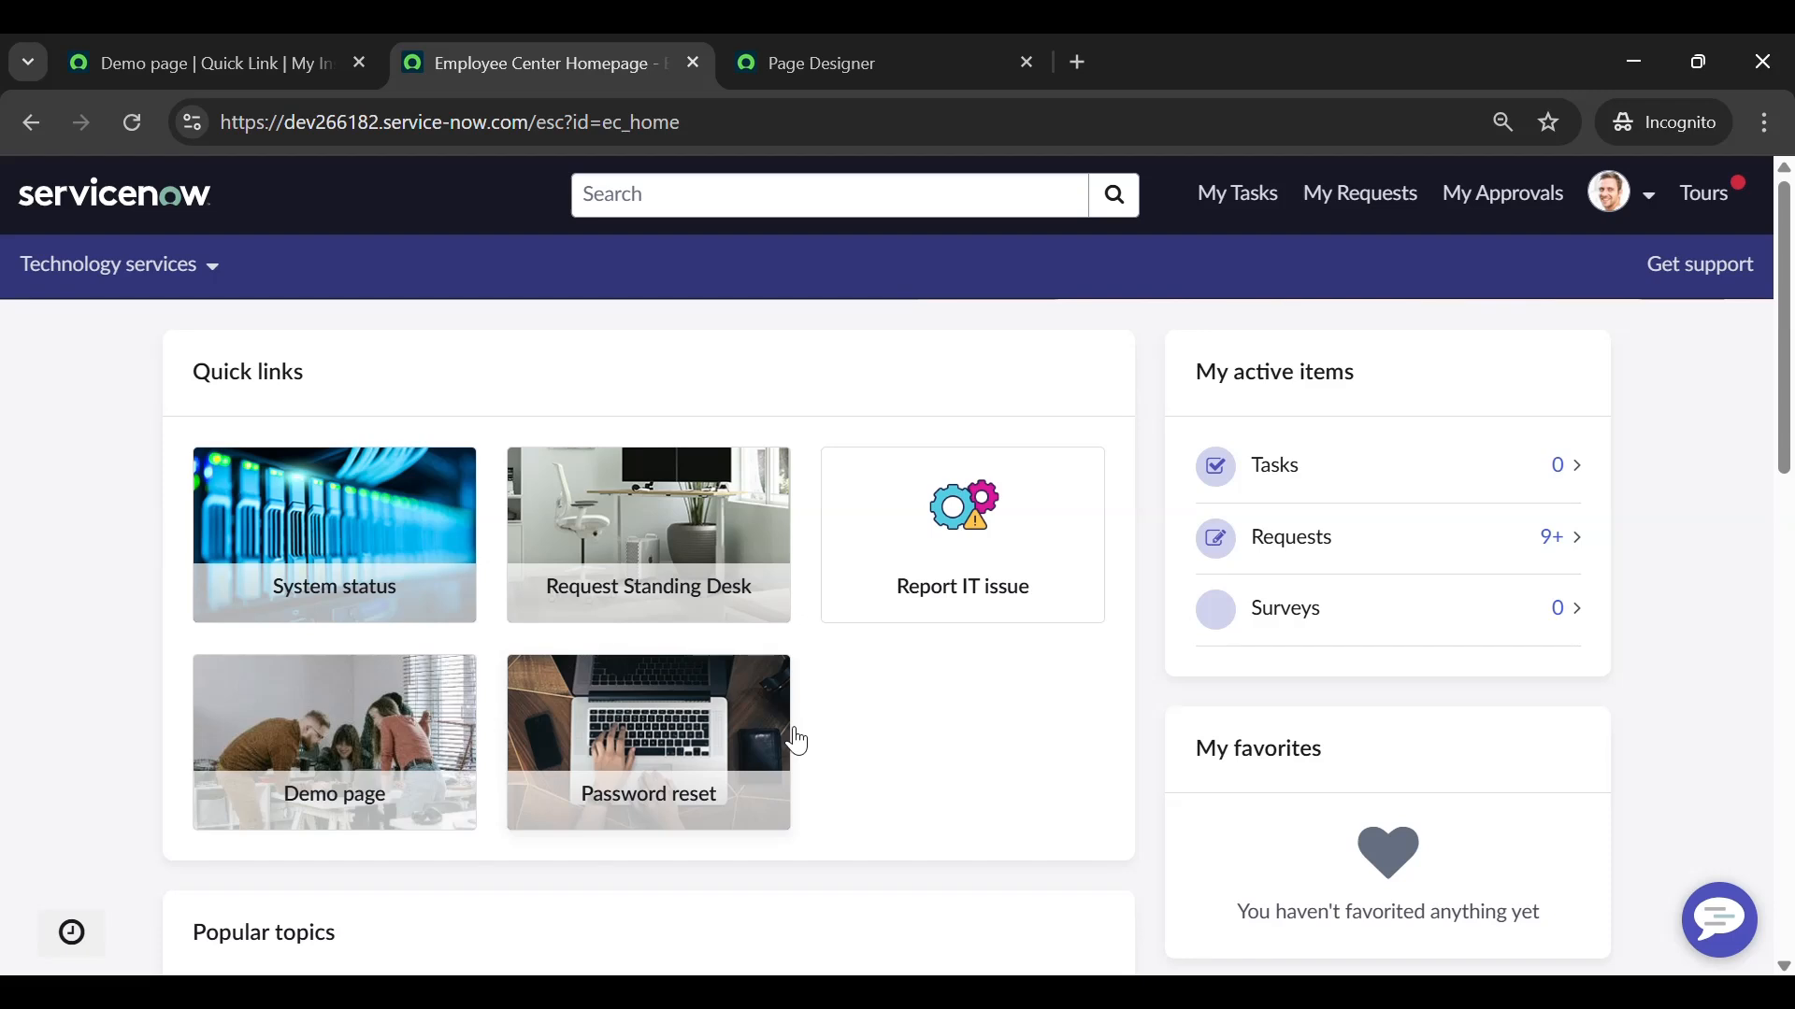
mouse_move(1159, 696)
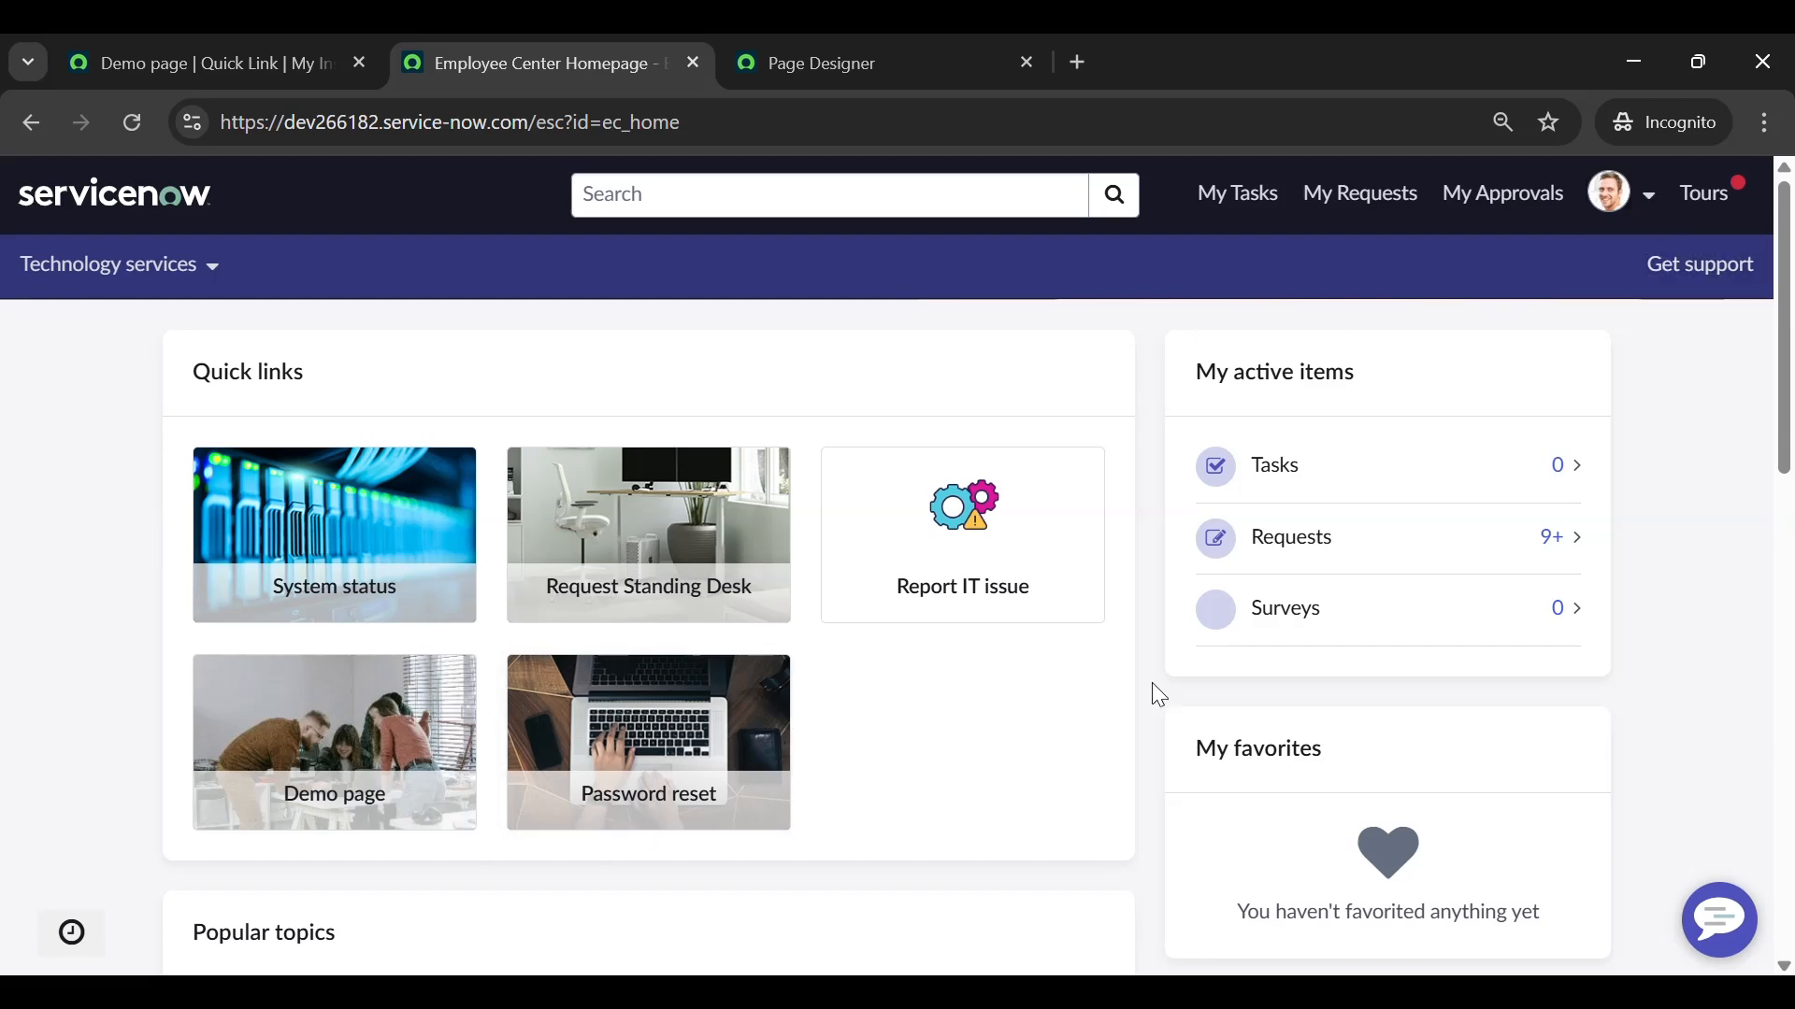